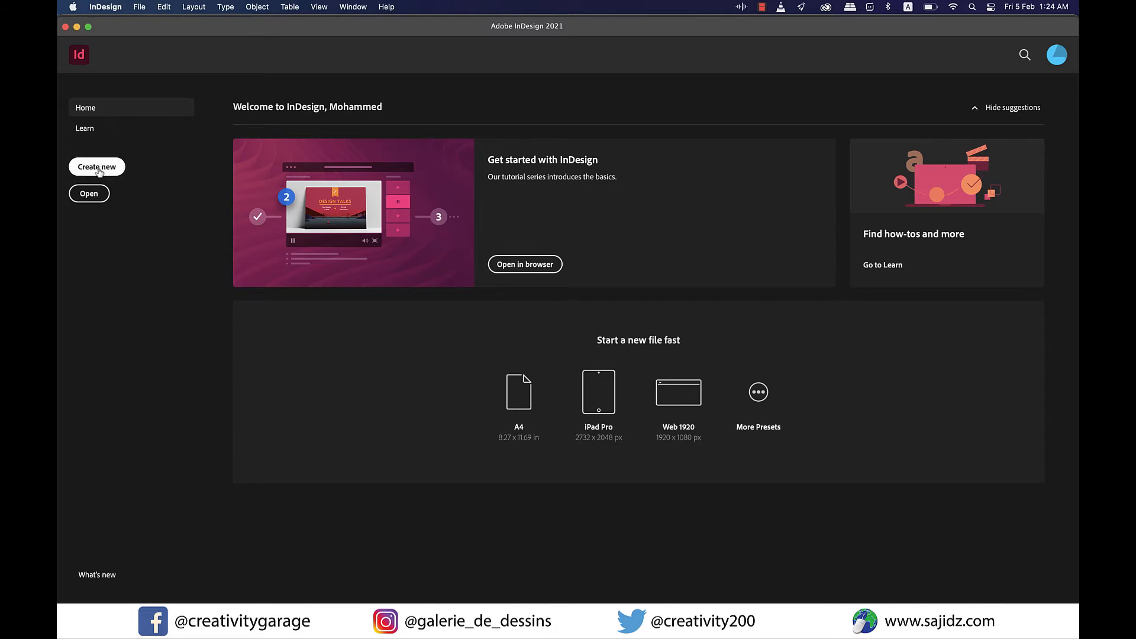
# - Start a new document in inches with a 10 in page width
pyautogui.click(95, 167)
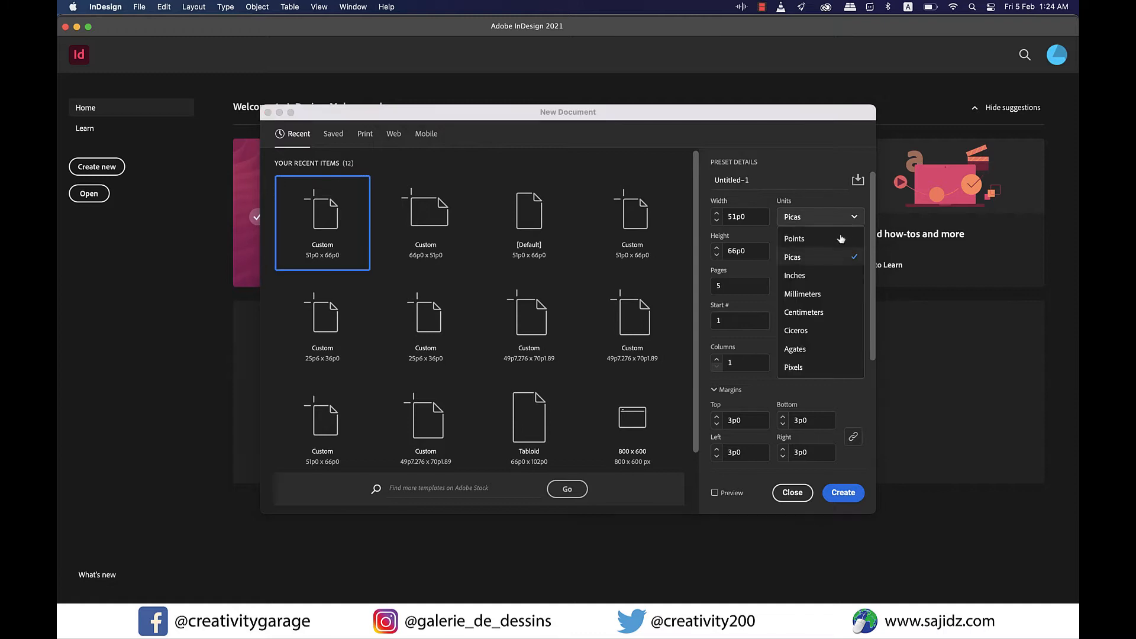
pyautogui.click(794, 275)
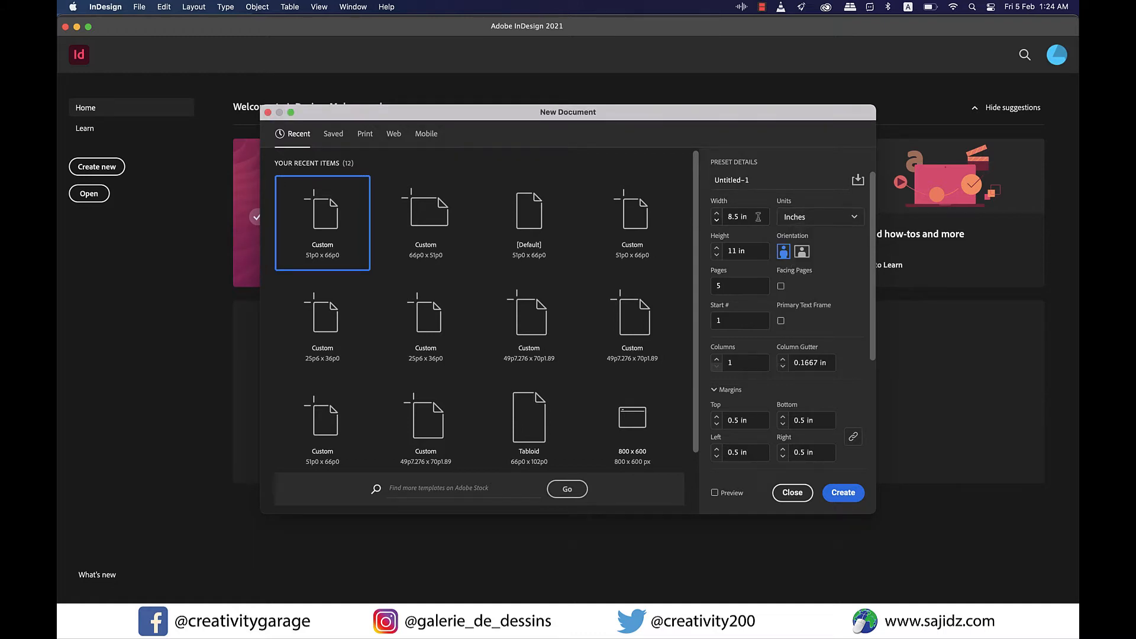
pyautogui.click(738, 216)
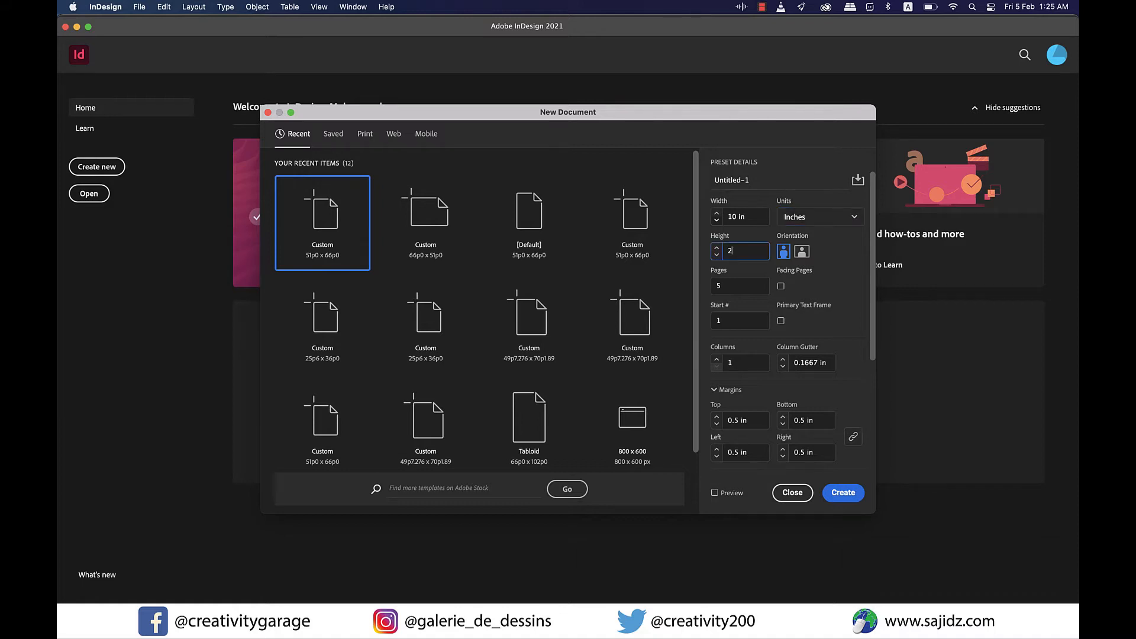
pyautogui.write('0 in')
pyautogui.click(740, 285)
pyautogui.write('1')
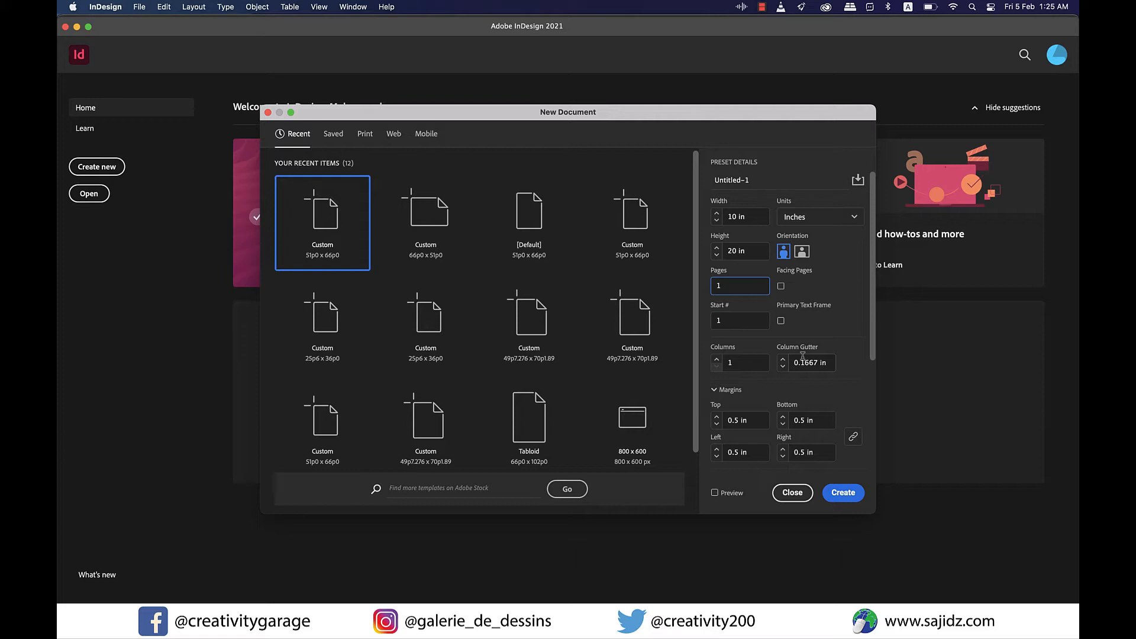
# - Set the height to 20 in with one page and create the document
pyautogui.scroll(-3)
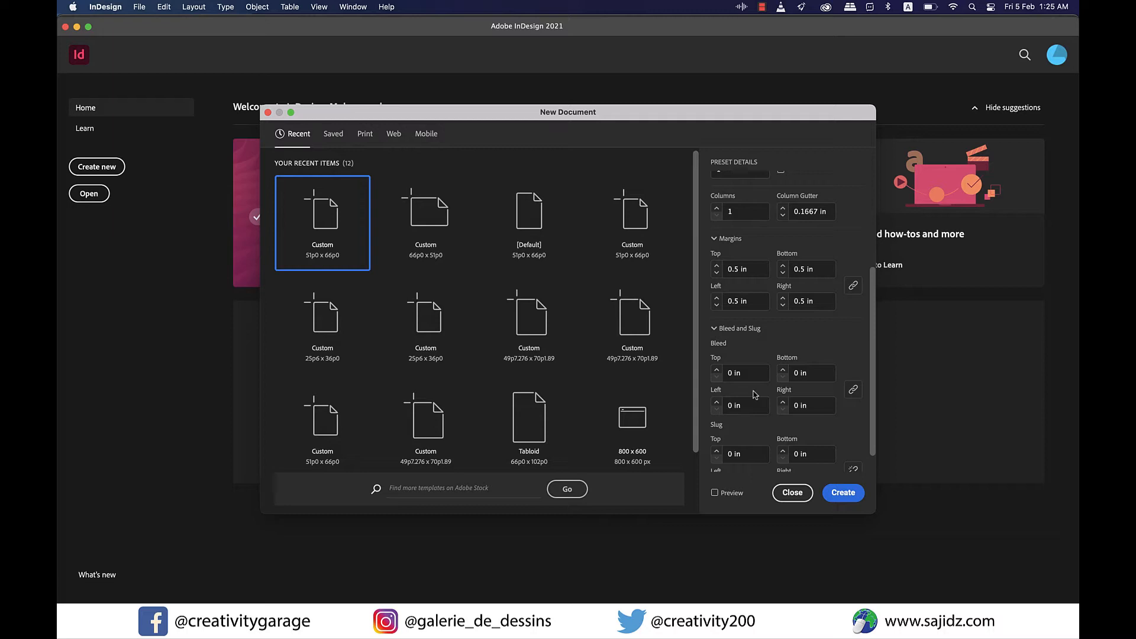
pyautogui.scroll(3)
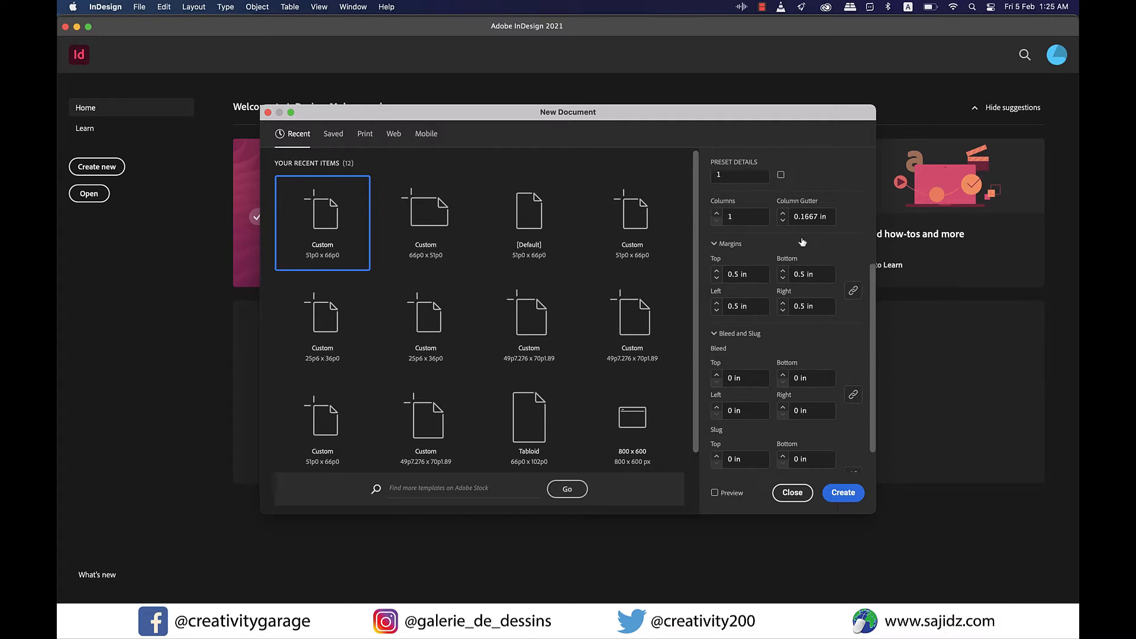
pyautogui.moveTo(792, 368)
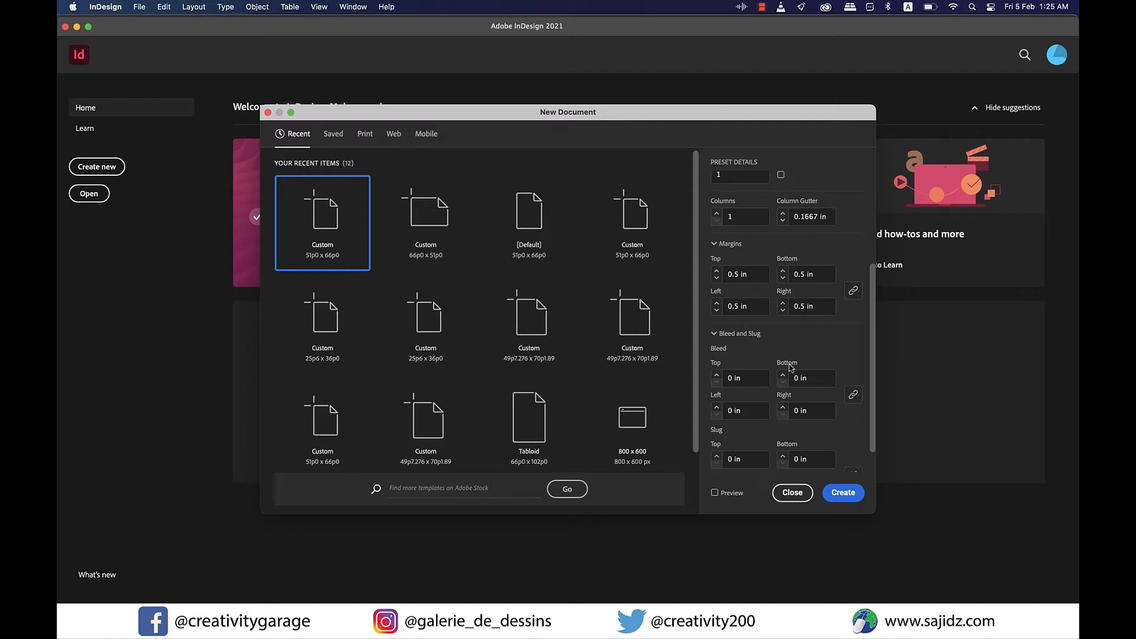
pyautogui.scroll(-3)
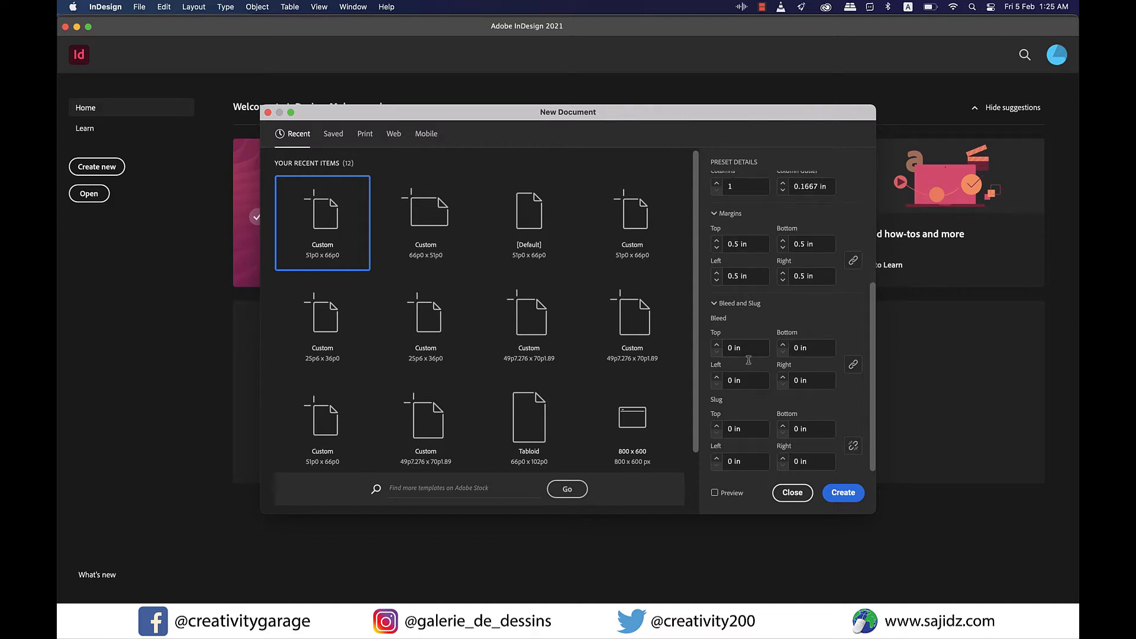
pyautogui.click(718, 346)
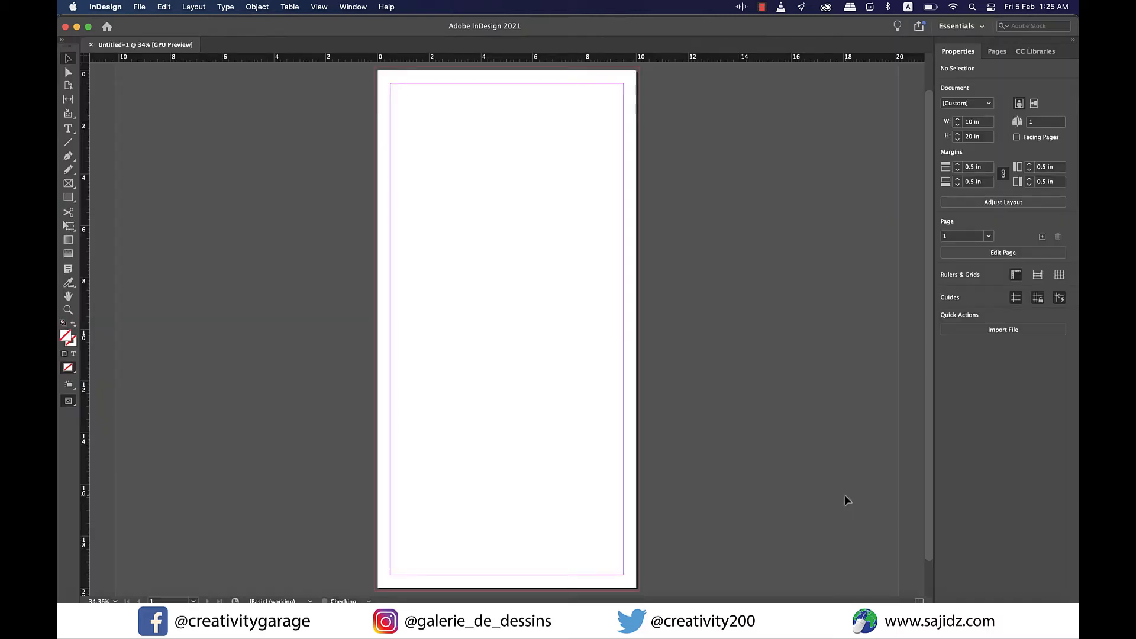
pyautogui.moveTo(686, 353)
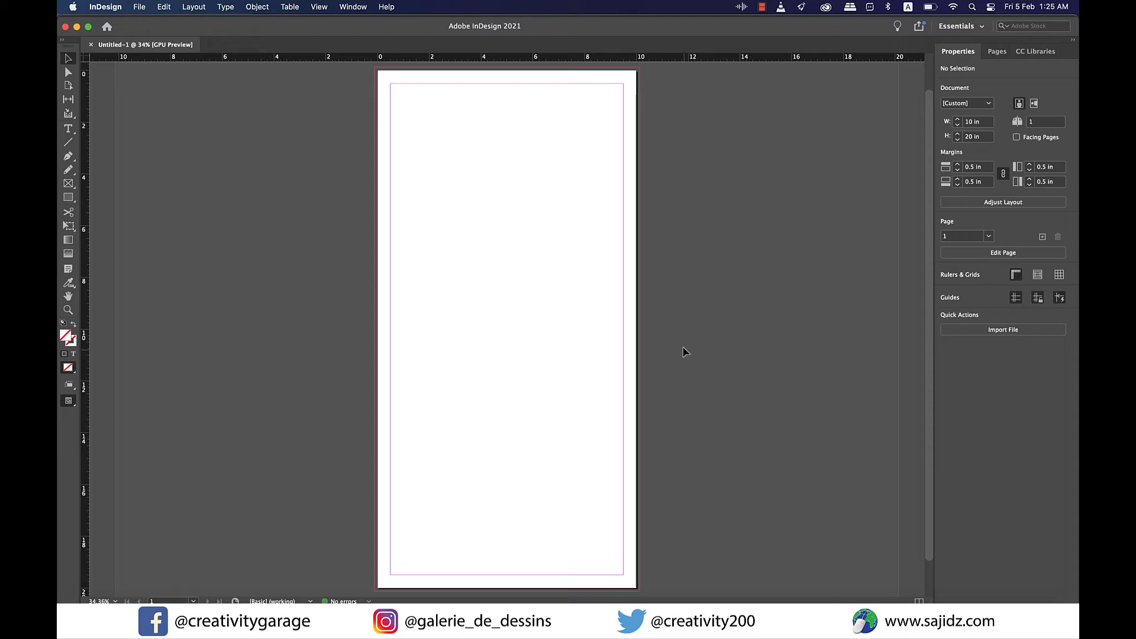
pyautogui.moveTo(727, 309)
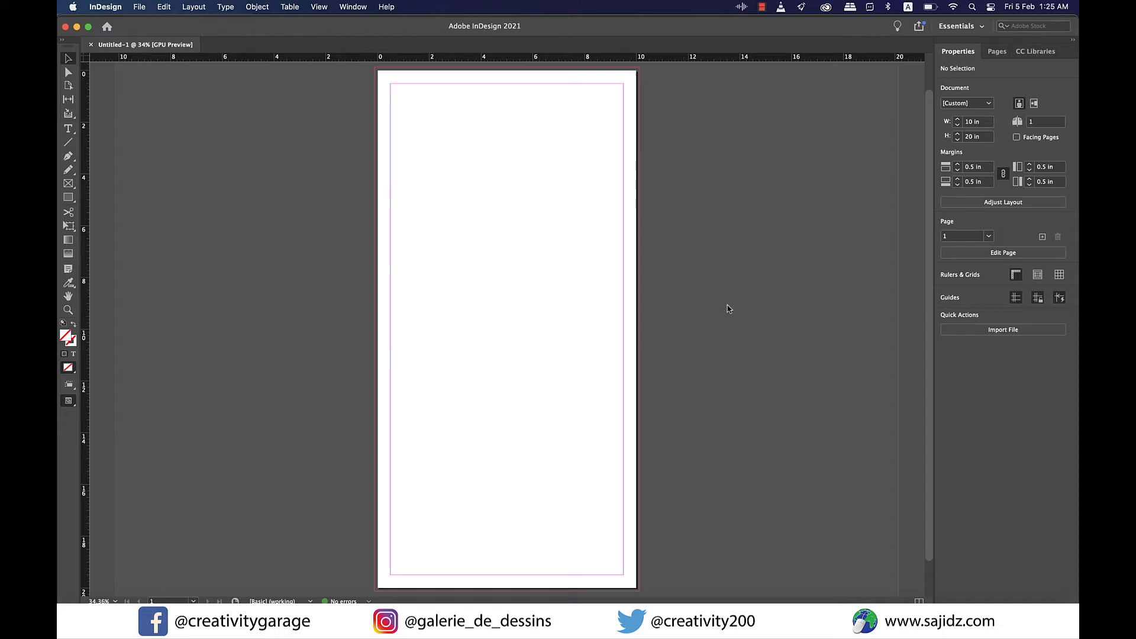
# - Show the Pages panel with A-Master and page 1, and bring up the Properties panel
pyautogui.click(995, 50)
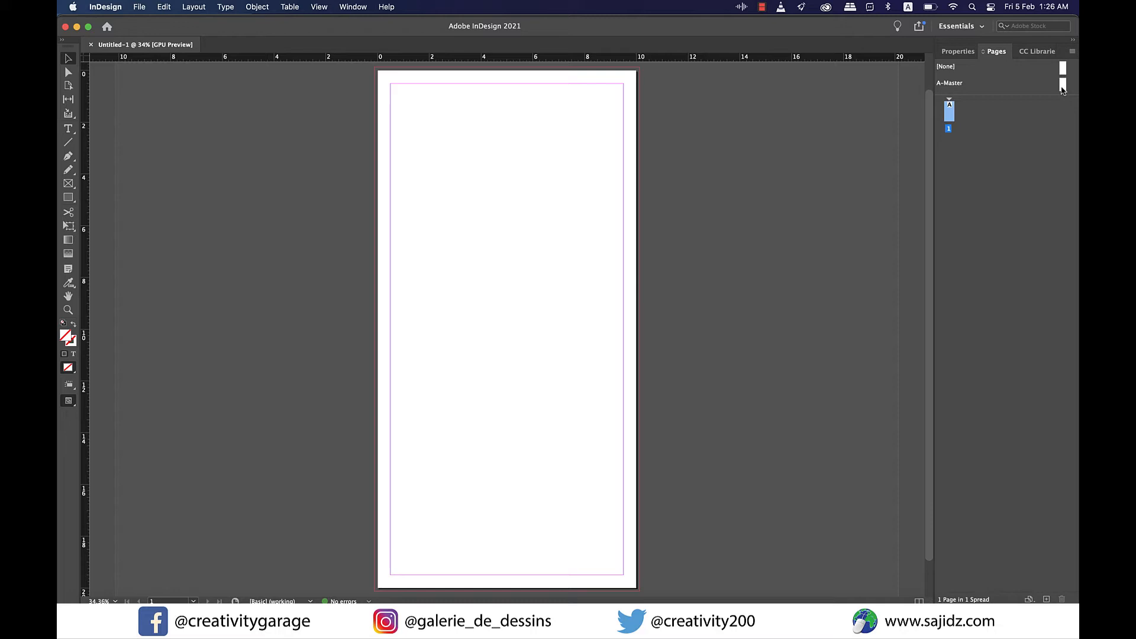
pyautogui.moveTo(353, 13)
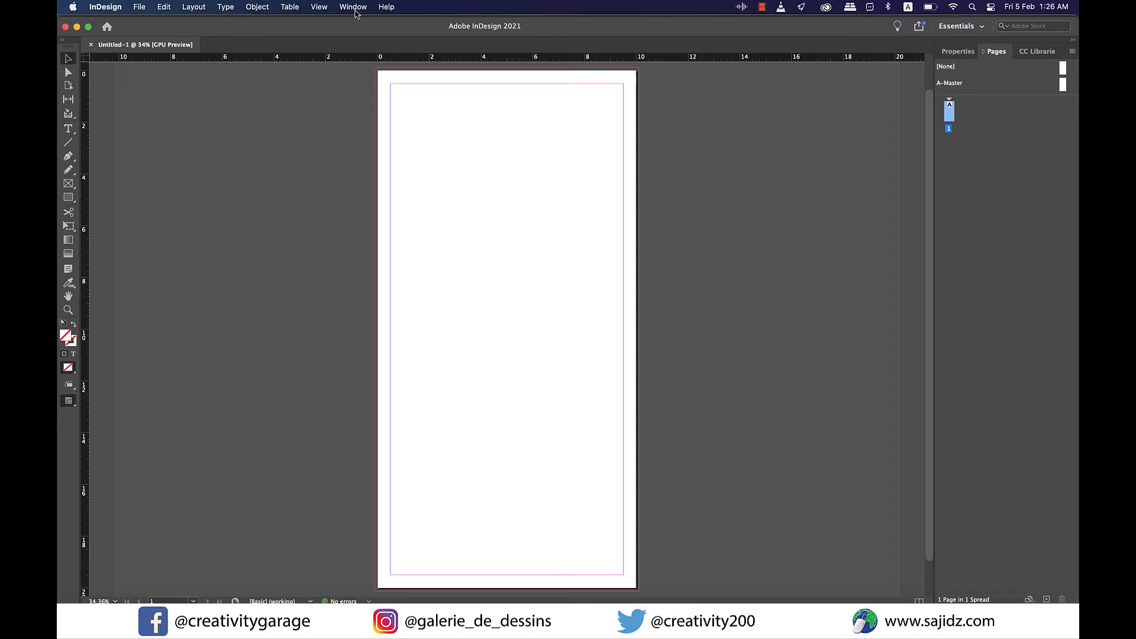
pyautogui.click(353, 7)
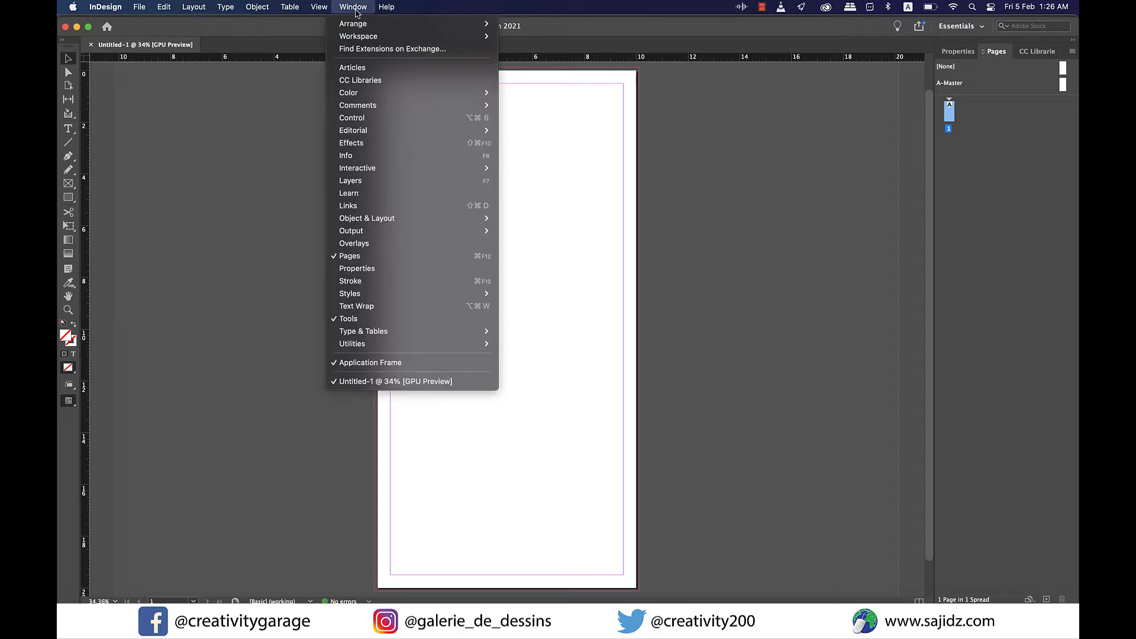
pyautogui.moveTo(418, 269)
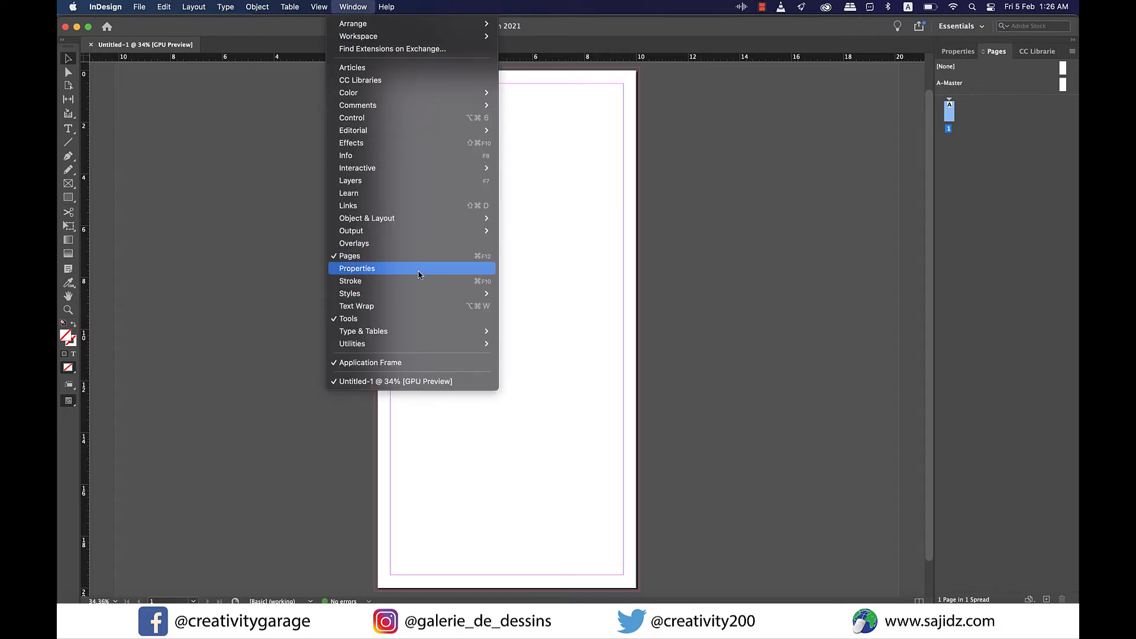
pyautogui.click(351, 255)
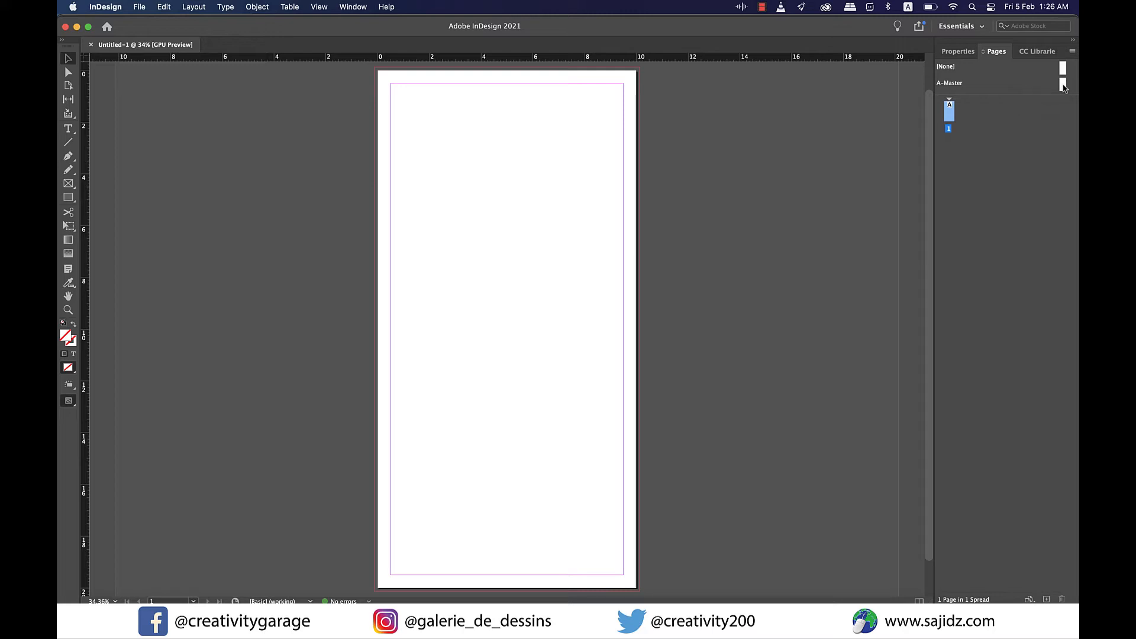
# - Edit the A-Master page with rulers shown, ready for a midpoint horizontal guide
pyautogui.click(950, 83)
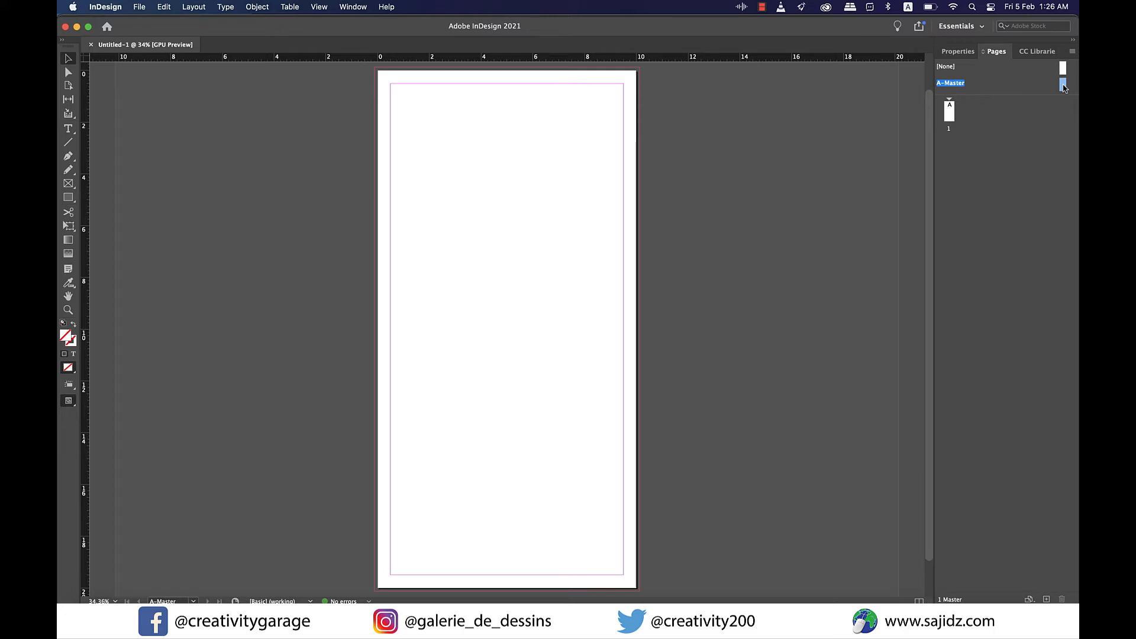
pyautogui.click(319, 8)
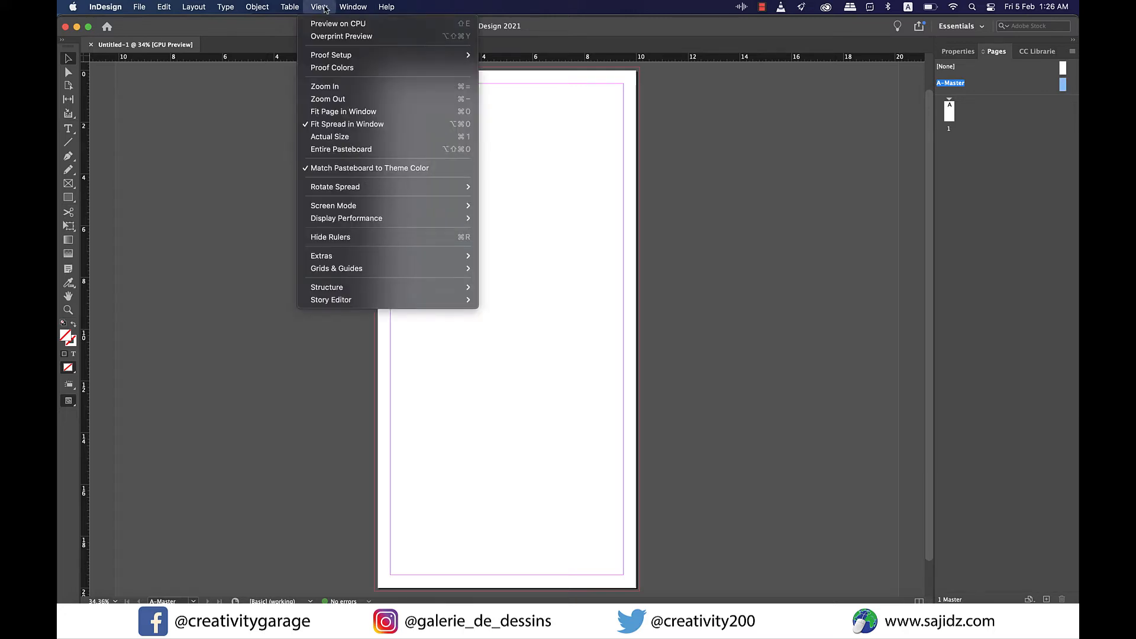
pyautogui.moveTo(330, 237)
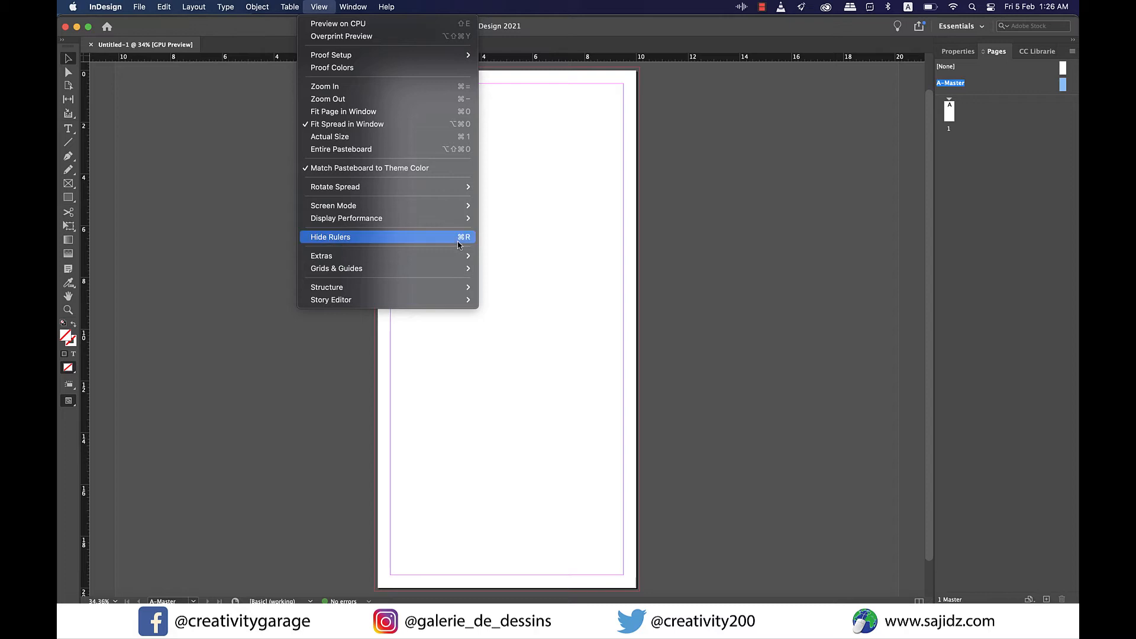
pyautogui.click(330, 237)
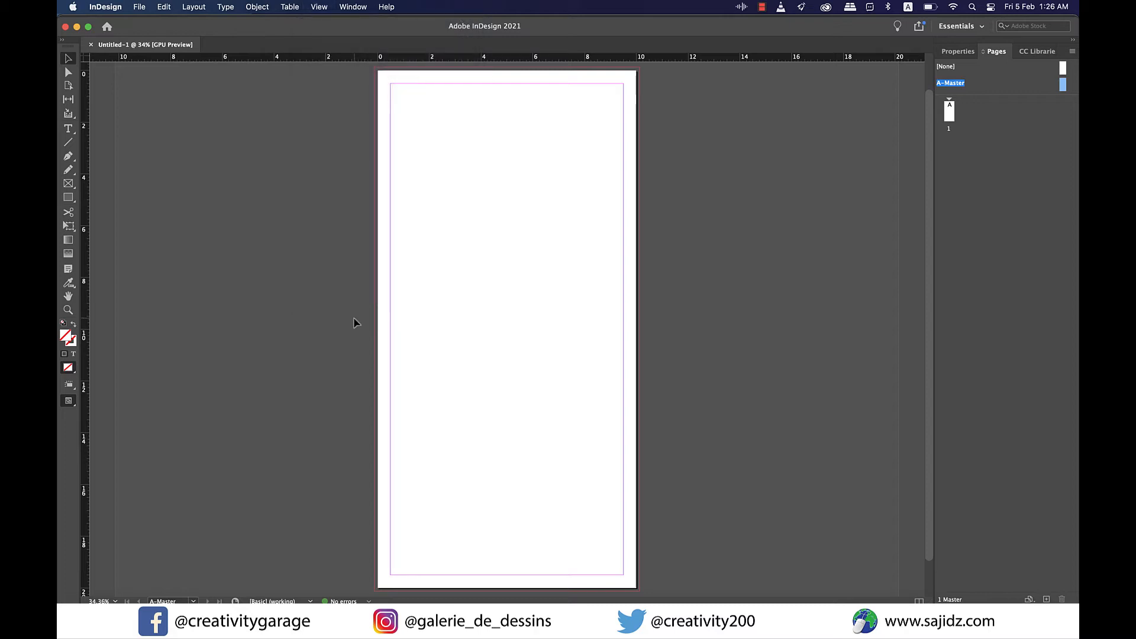
pyautogui.press('cmd+r')
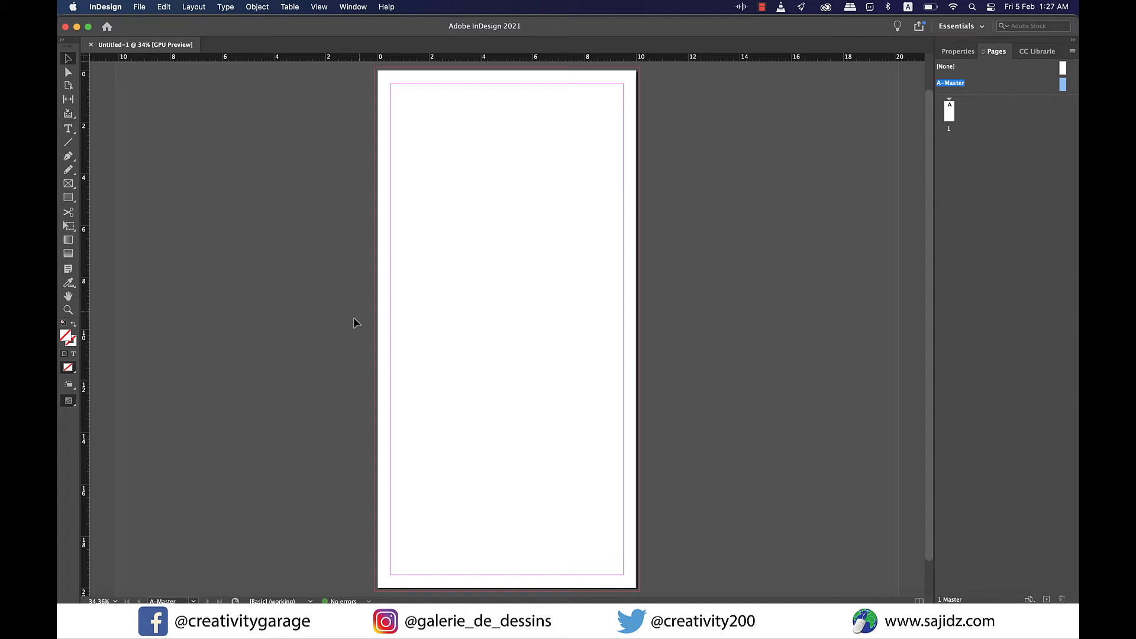
pyautogui.moveTo(384, 209)
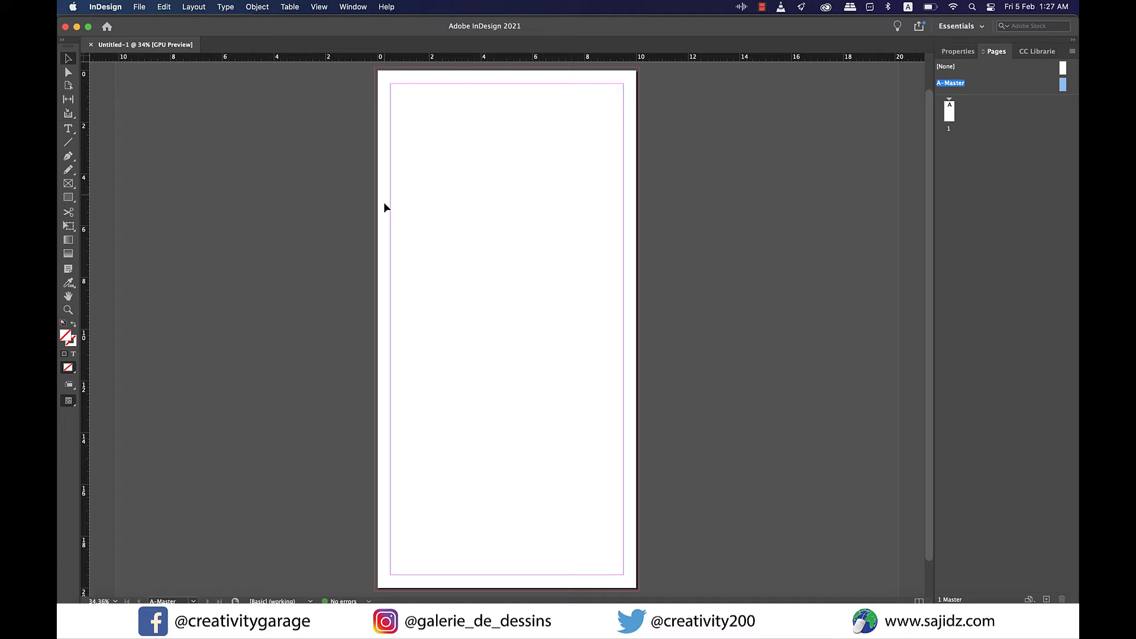
pyautogui.moveTo(370, 85)
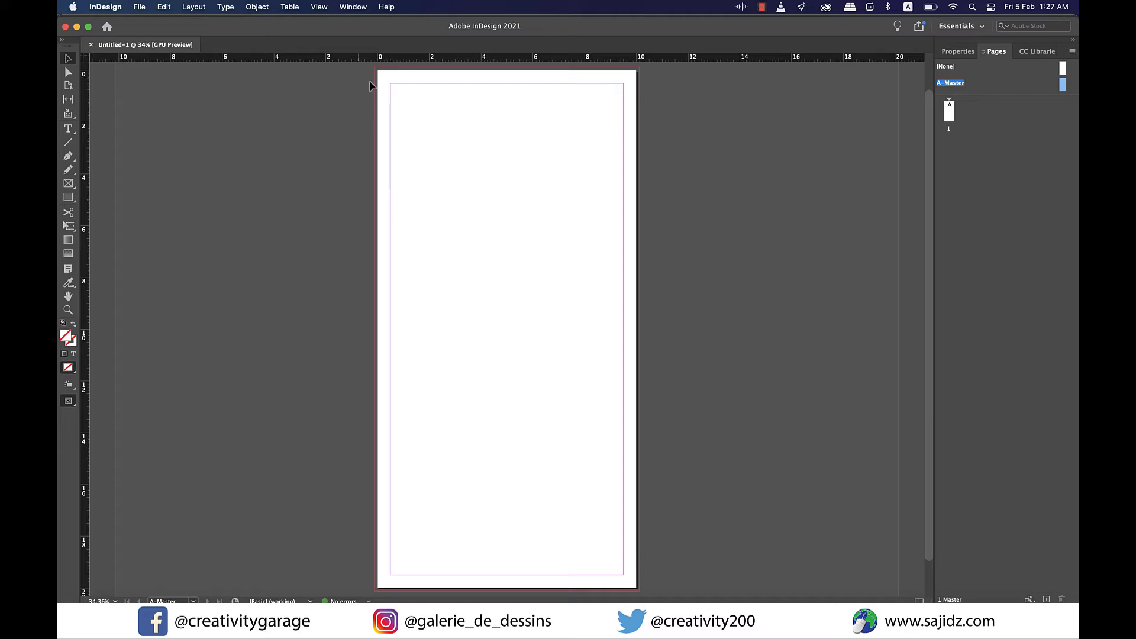
pyautogui.moveTo(419, 78)
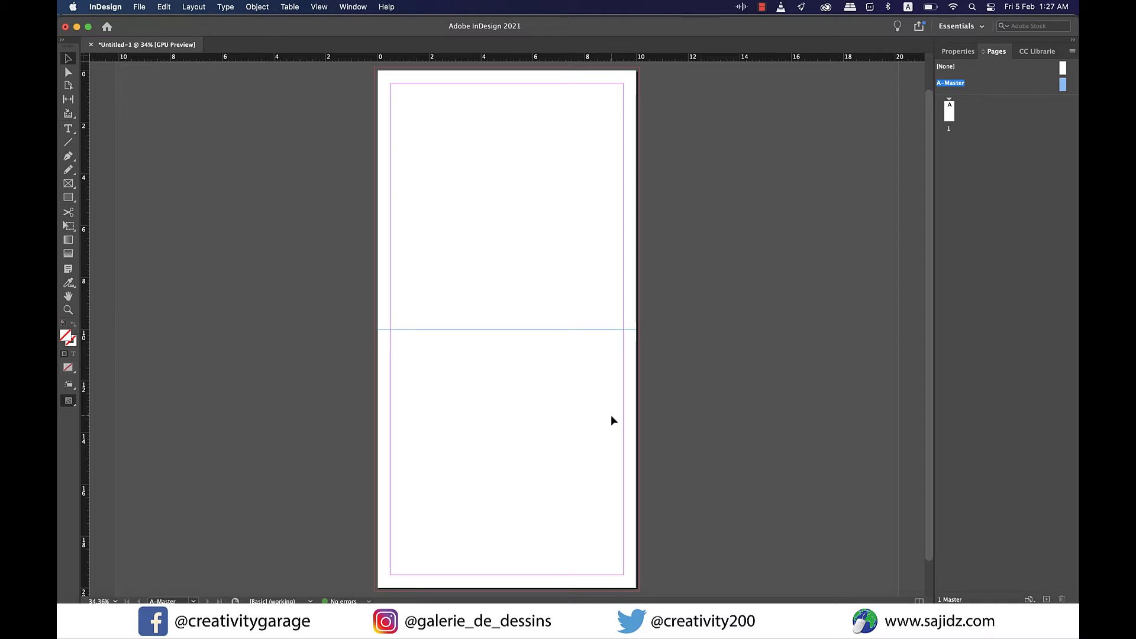
# - Create a table with 5 body rows, 7 columns and 1 header row
pyautogui.click(290, 7)
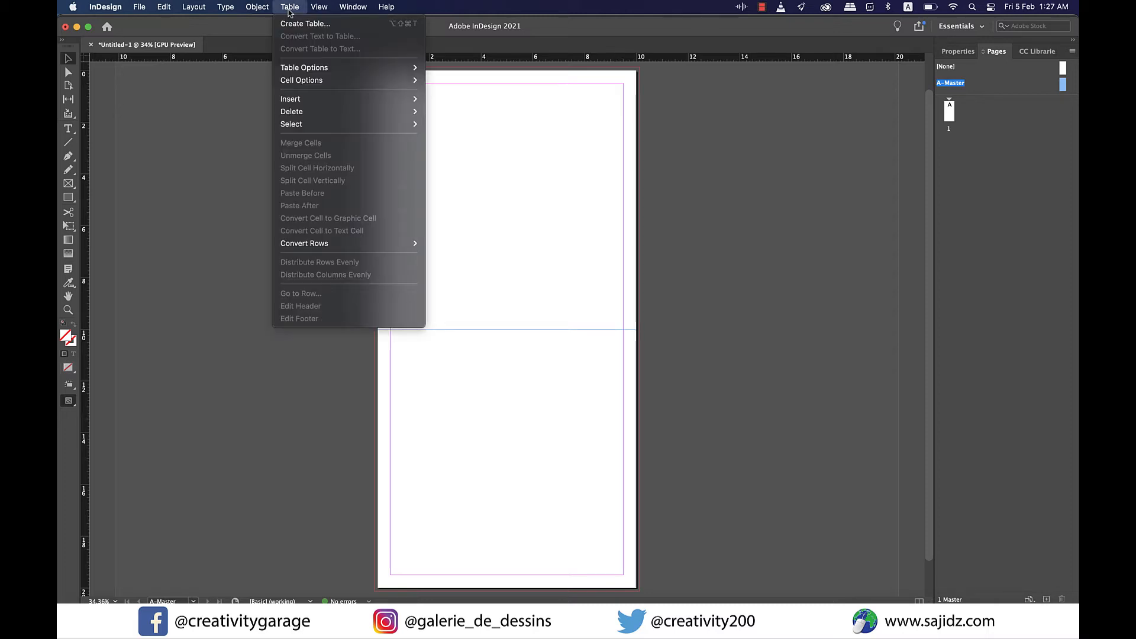
pyautogui.click(305, 24)
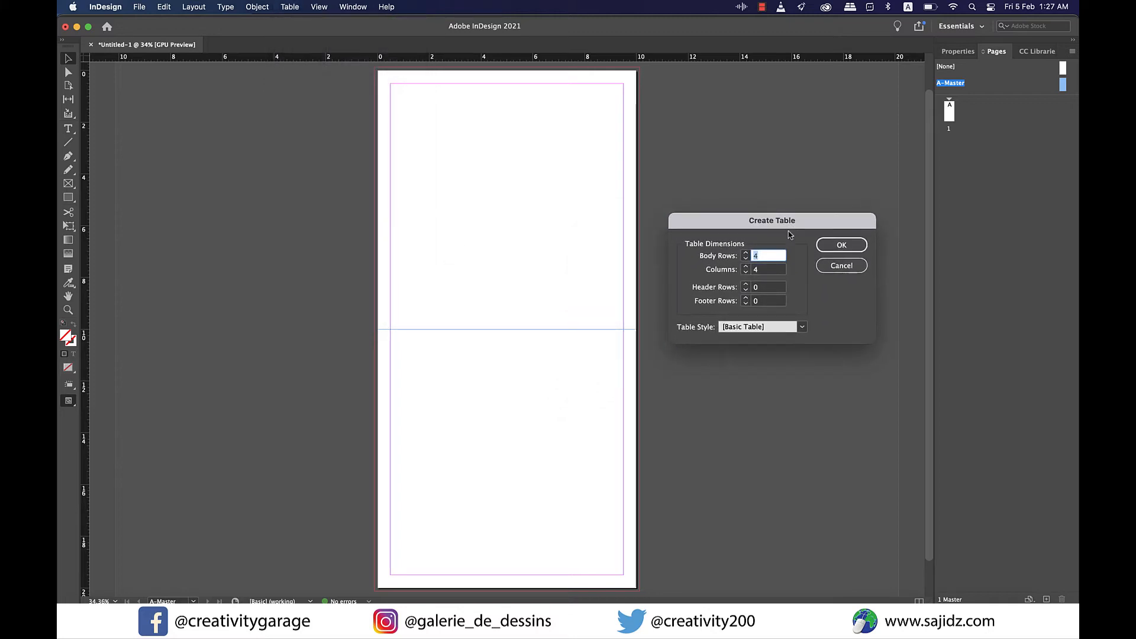
pyautogui.moveTo(785, 309)
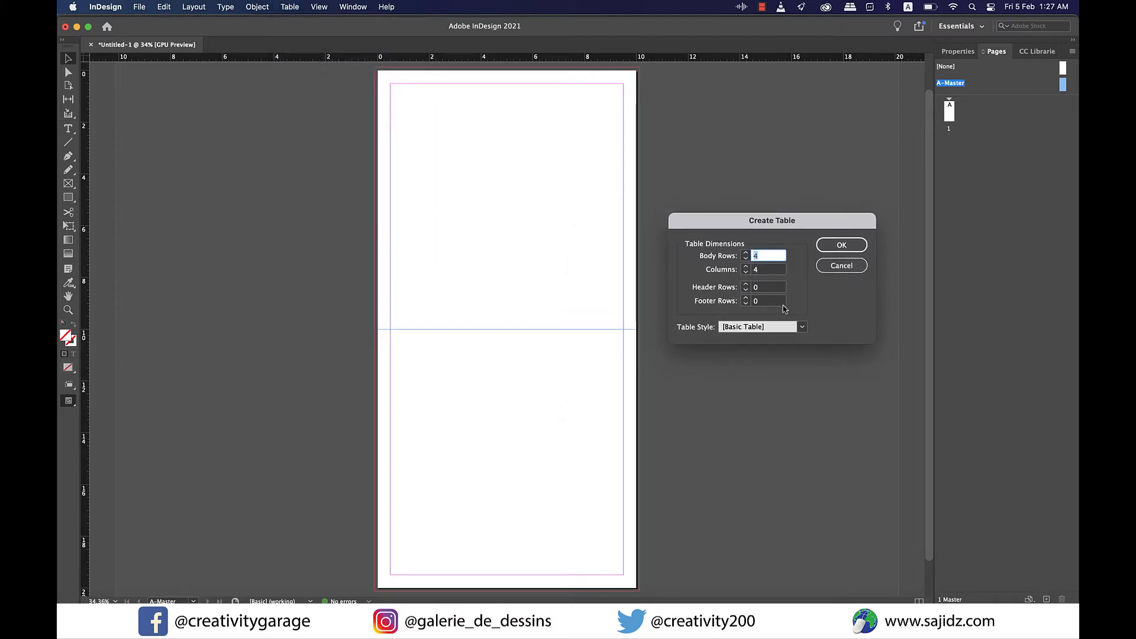
pyautogui.click(747, 254)
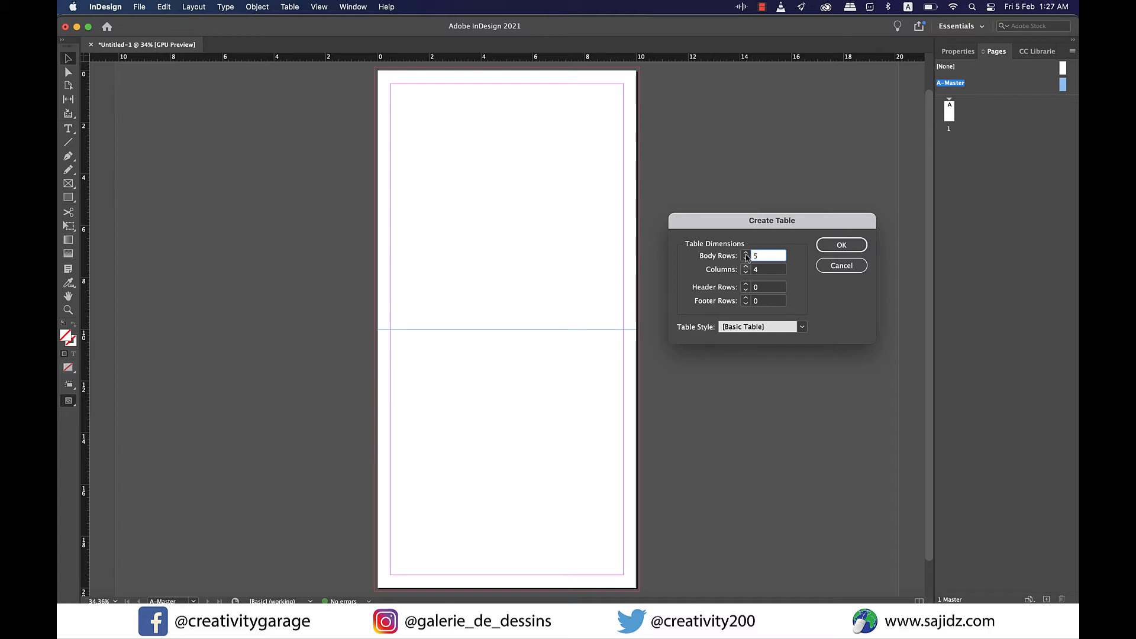
pyautogui.click(745, 266)
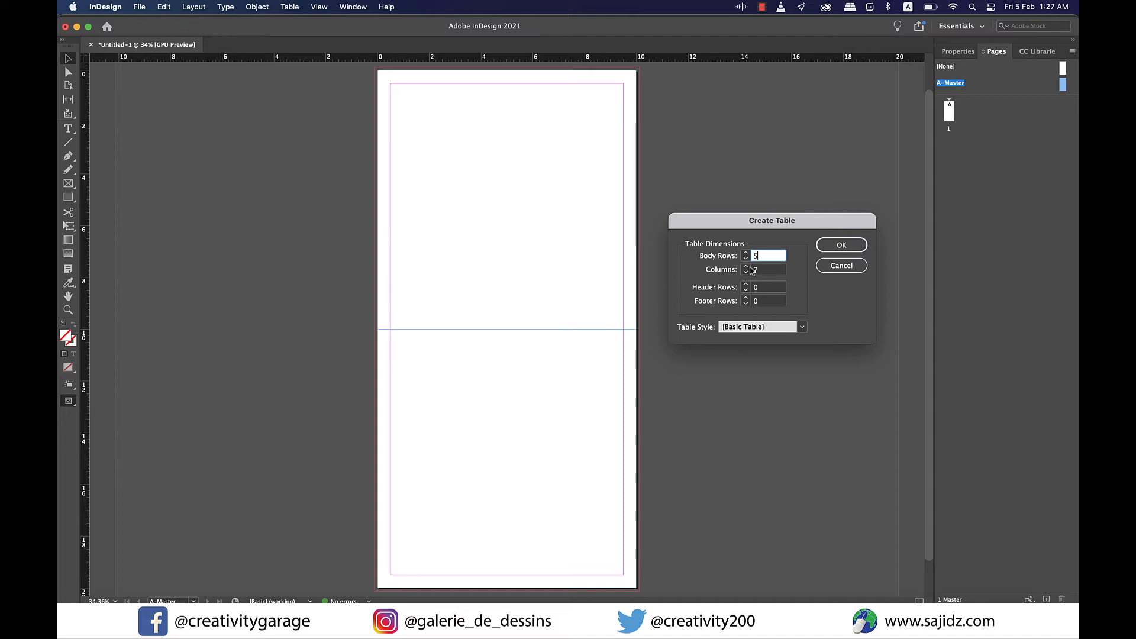
pyautogui.click(745, 284)
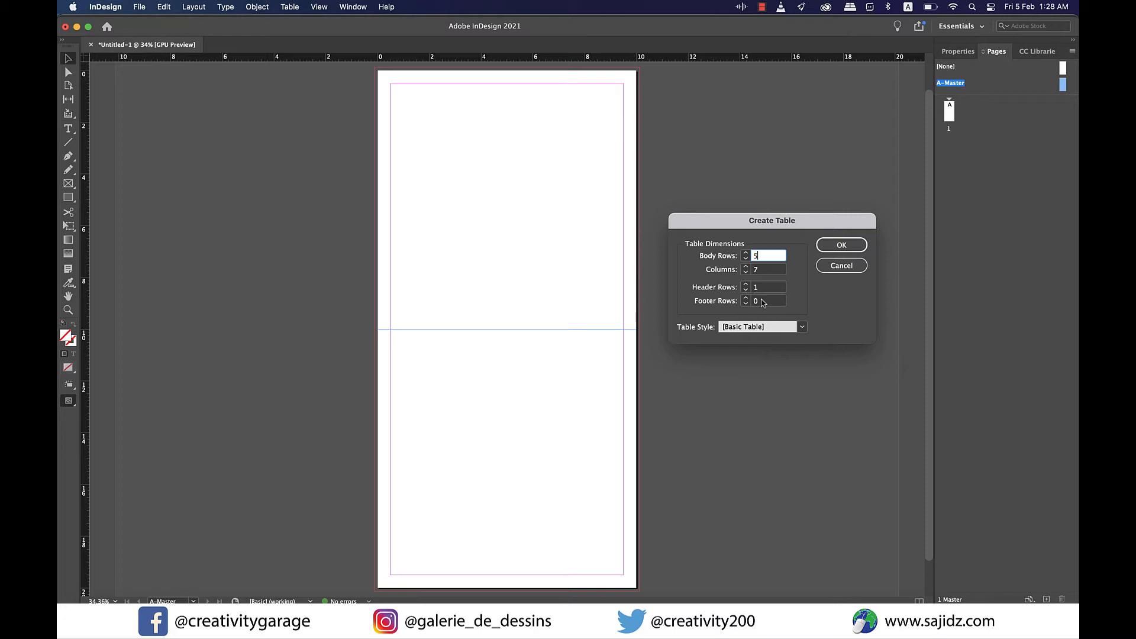
pyautogui.moveTo(795, 331)
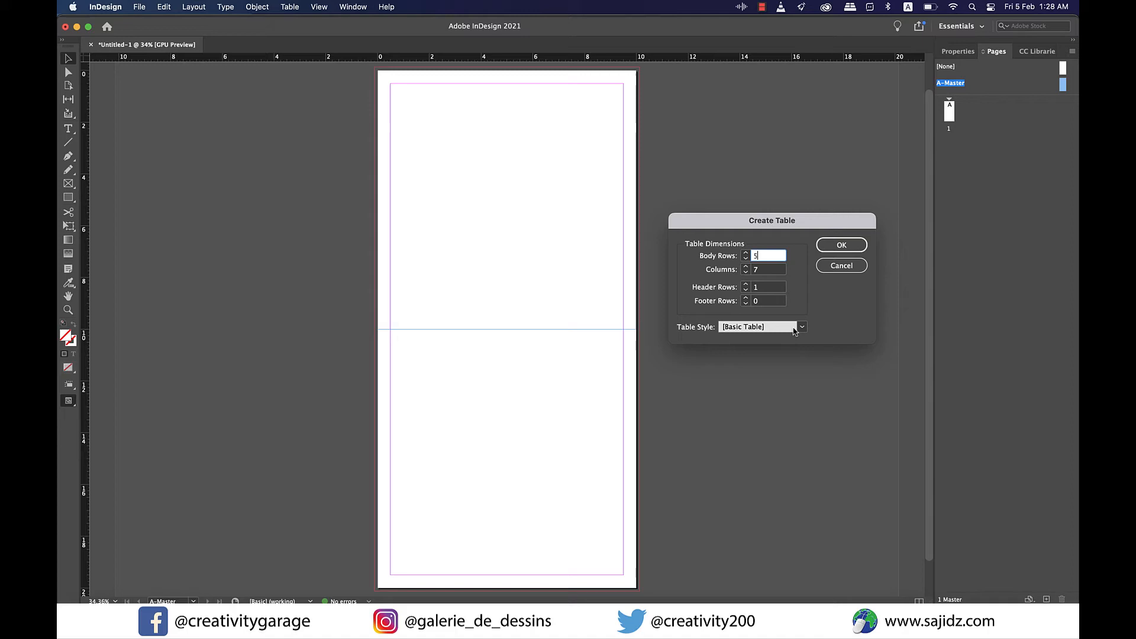
pyautogui.click(840, 265)
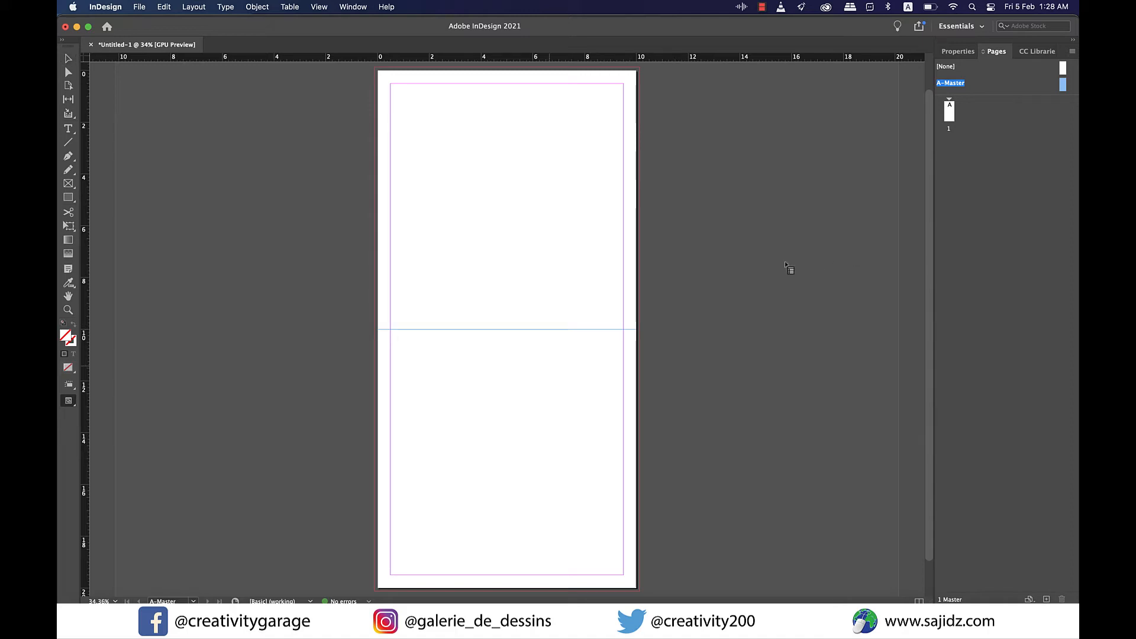
pyautogui.moveTo(397, 345)
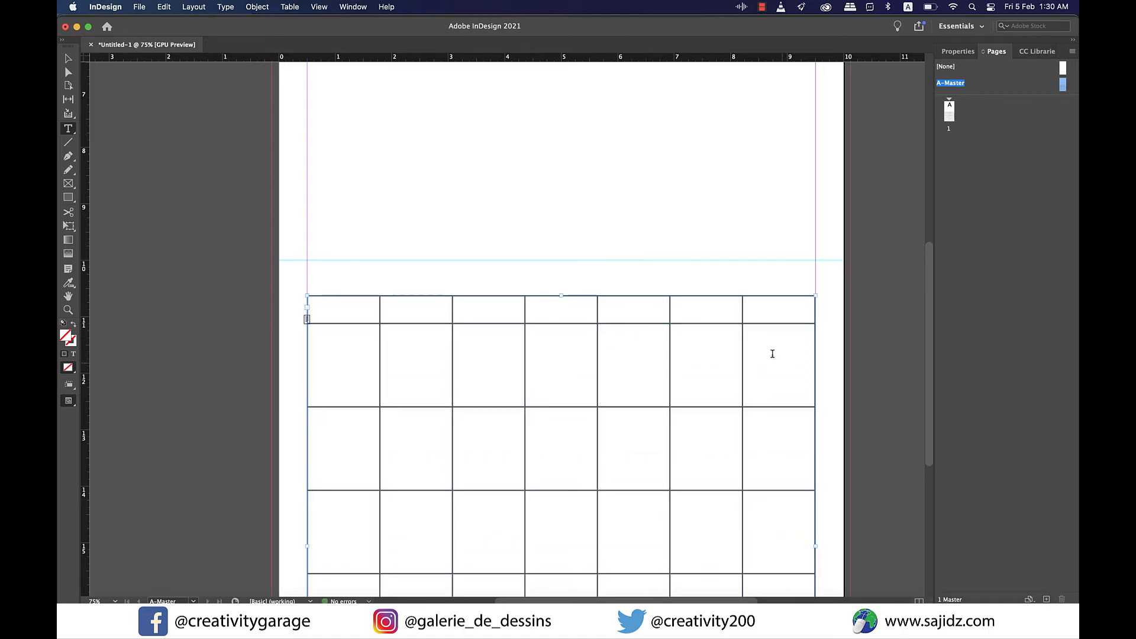
# - Place the table below the guide and enter weekday headers starting with Sunday and Monday
pyautogui.scroll(3)
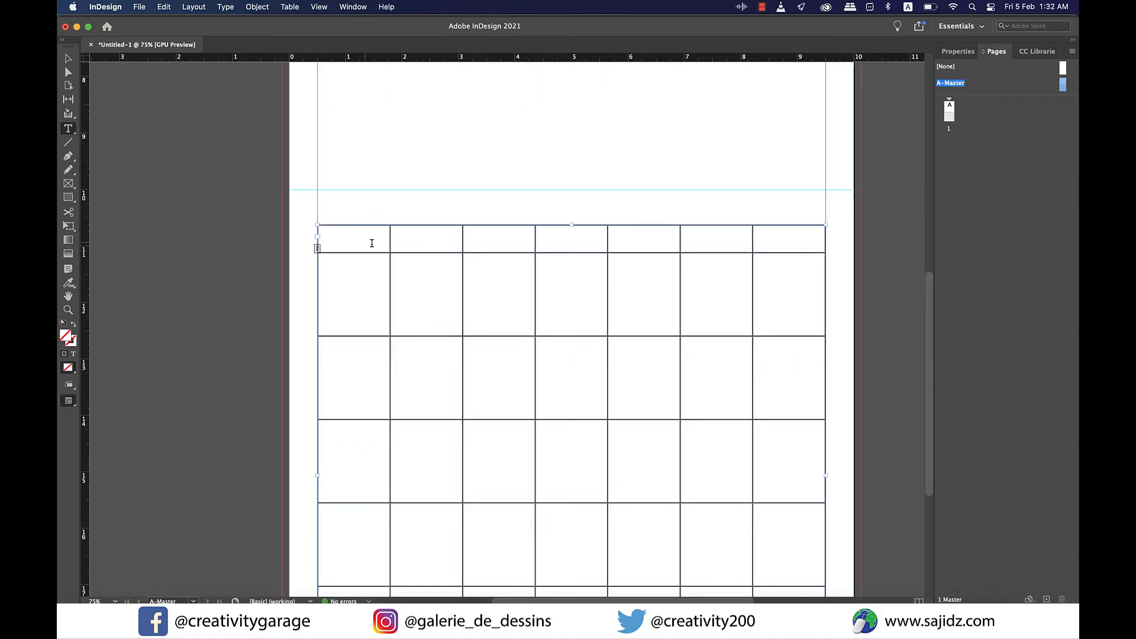
pyautogui.write('Sunad')
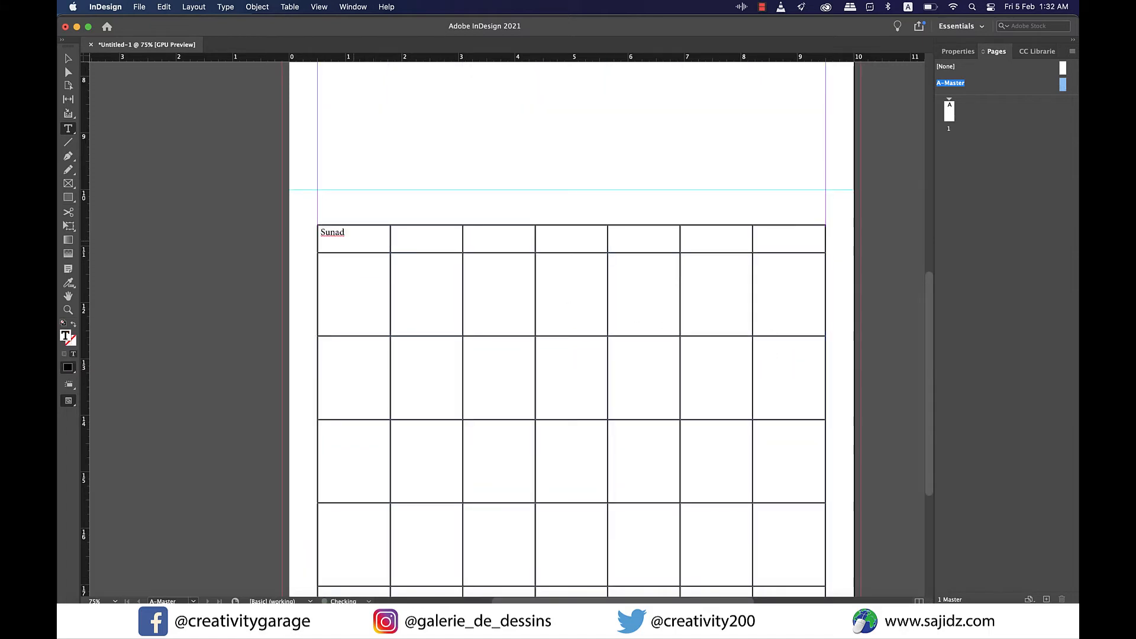
pyautogui.write('Monday')
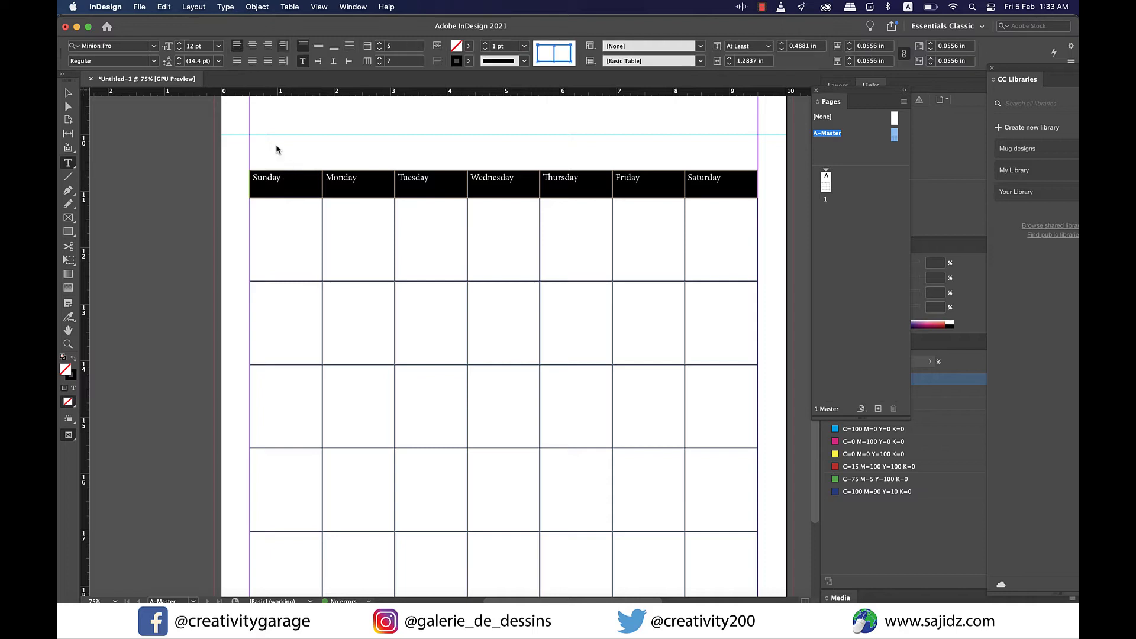
# - Set the weekday header text in Freehand521 BT at a larger size
pyautogui.click(113, 46)
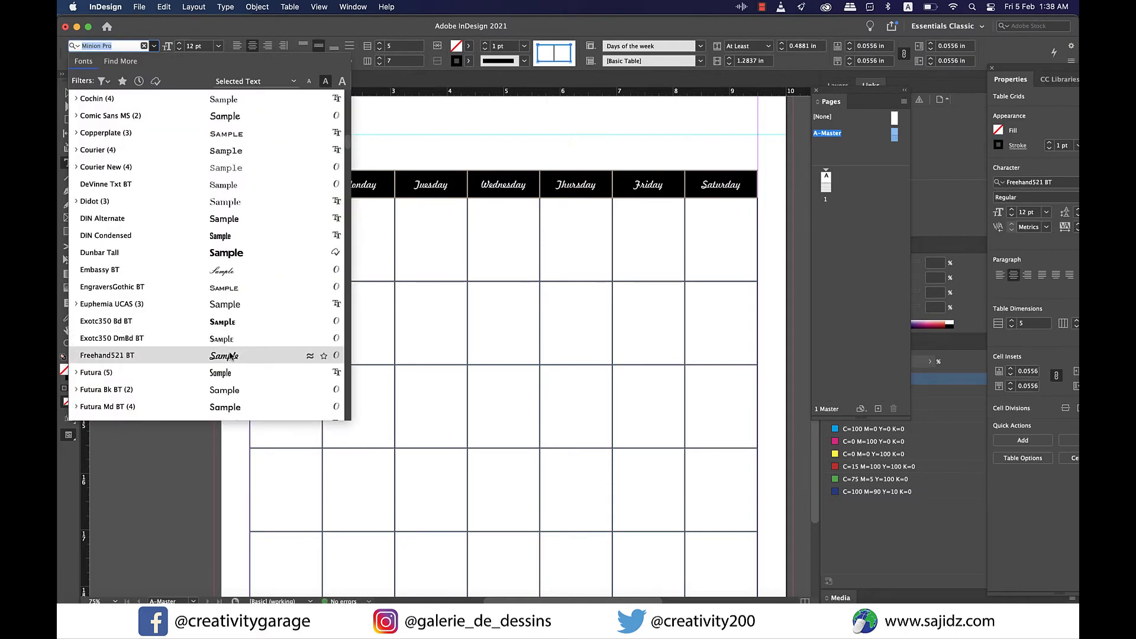
pyautogui.click(106, 355)
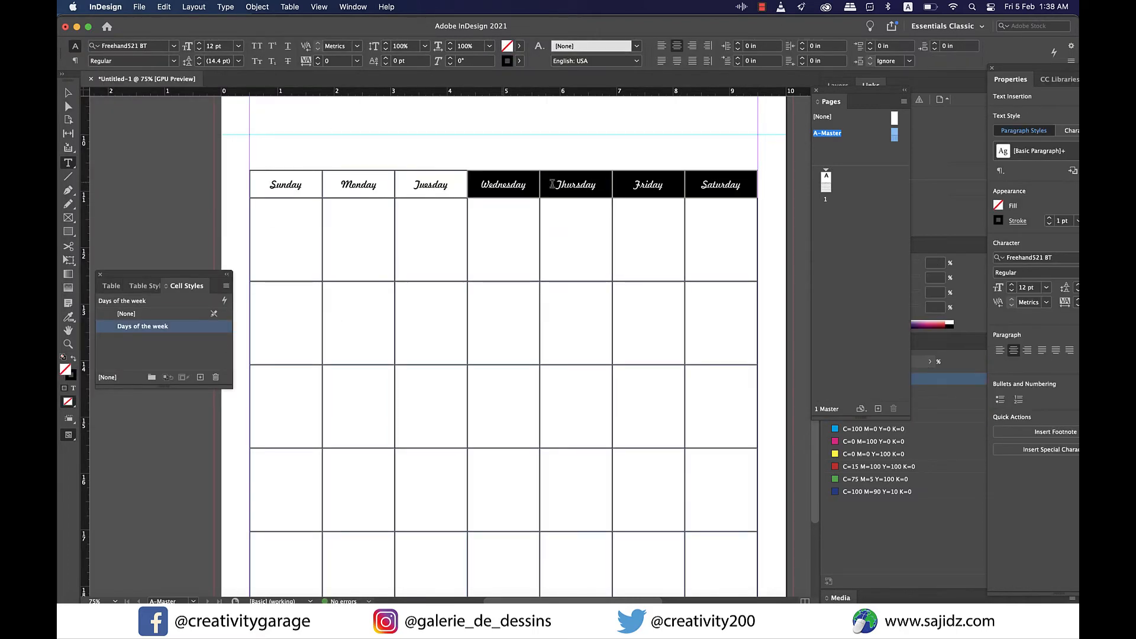
pyautogui.click(220, 46)
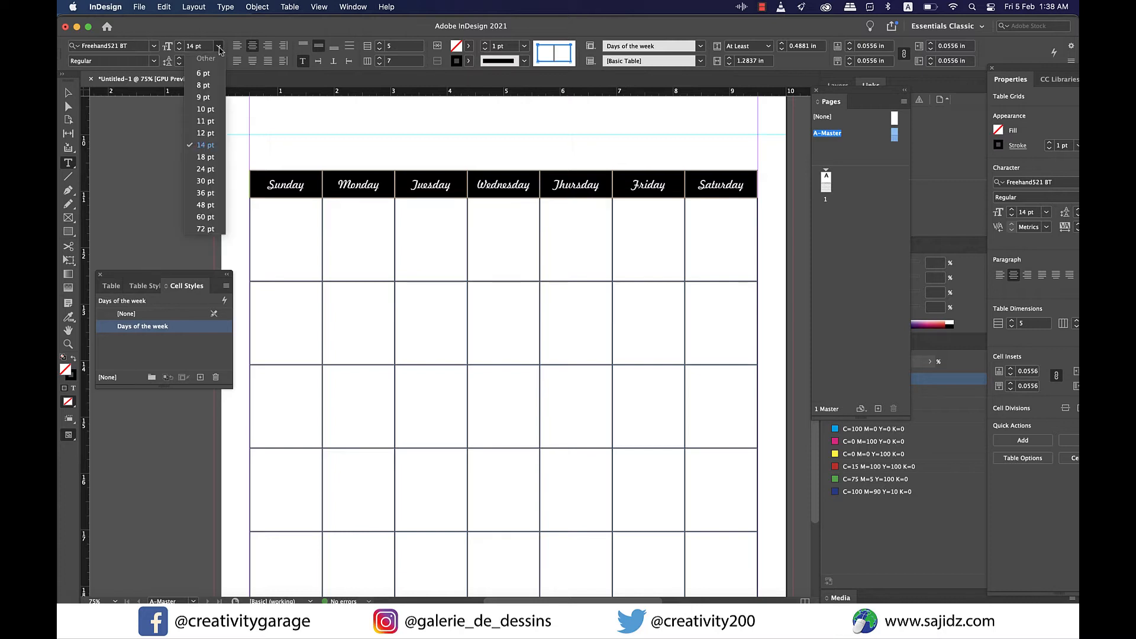
pyautogui.click(204, 156)
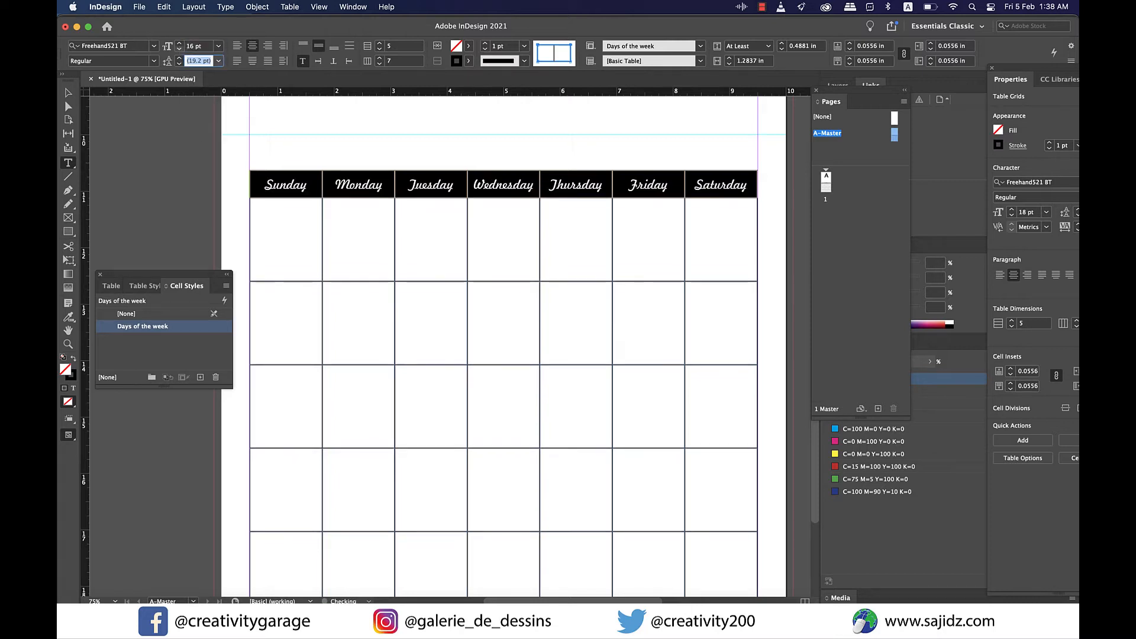
pyautogui.click(126, 312)
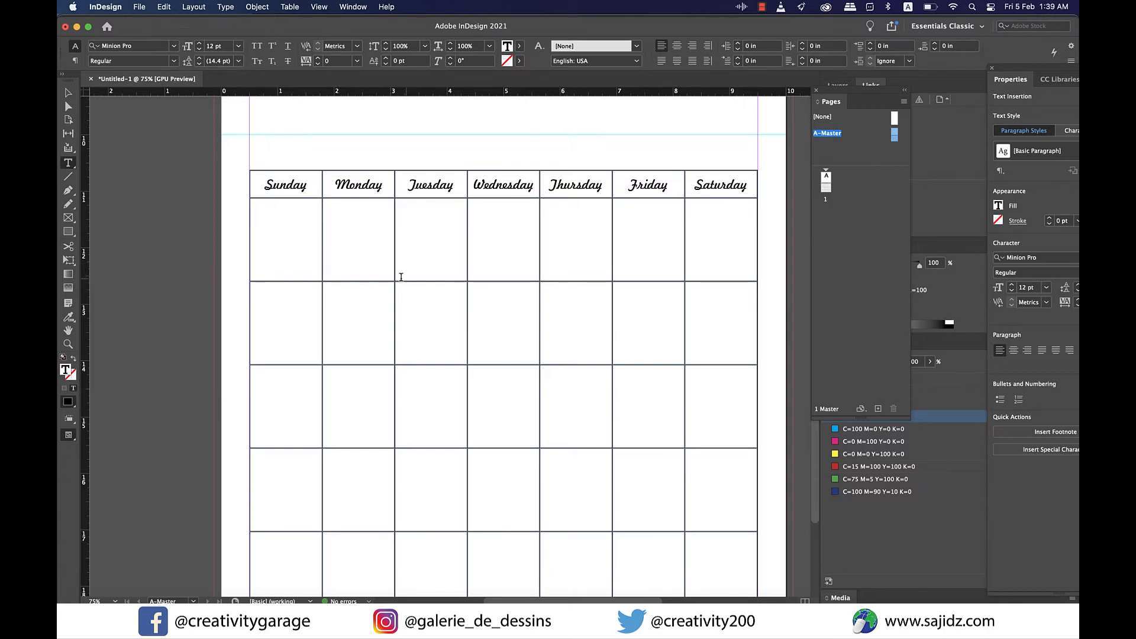
# - Create 'Table Style 1' from the Table Styles panel and edit its options
pyautogui.click(352, 7)
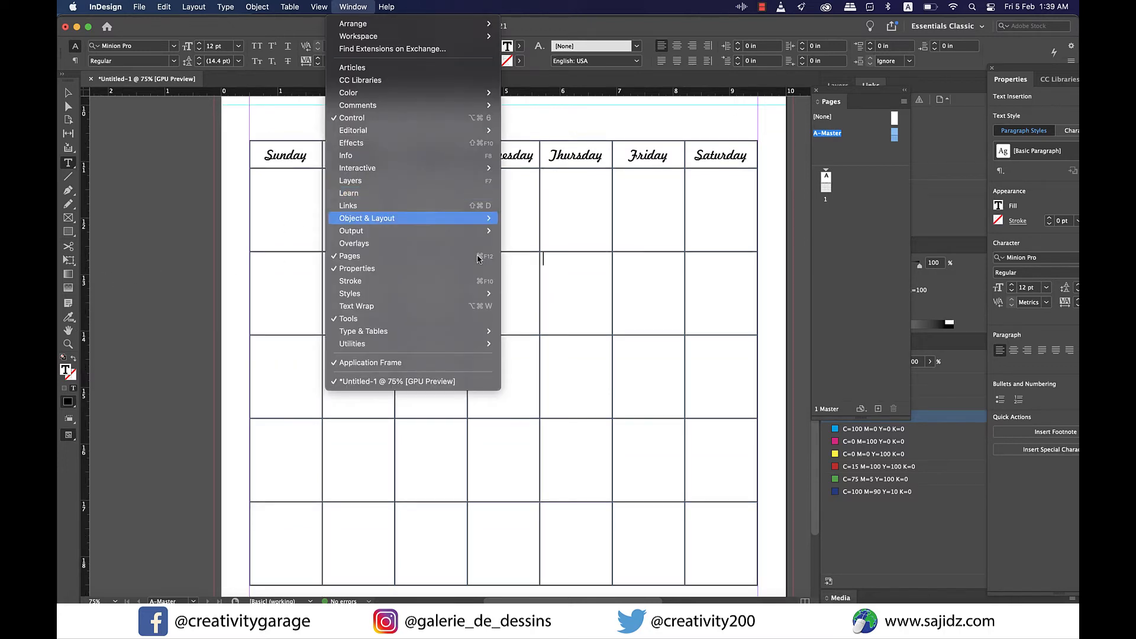
pyautogui.moveTo(349, 292)
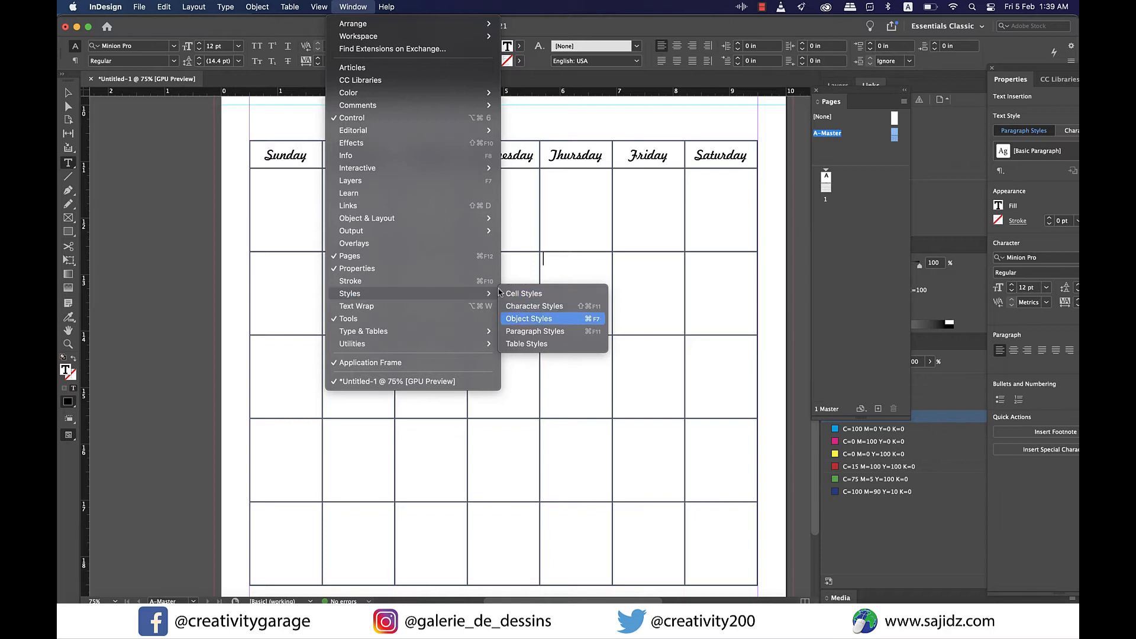
pyautogui.click(526, 343)
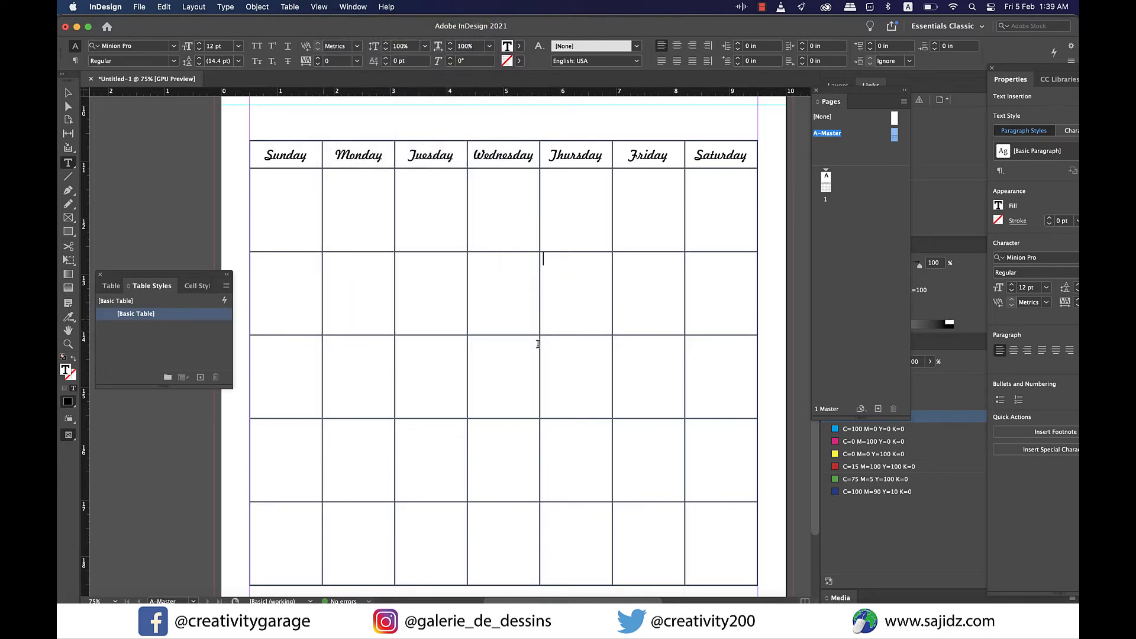
pyautogui.click(200, 376)
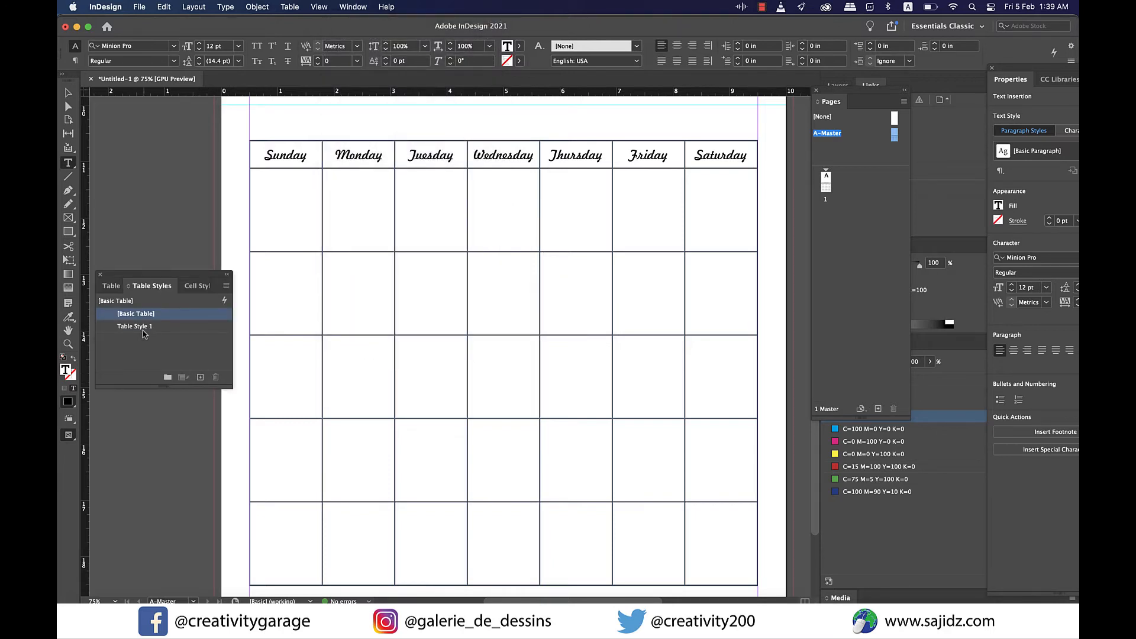
pyautogui.doubleClick(135, 327)
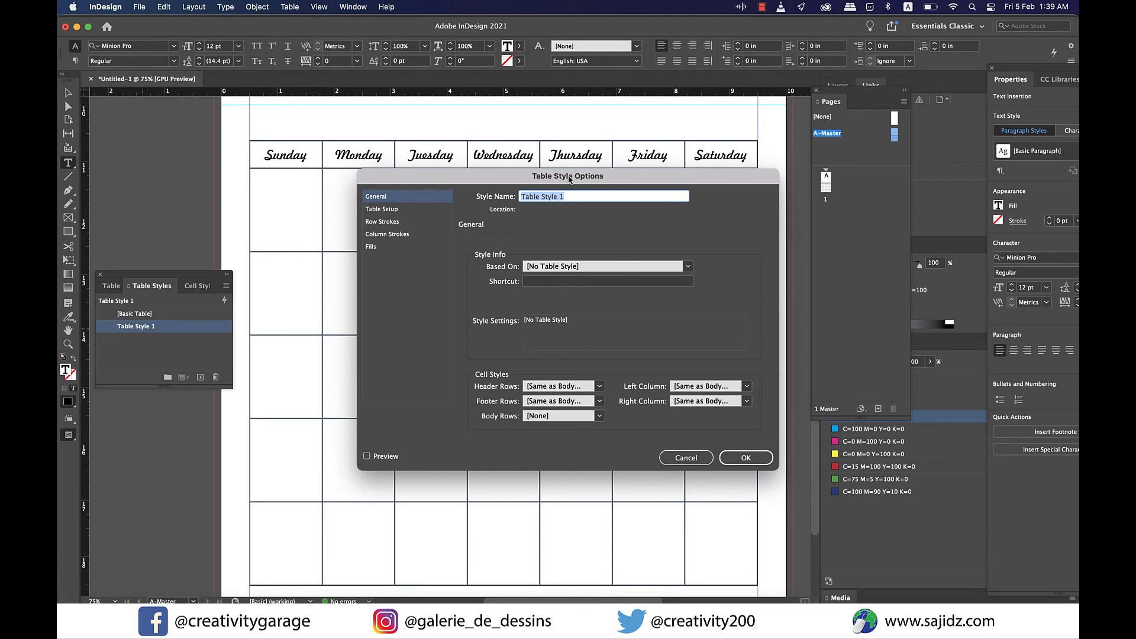
# - Rename the style 'Calendar style' and give it a 2 pt table border with preview on
pyautogui.write('Calendar s')
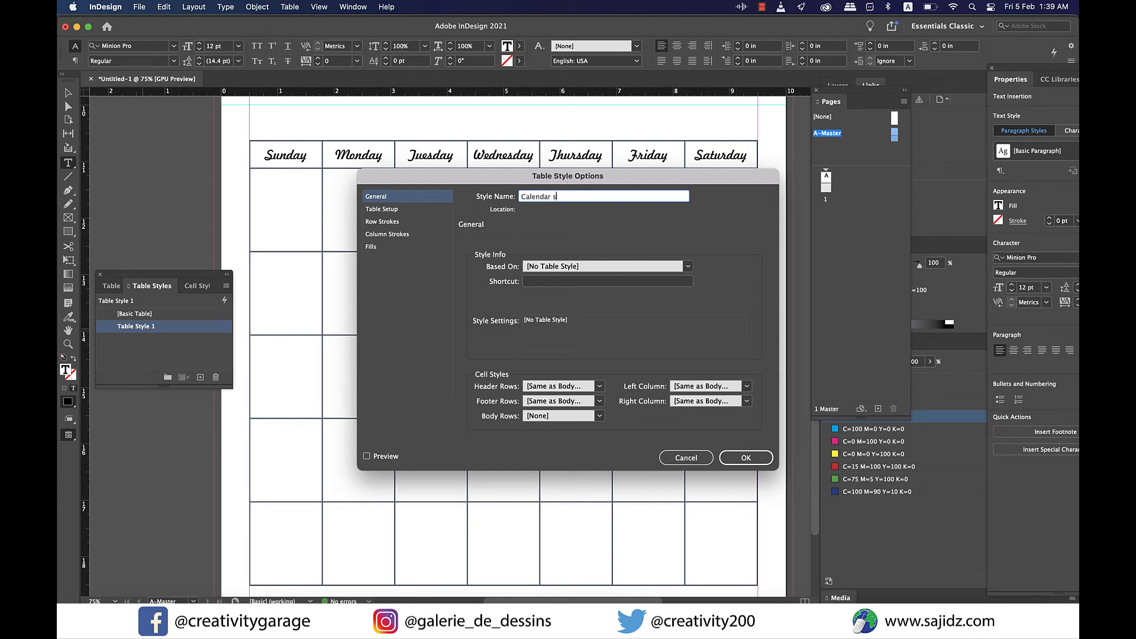
pyautogui.write('tyle')
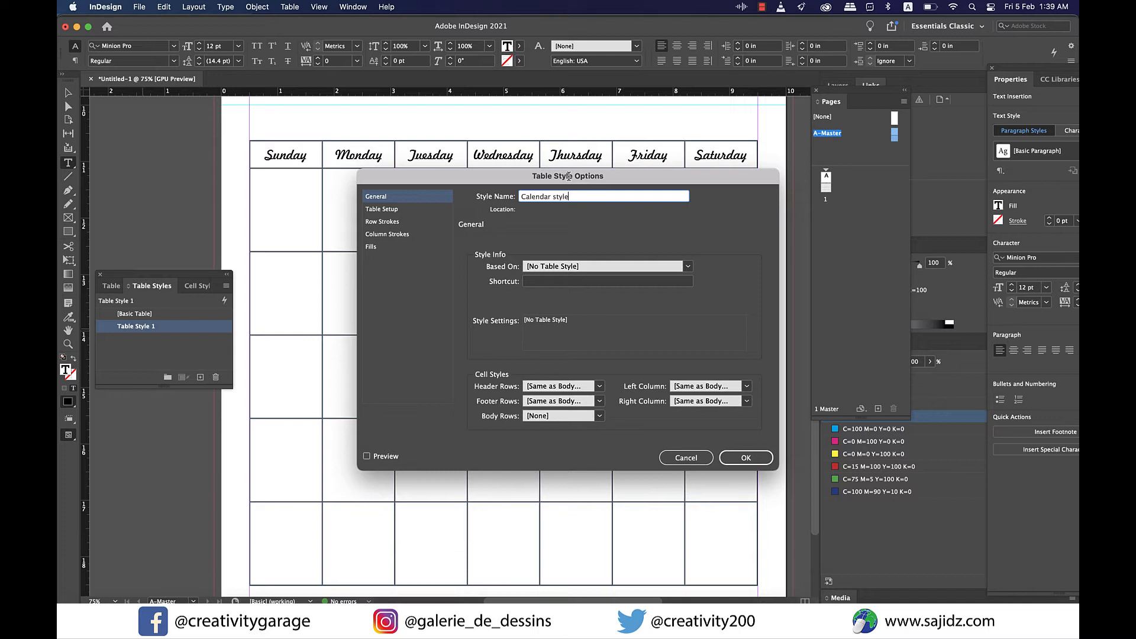
pyautogui.click(382, 208)
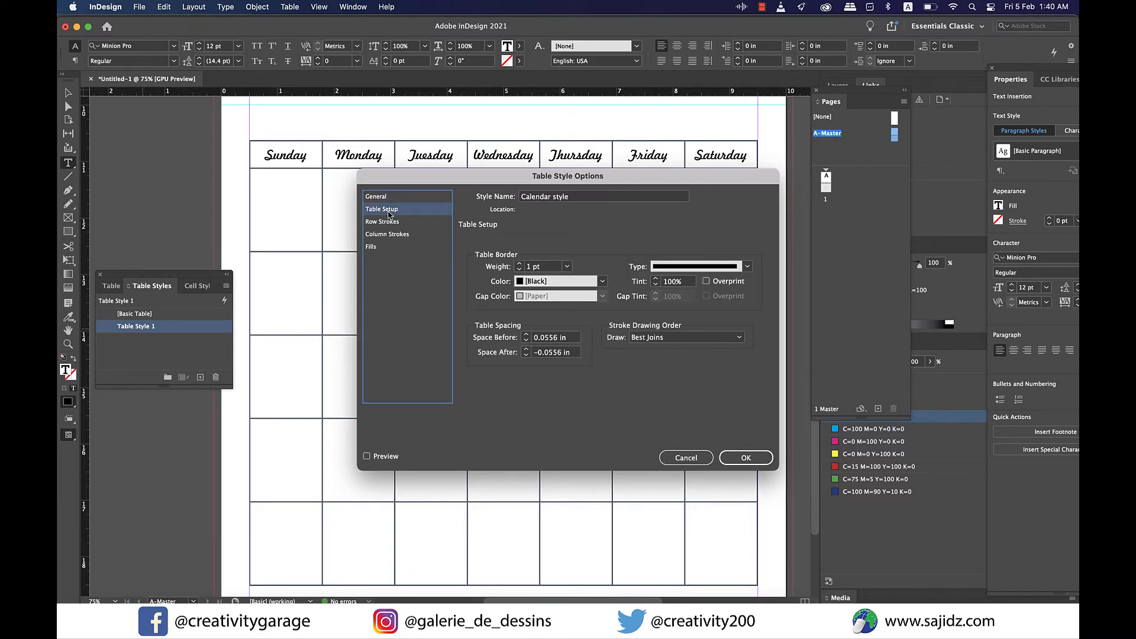
pyautogui.click(567, 266)
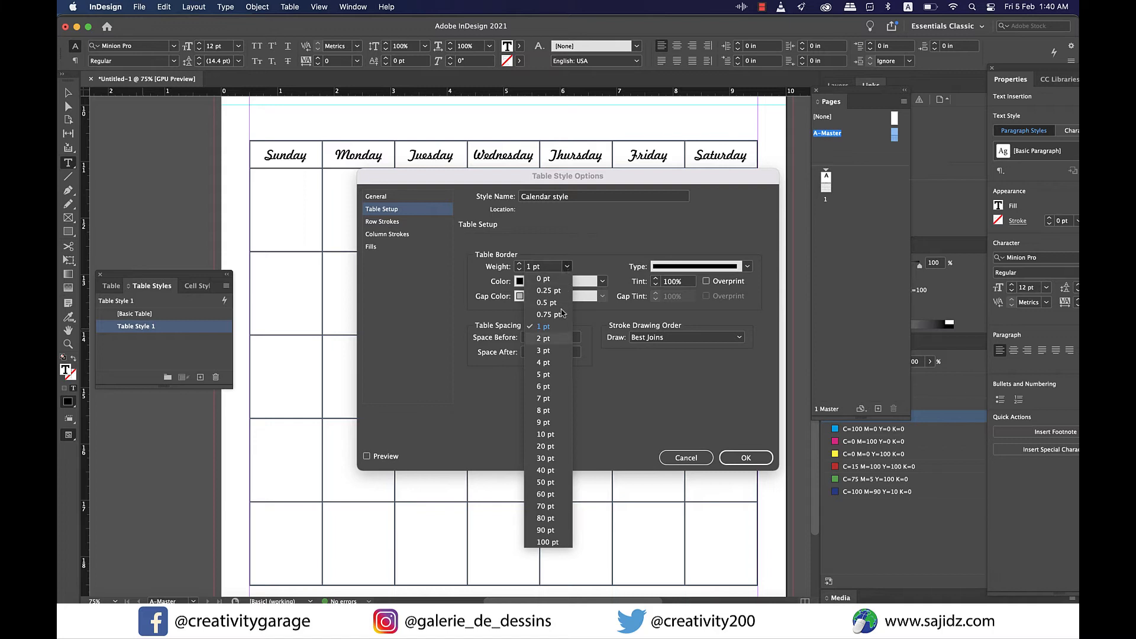
pyautogui.click(543, 337)
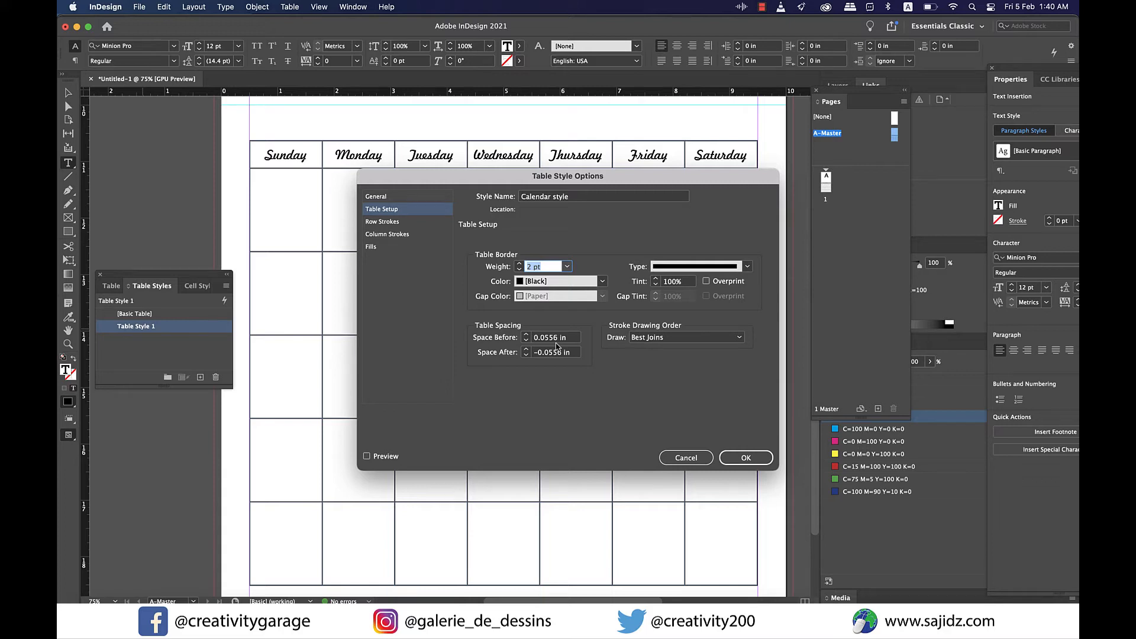
pyautogui.click(367, 455)
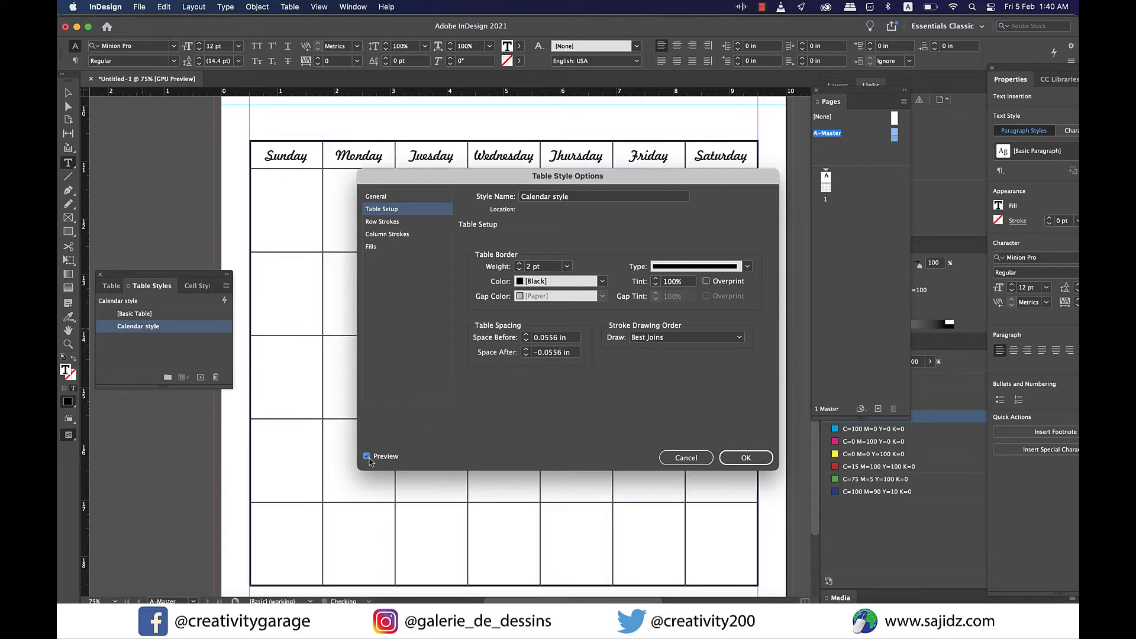
pyautogui.click(744, 456)
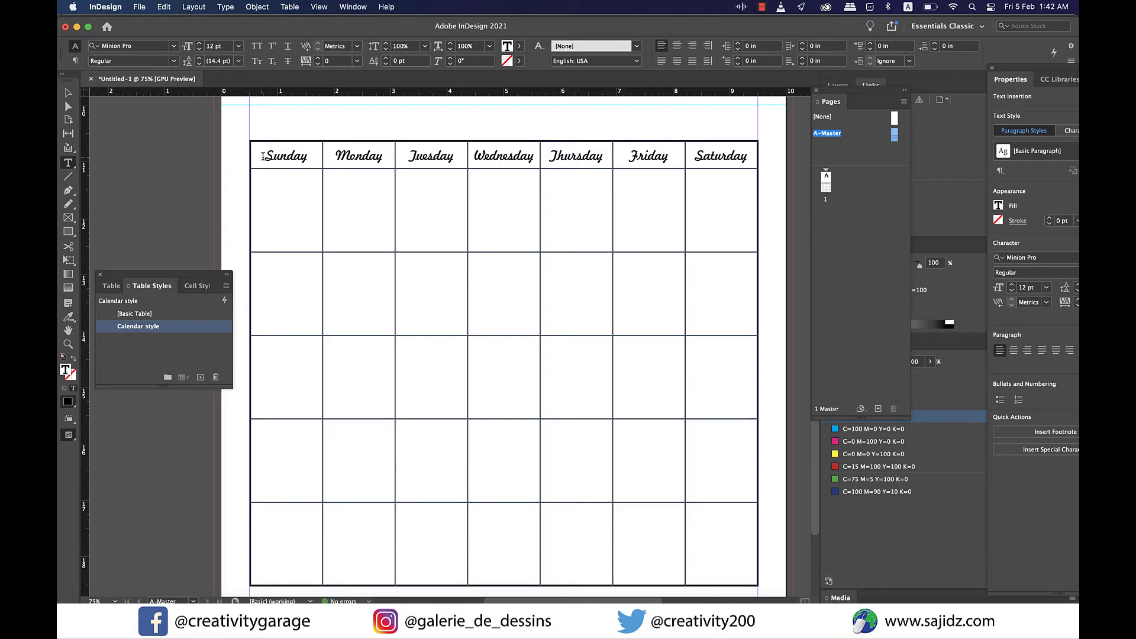
# - Give the 'Days of the week' cell style a low fill tint so the header row is pale grey
pyautogui.click(264, 177)
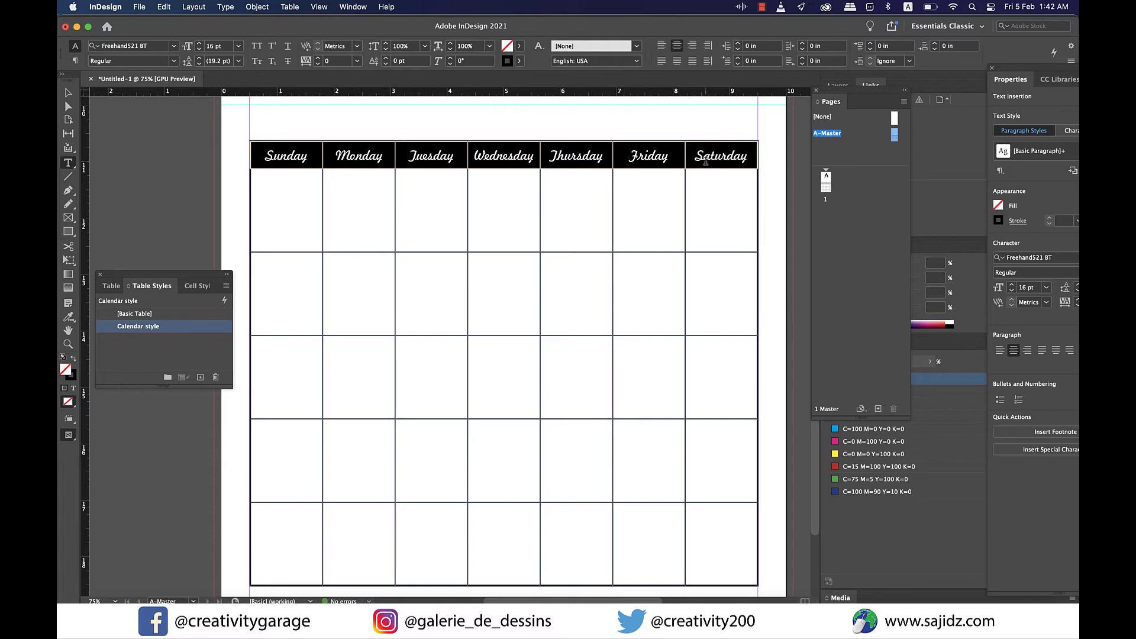
pyautogui.click(198, 286)
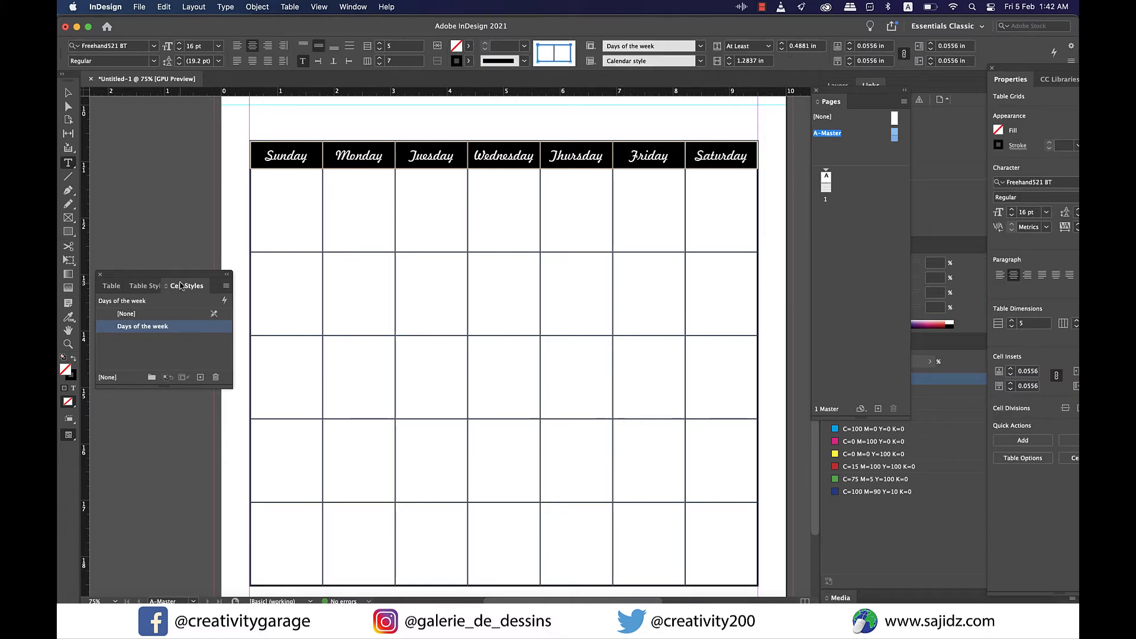
pyautogui.doubleClick(143, 326)
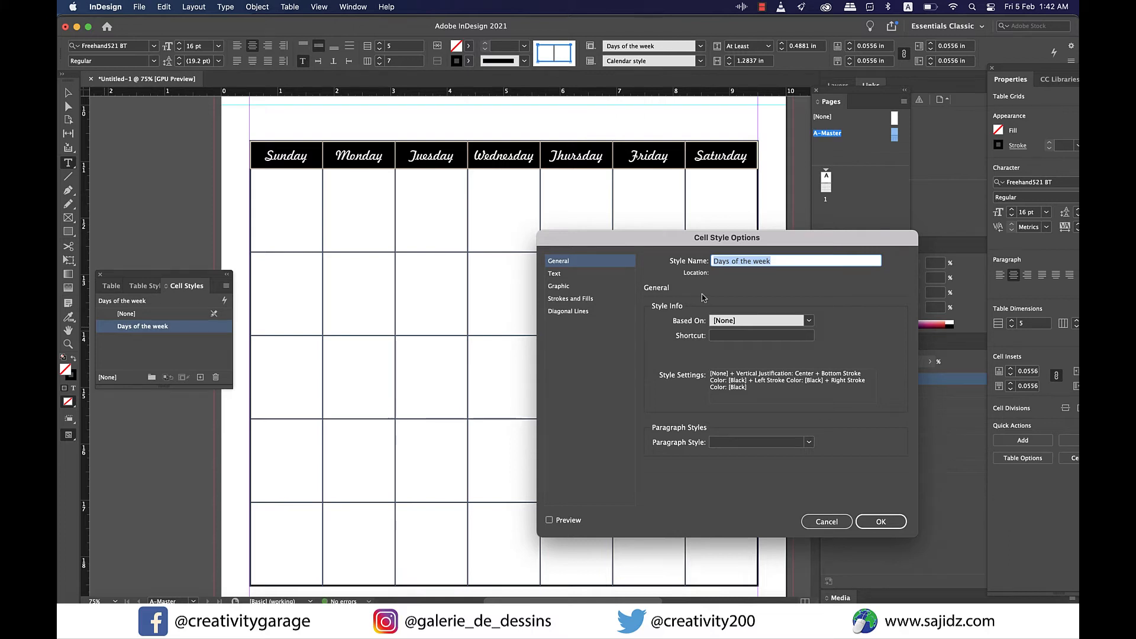
pyautogui.click(570, 298)
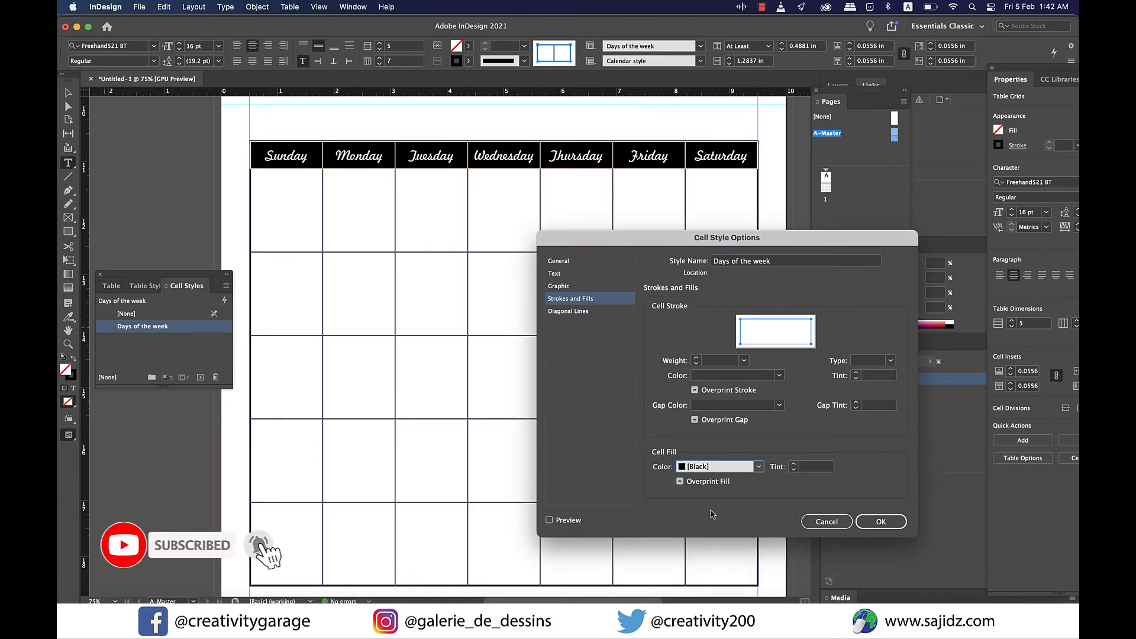
pyautogui.click(792, 463)
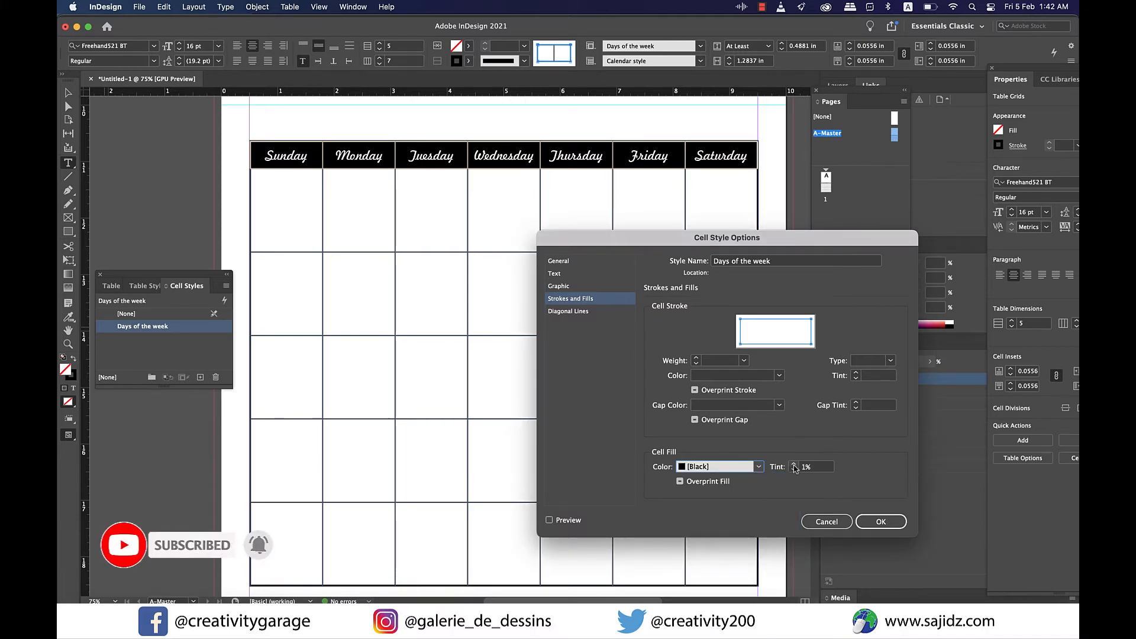
pyautogui.tripleClick(816, 466)
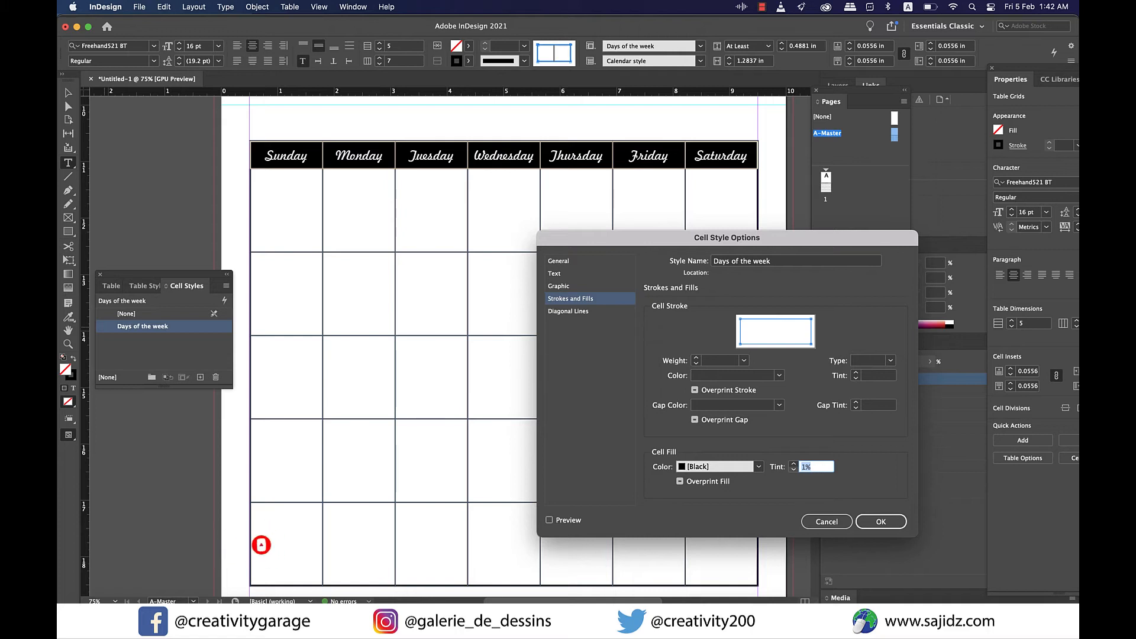
pyautogui.click(880, 521)
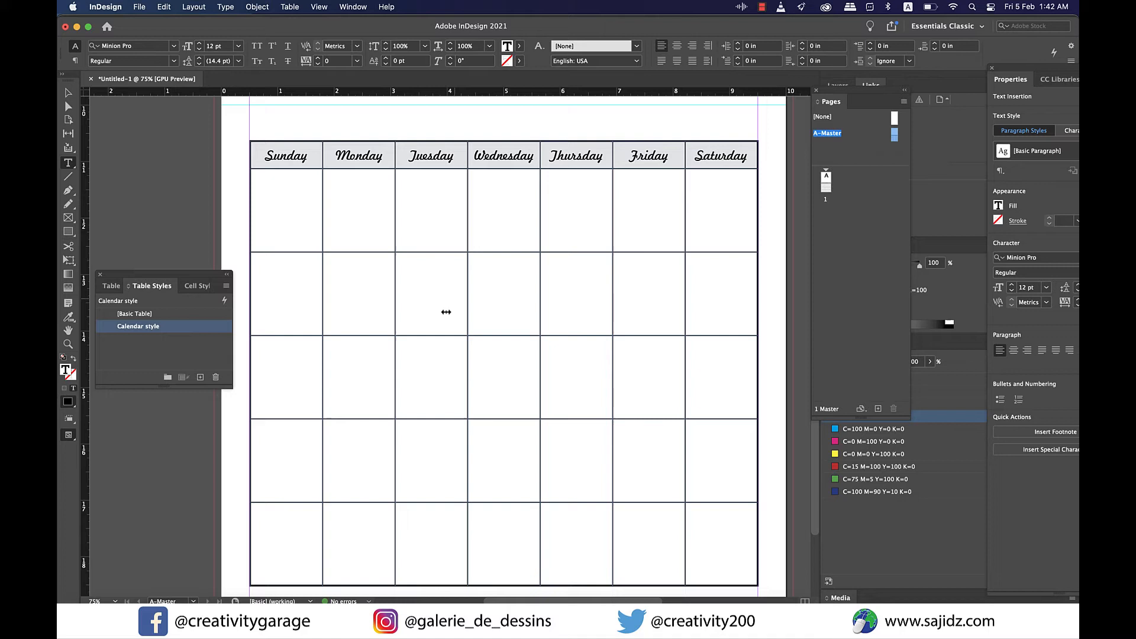
# - Apply automatic numbering to the date cells so the first Sunday cell reads '1.'
pyautogui.click(296, 209)
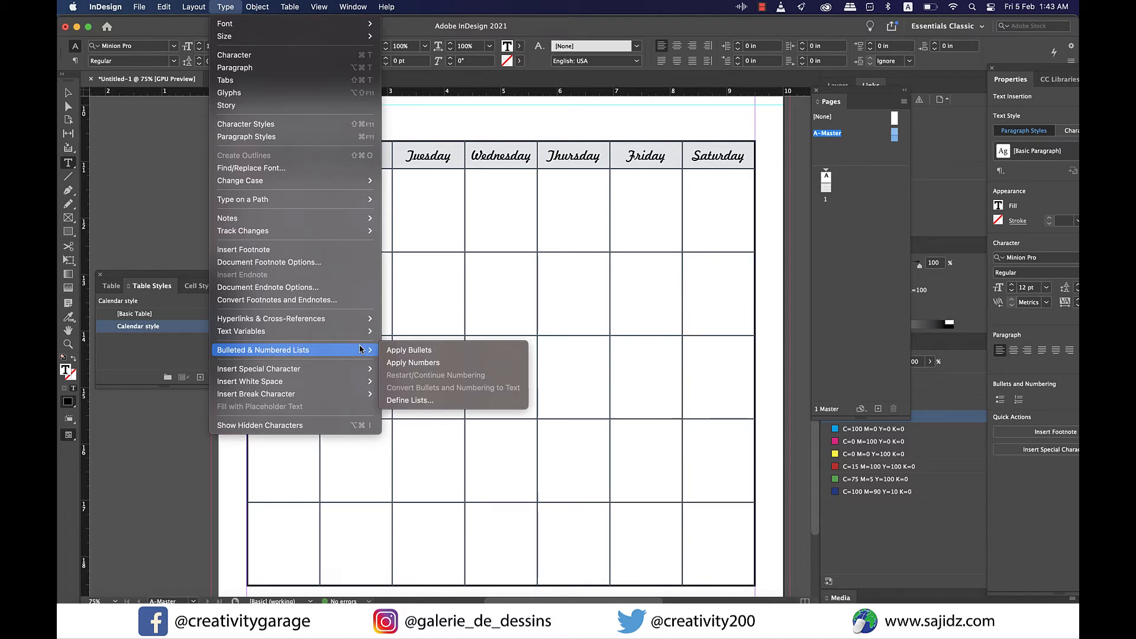
pyautogui.moveTo(413, 362)
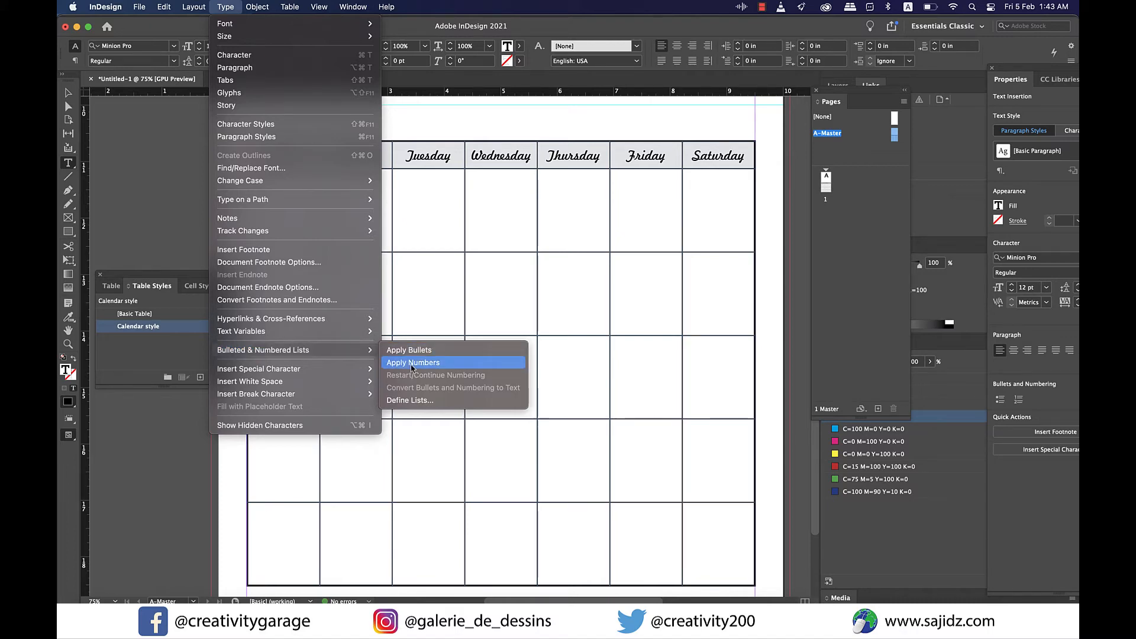
pyautogui.click(413, 362)
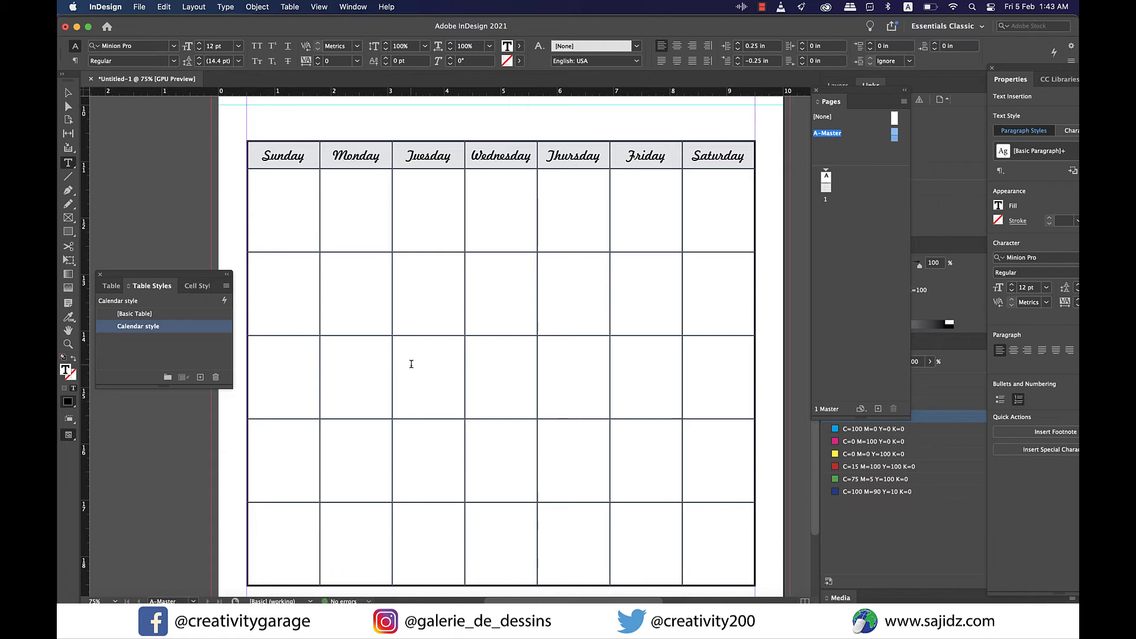
pyautogui.click(283, 177)
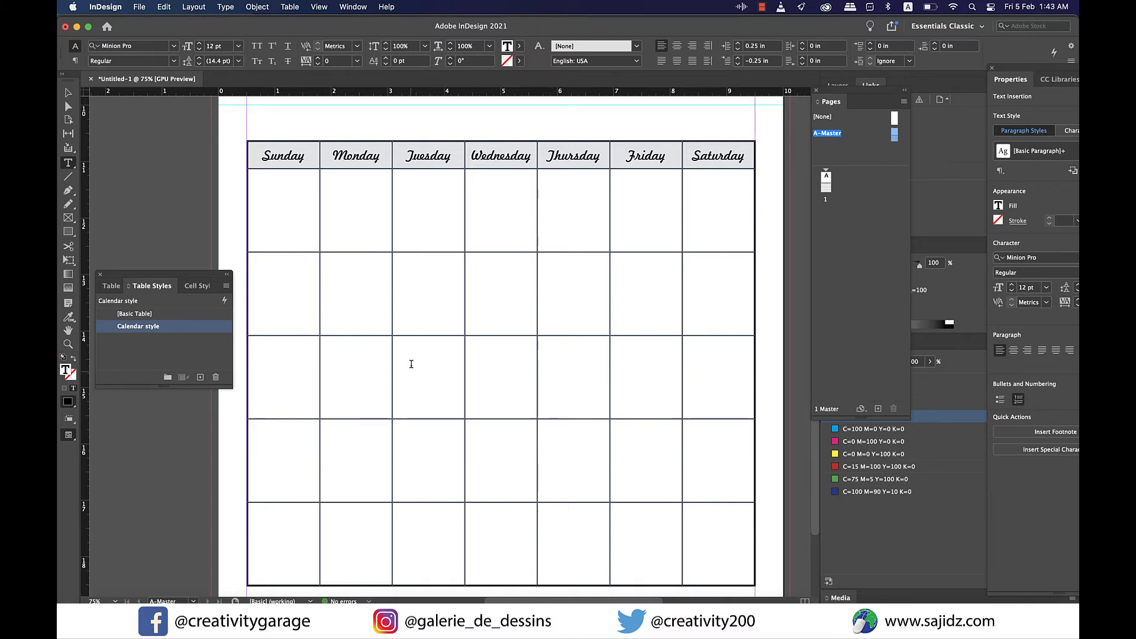
pyautogui.click(283, 210)
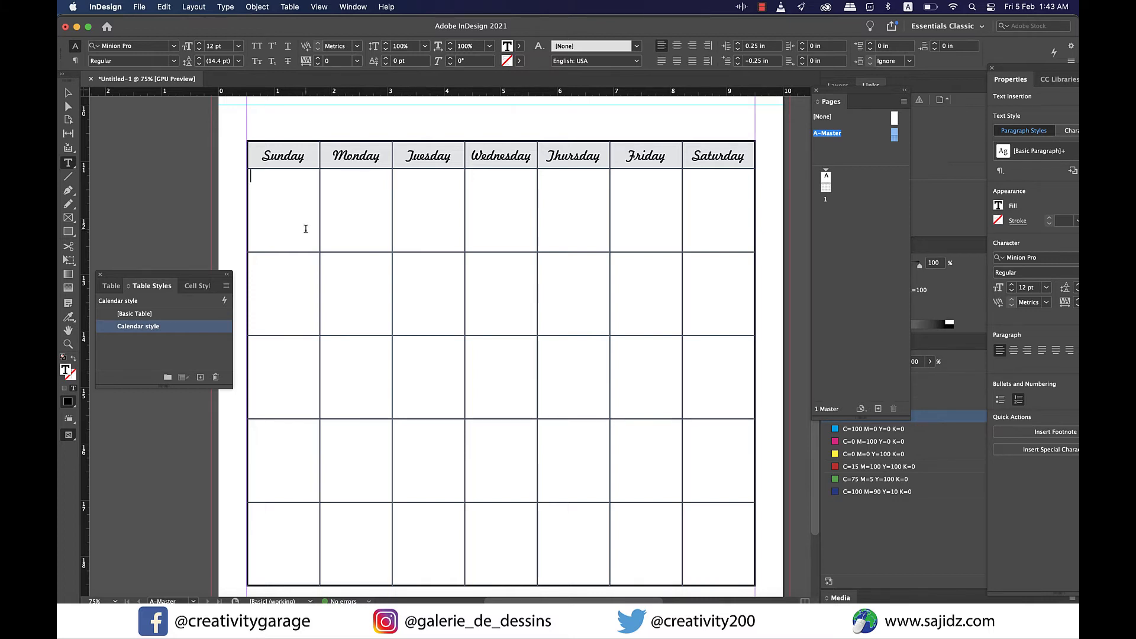
pyautogui.write('1.')
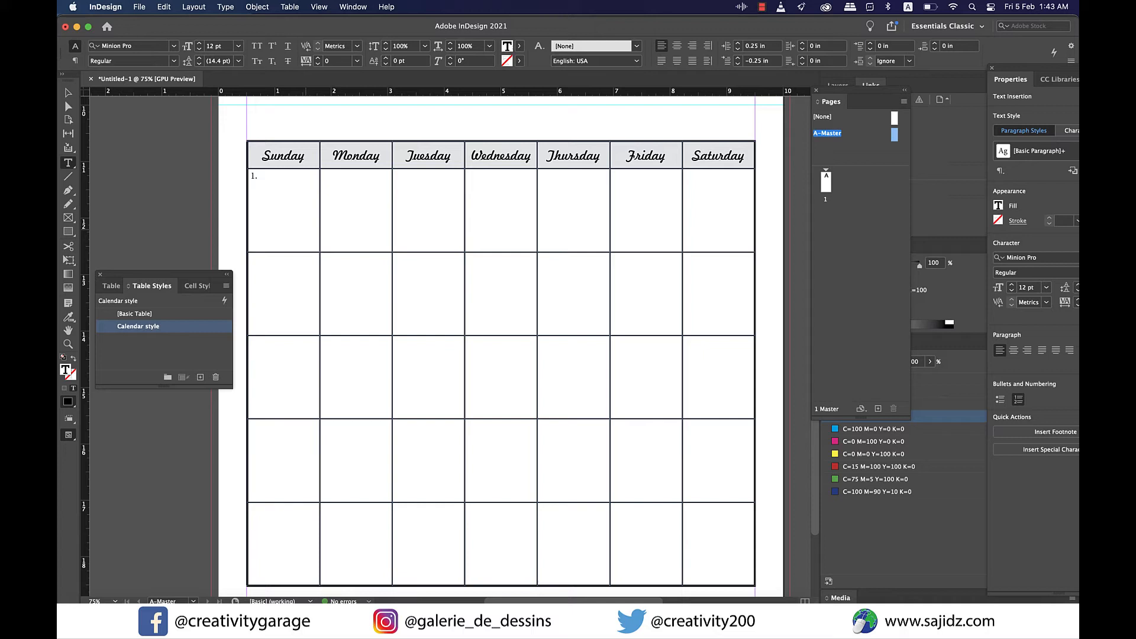
pyautogui.click(269, 176)
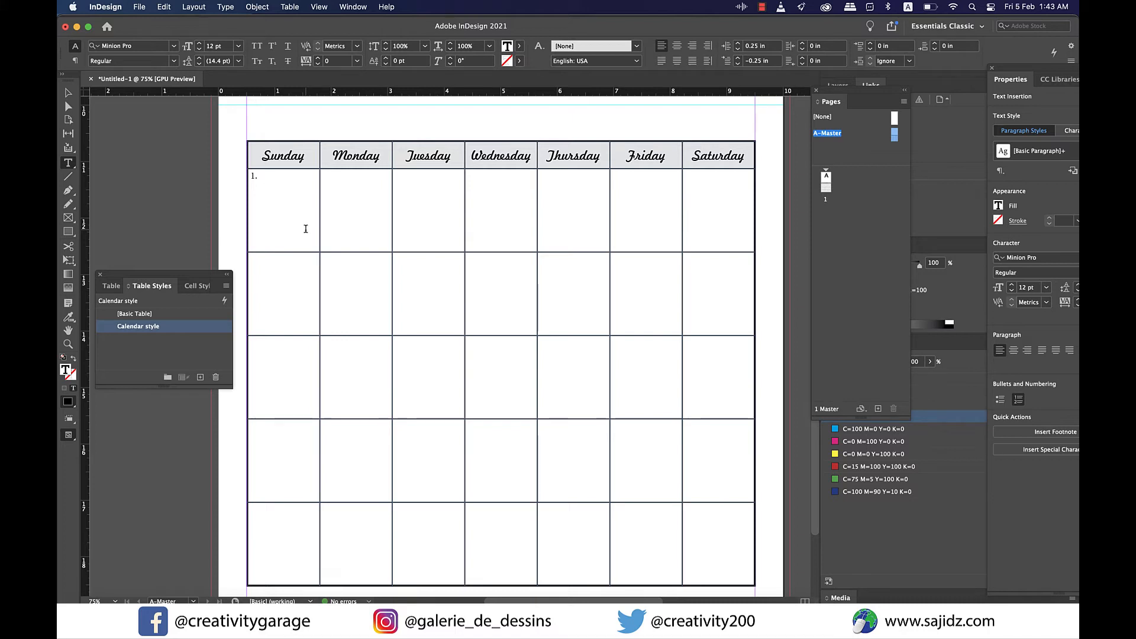
# - Bring up the Properties panel and return the cursor to the first date cell
pyautogui.click(352, 7)
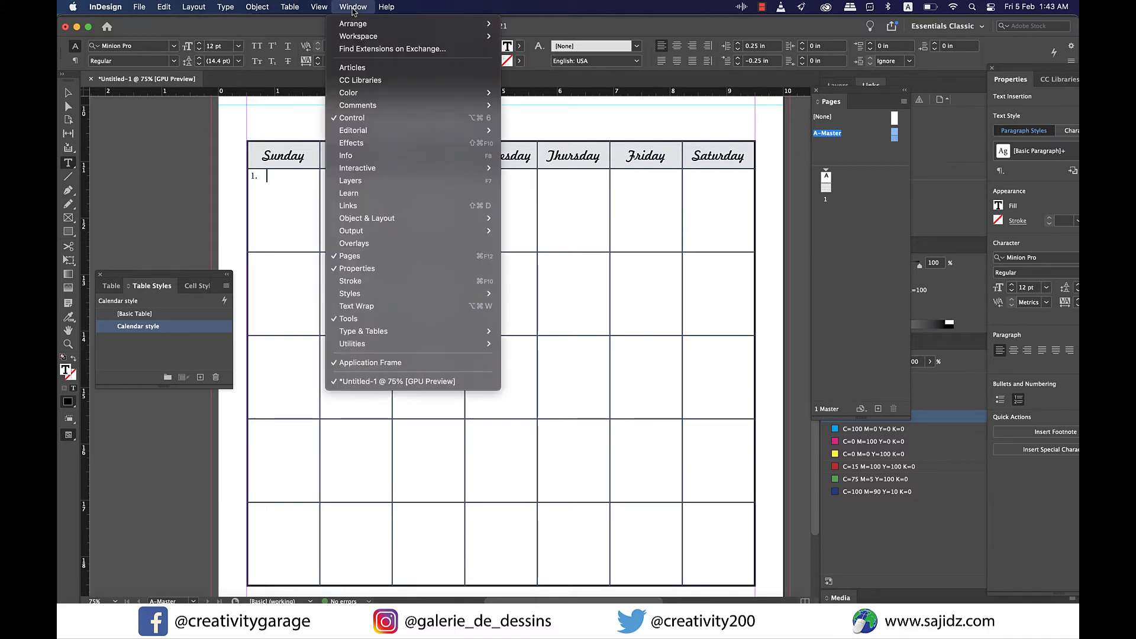
pyautogui.moveTo(837, 66)
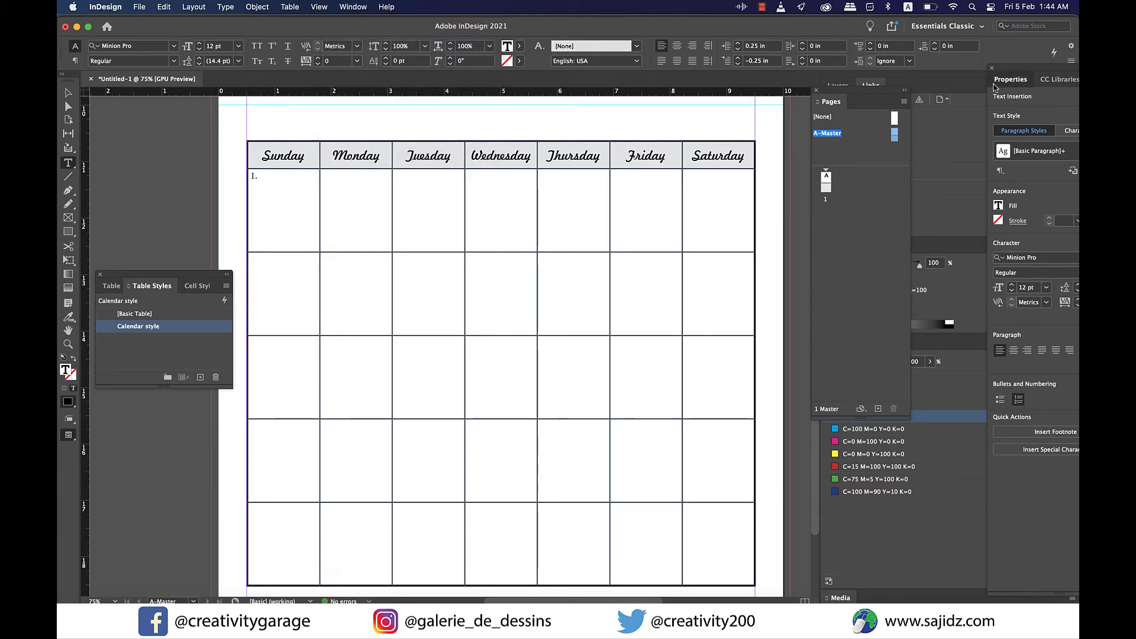
pyautogui.click(283, 176)
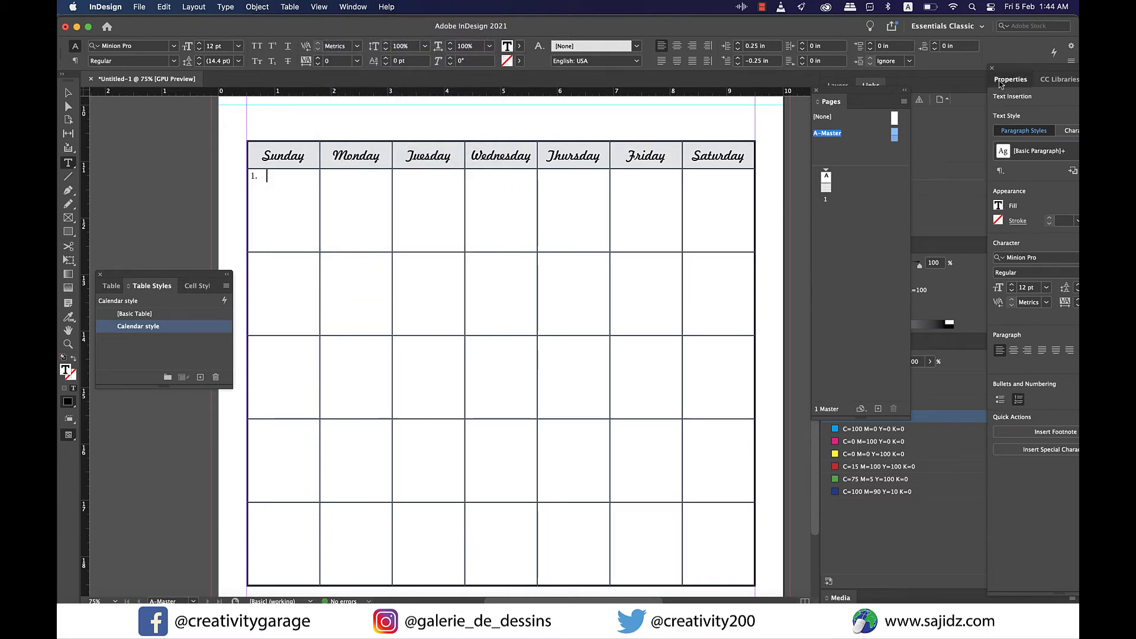
pyautogui.click(1057, 79)
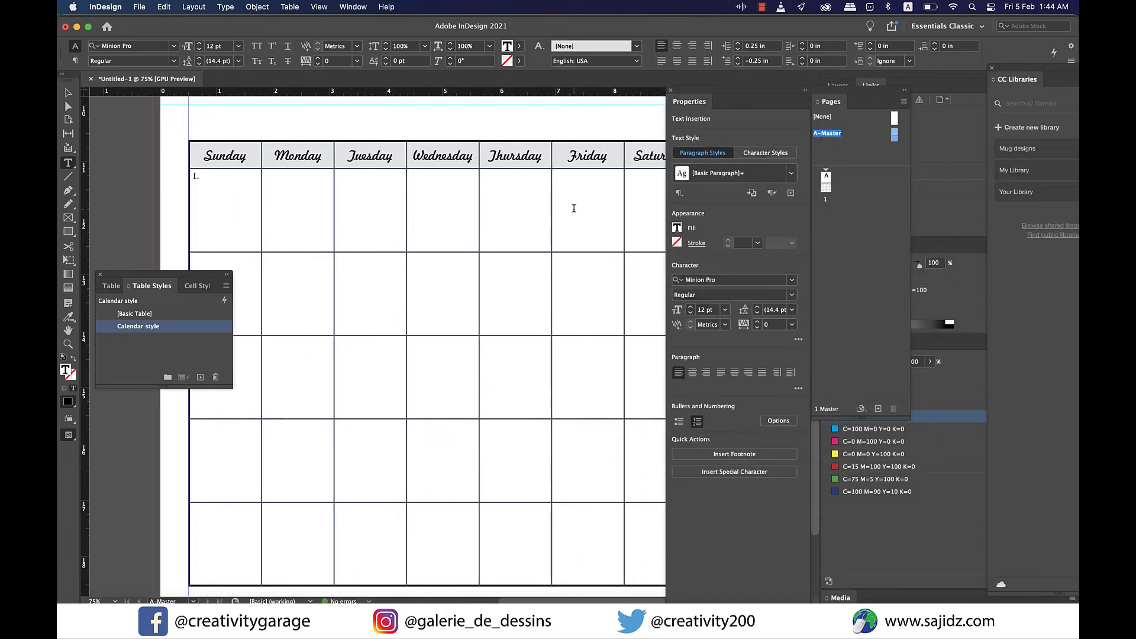
pyautogui.click(210, 177)
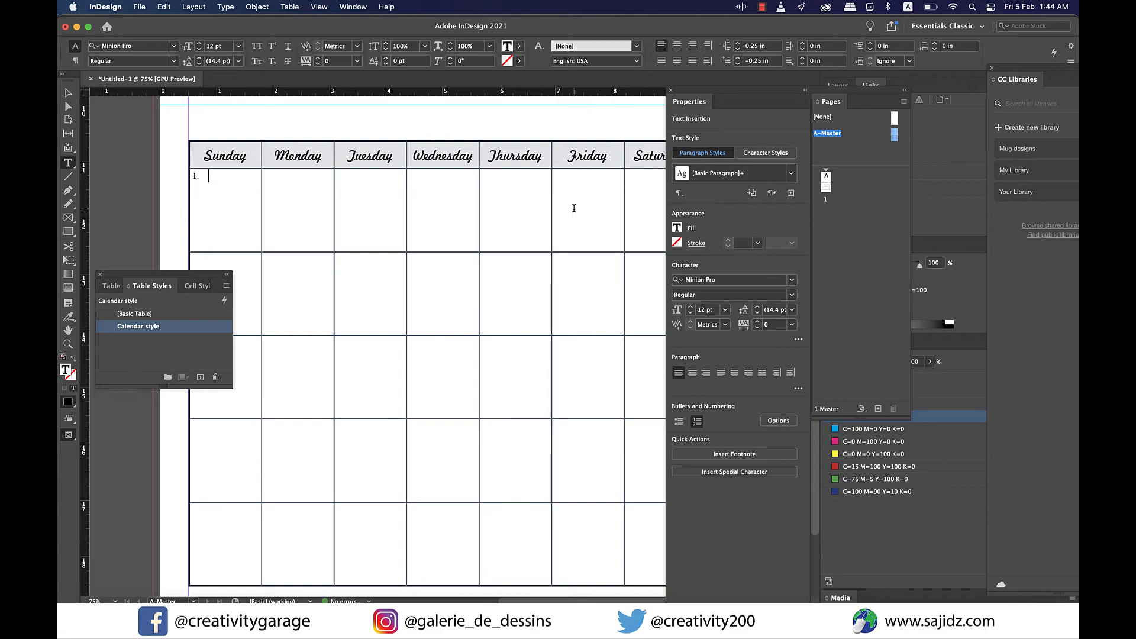
# - Edit the number format for the date cells in Bullets and Numbering
pyautogui.click(777, 420)
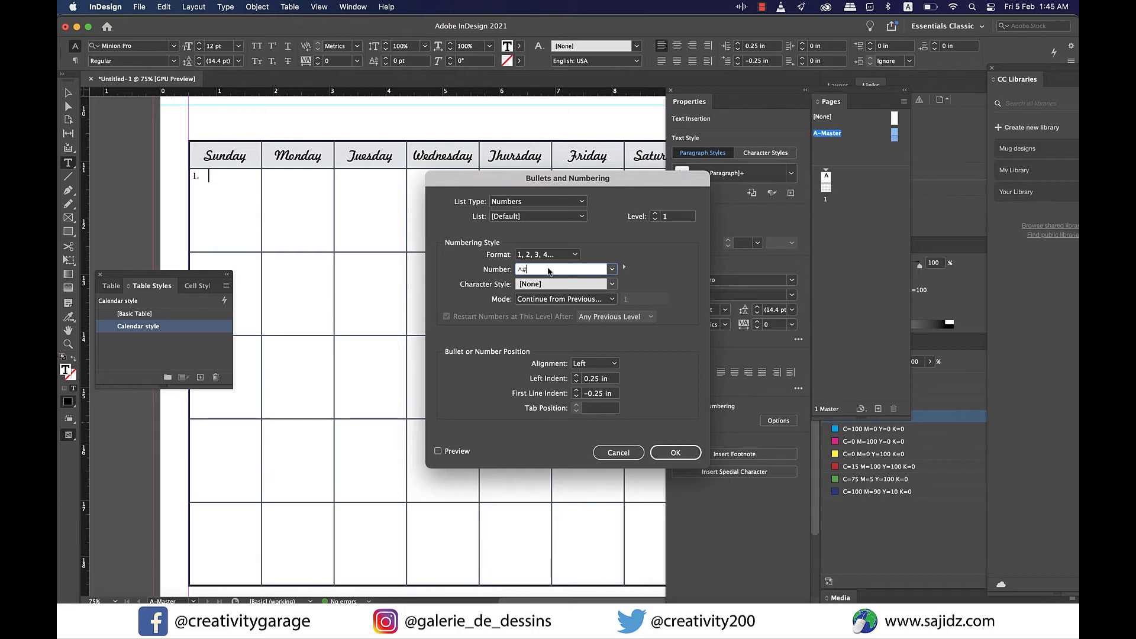
pyautogui.click(437, 451)
pyautogui.write('Poppins')
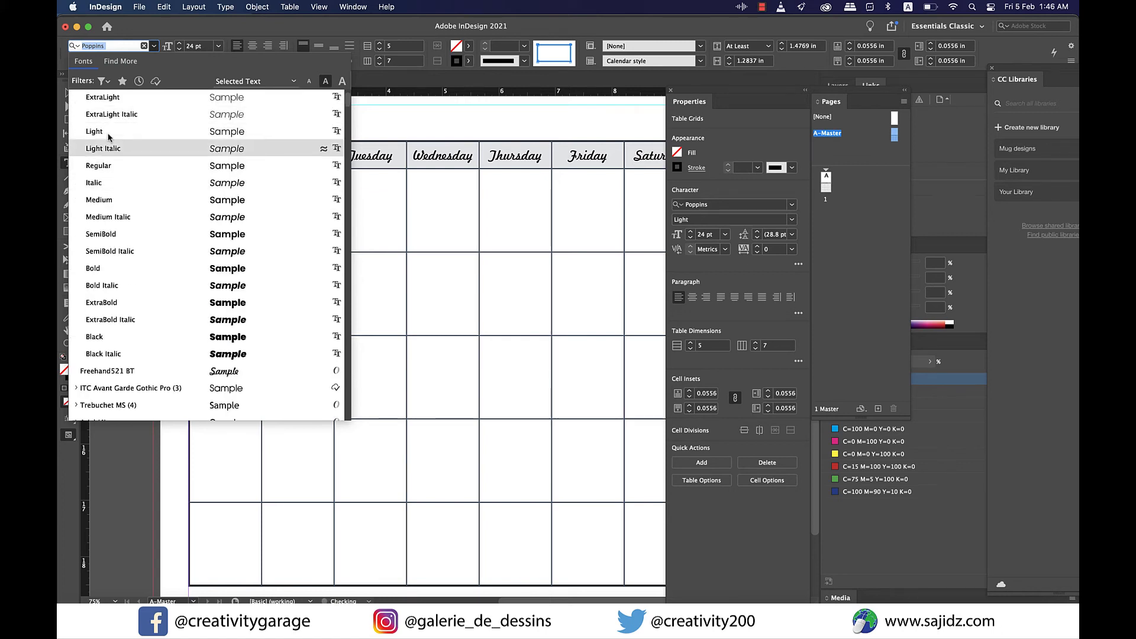
# - Set the table text to Poppins Light and number all date cells 1–35 in sequence
pyautogui.click(103, 148)
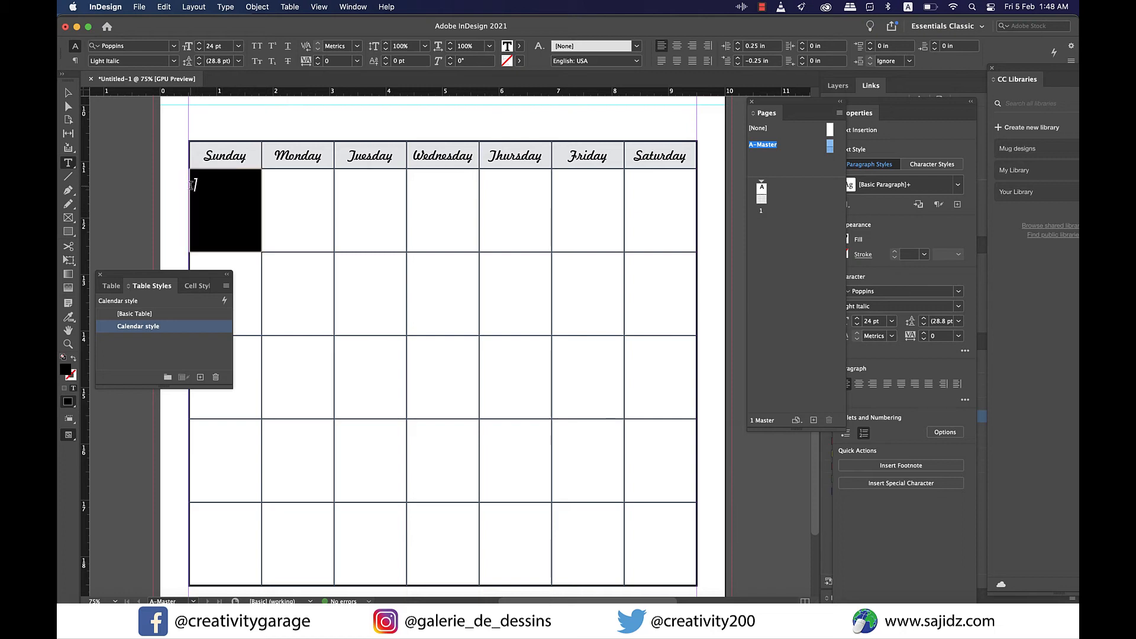
pyautogui.click(163, 8)
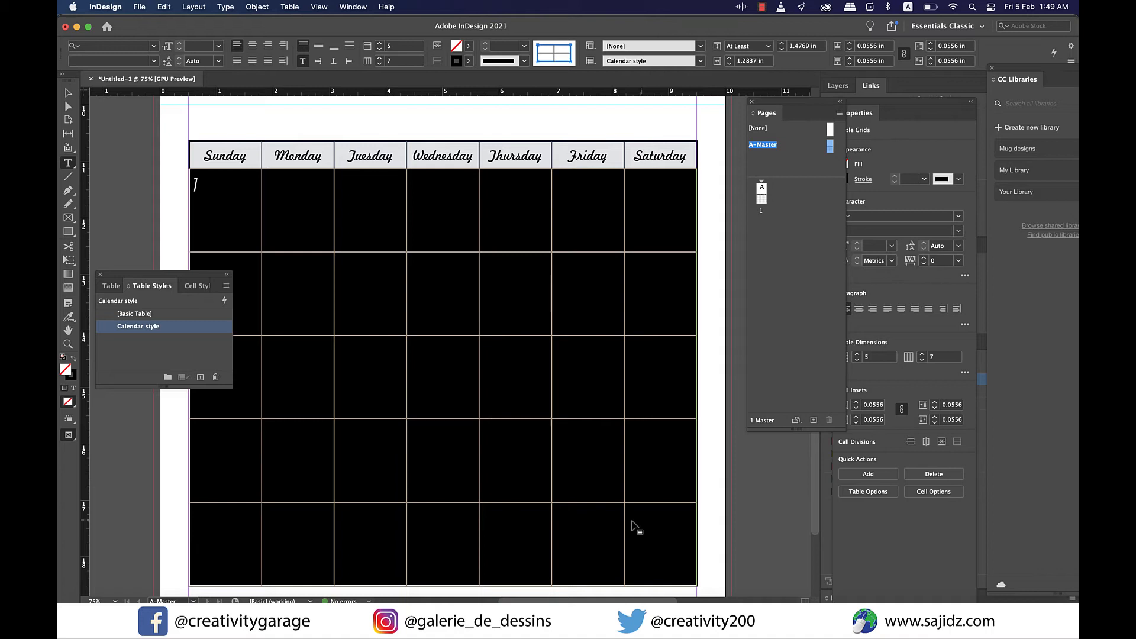
pyautogui.click(163, 7)
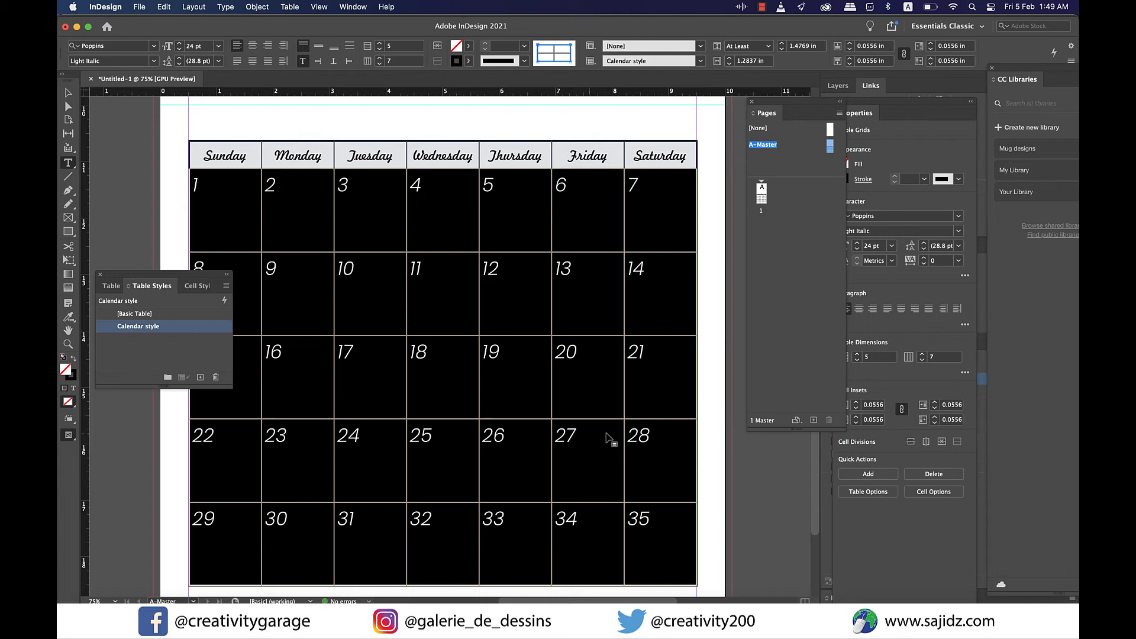
pyautogui.moveTo(593, 431)
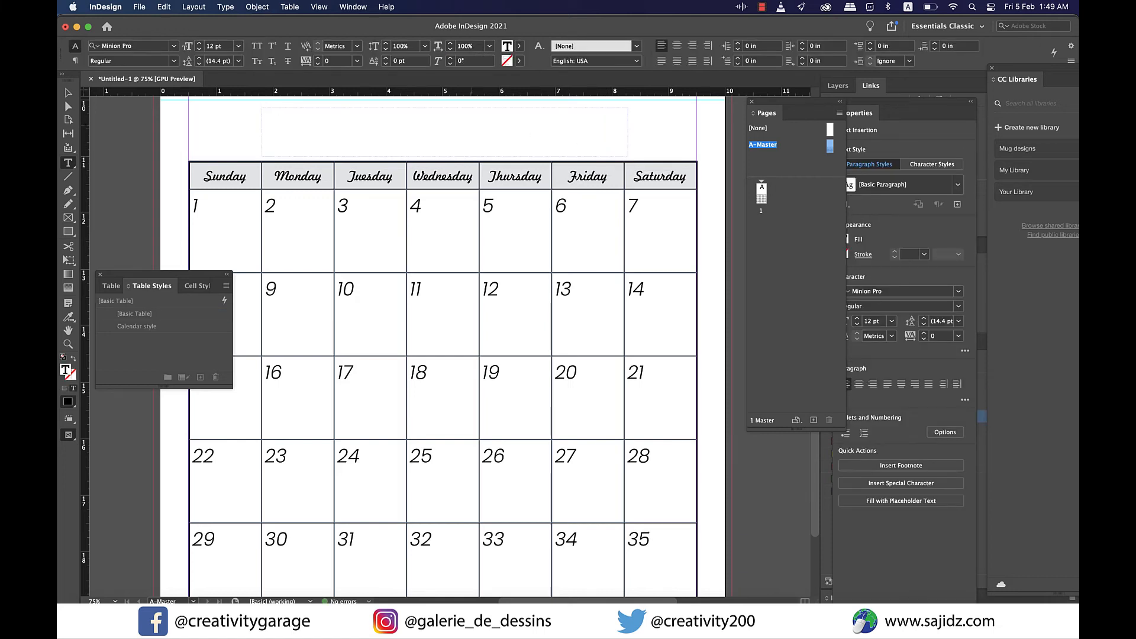
# - Add a 'January' title in Brush Script MT at 72 pt, centred above the table
pyautogui.write('January')
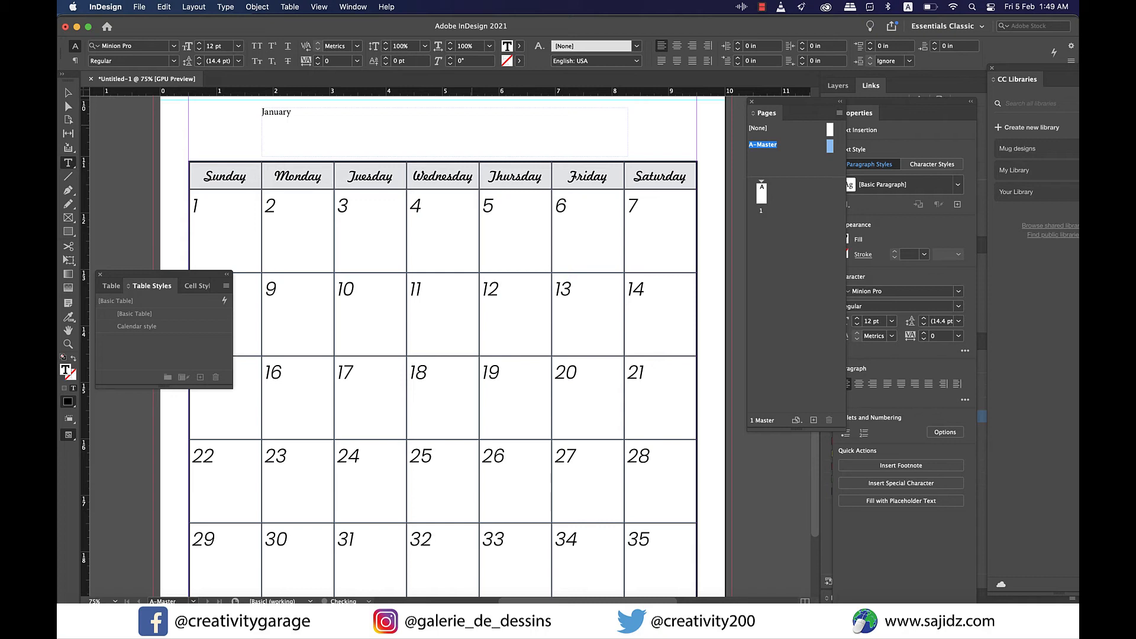
pyautogui.doubleClick(275, 111)
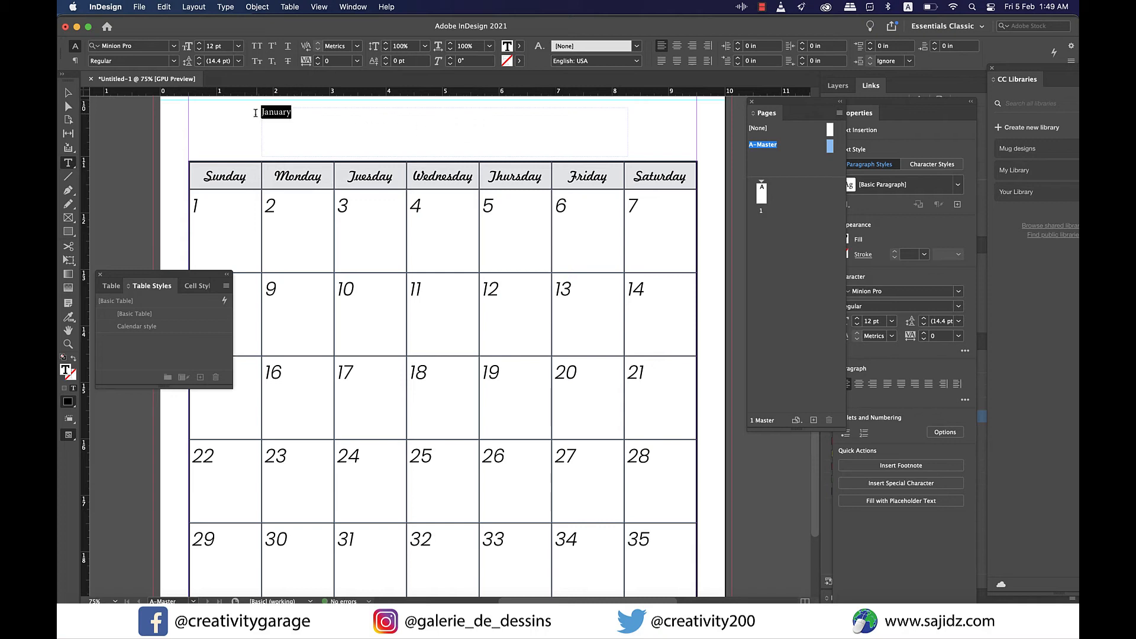
pyautogui.doubleClick(275, 111)
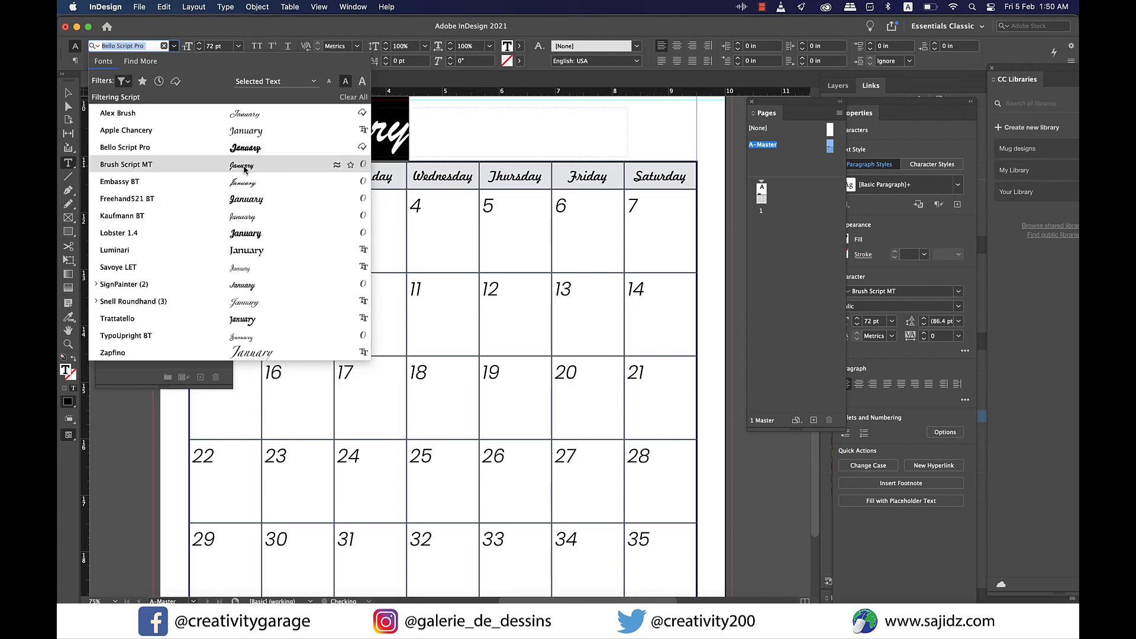
pyautogui.click(125, 163)
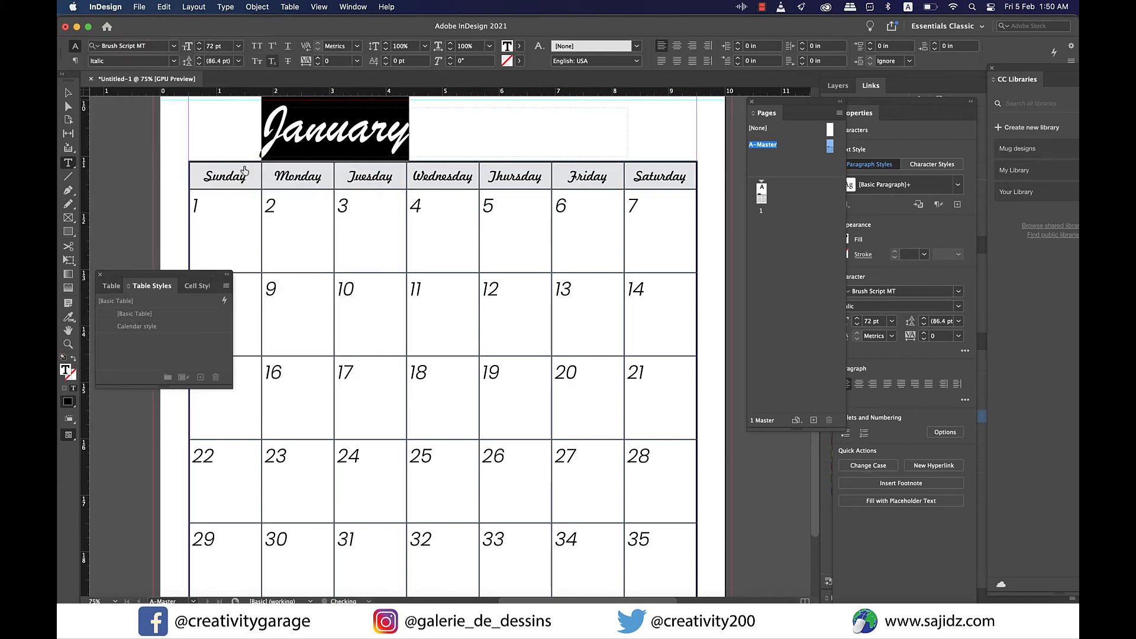
pyautogui.click(677, 46)
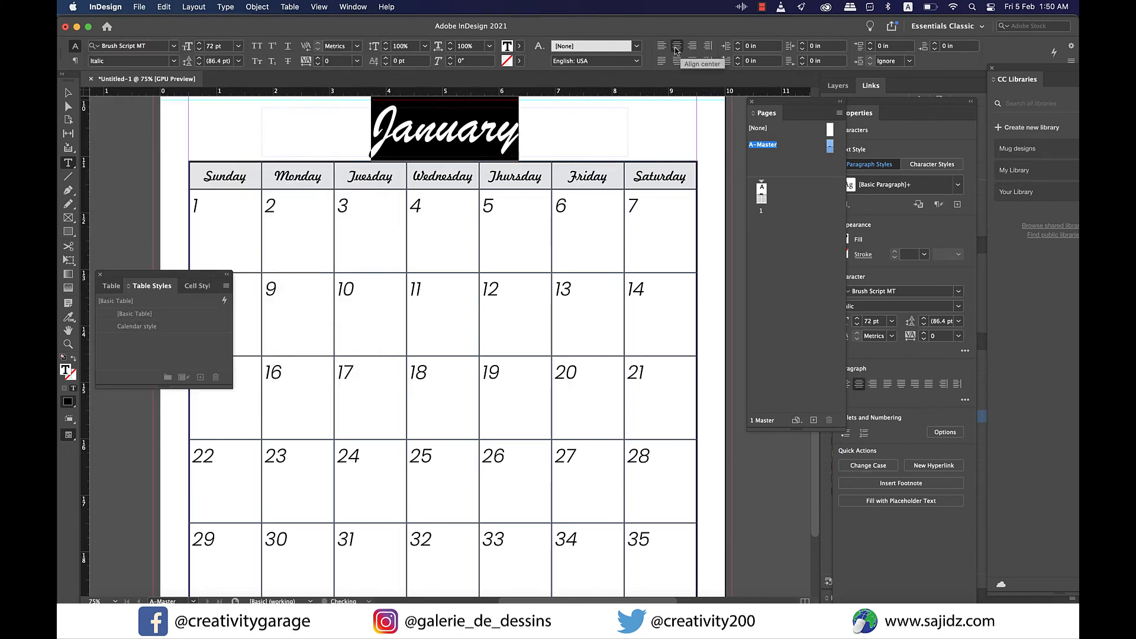
pyautogui.click(67, 93)
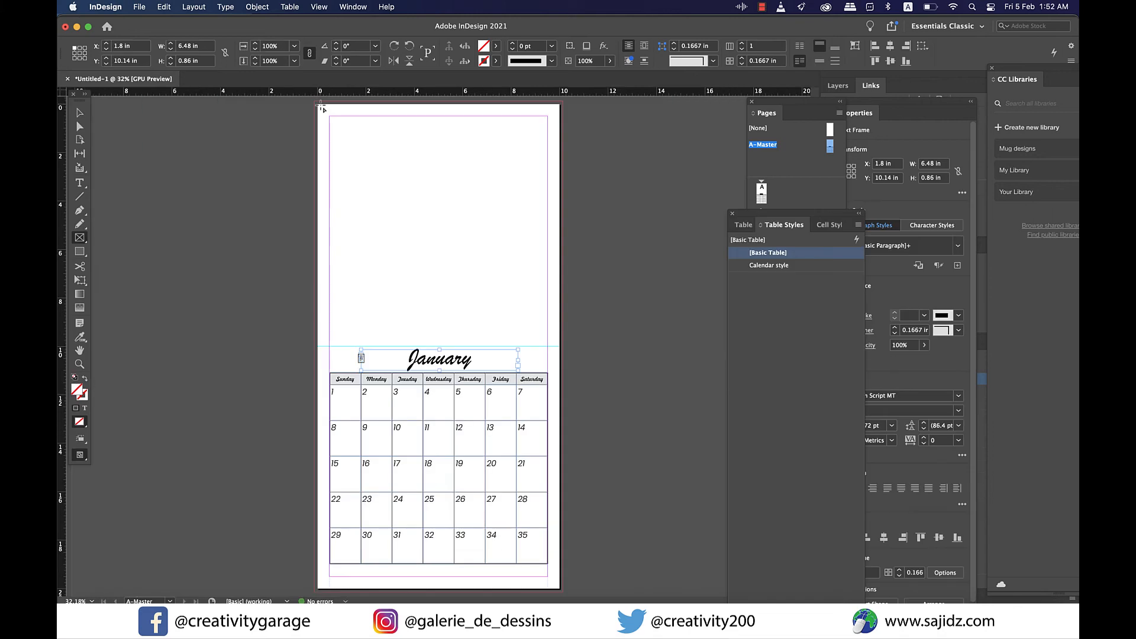
# - Place a night cityscape photo in a frame across the top half and fit it to the frame
pyautogui.moveTo(318, 109); pyautogui.dragTo(427, 187)
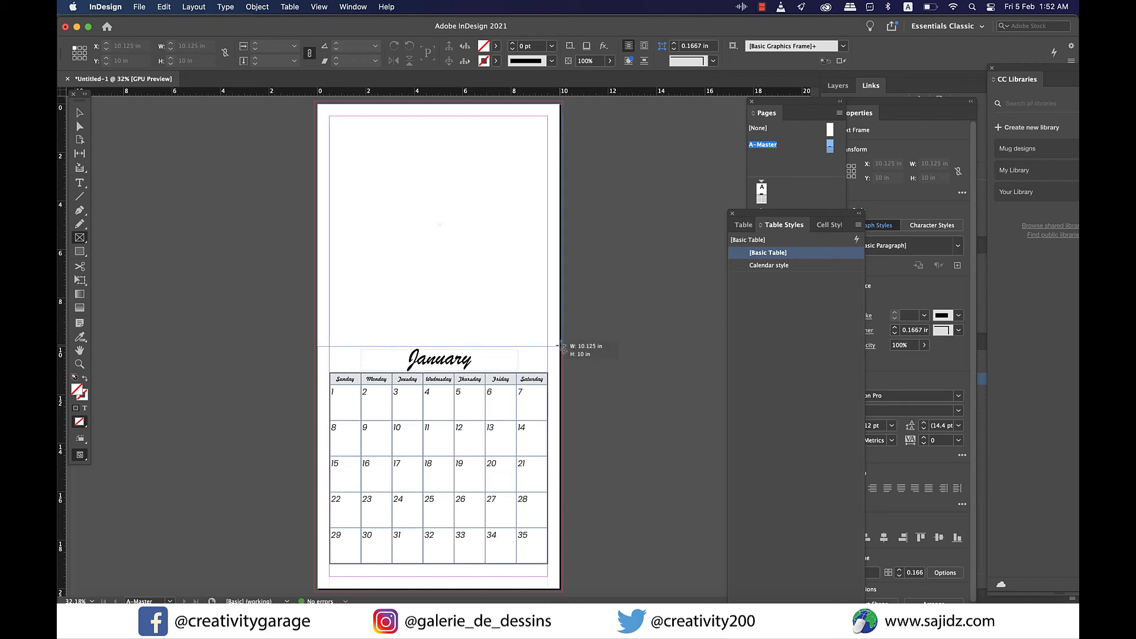
pyautogui.click(438, 225)
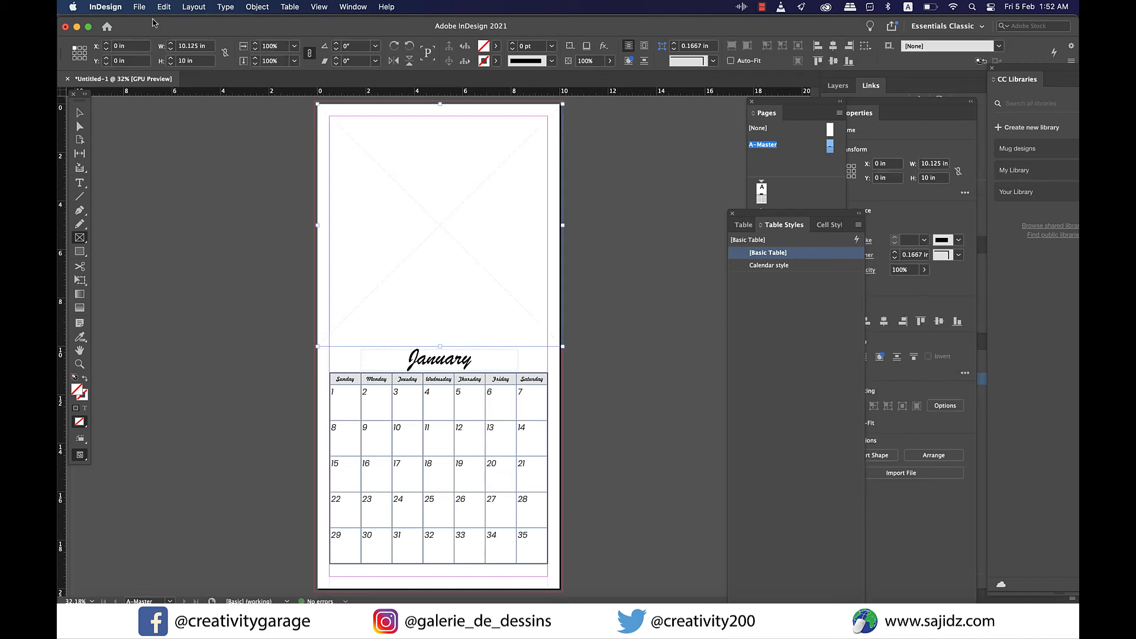
pyautogui.moveTo(140, 7)
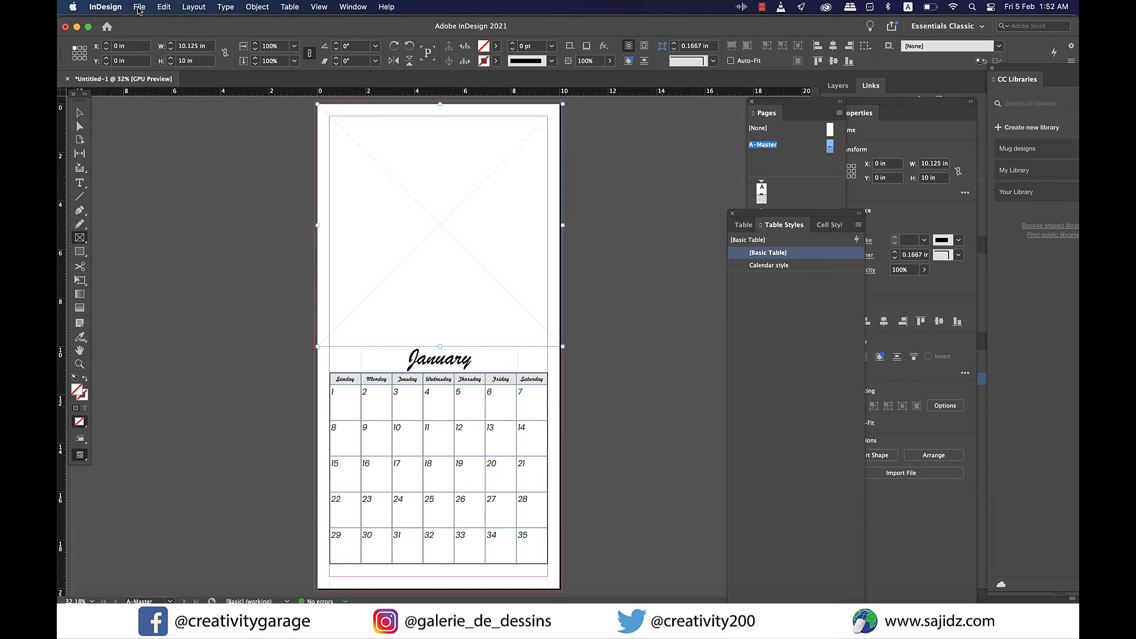
pyautogui.click(139, 7)
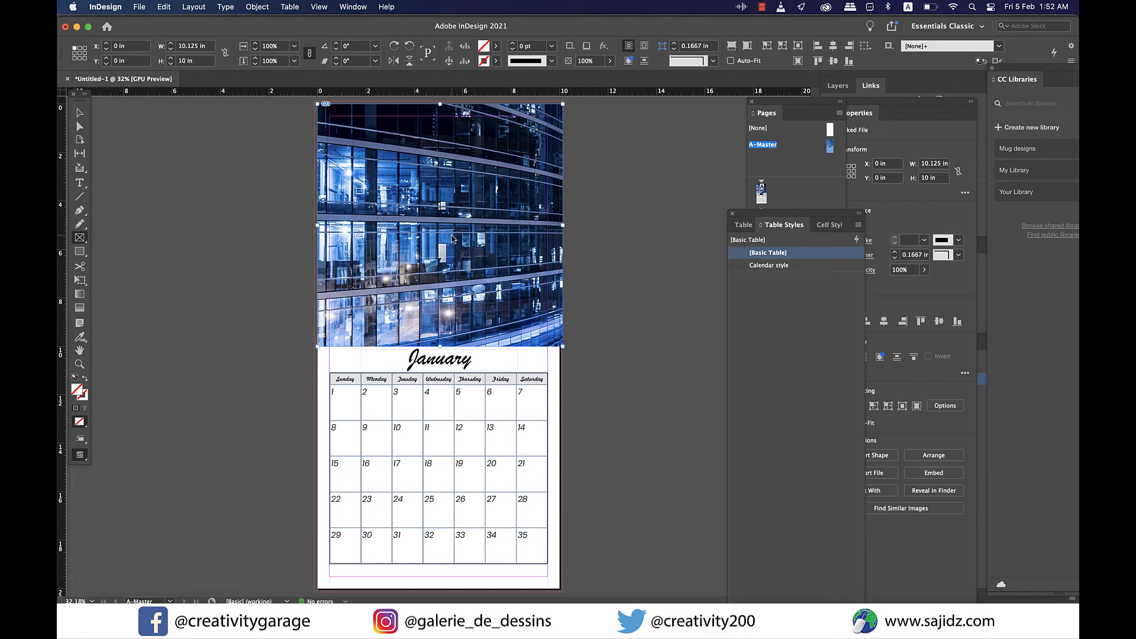
pyautogui.rightClick(451, 239)
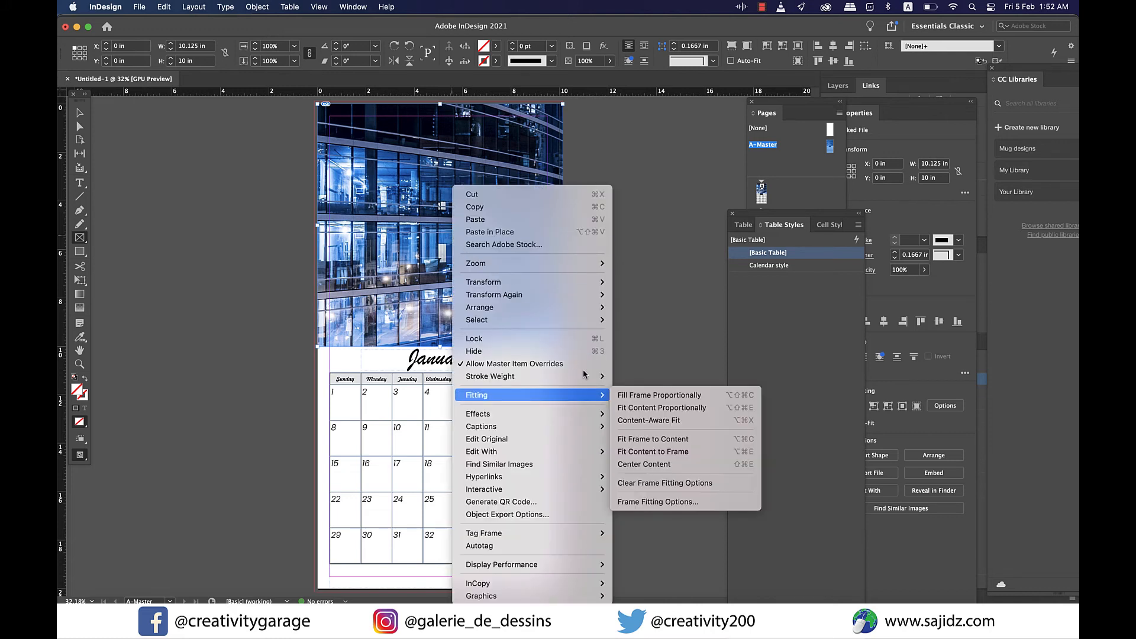
pyautogui.moveTo(660, 438)
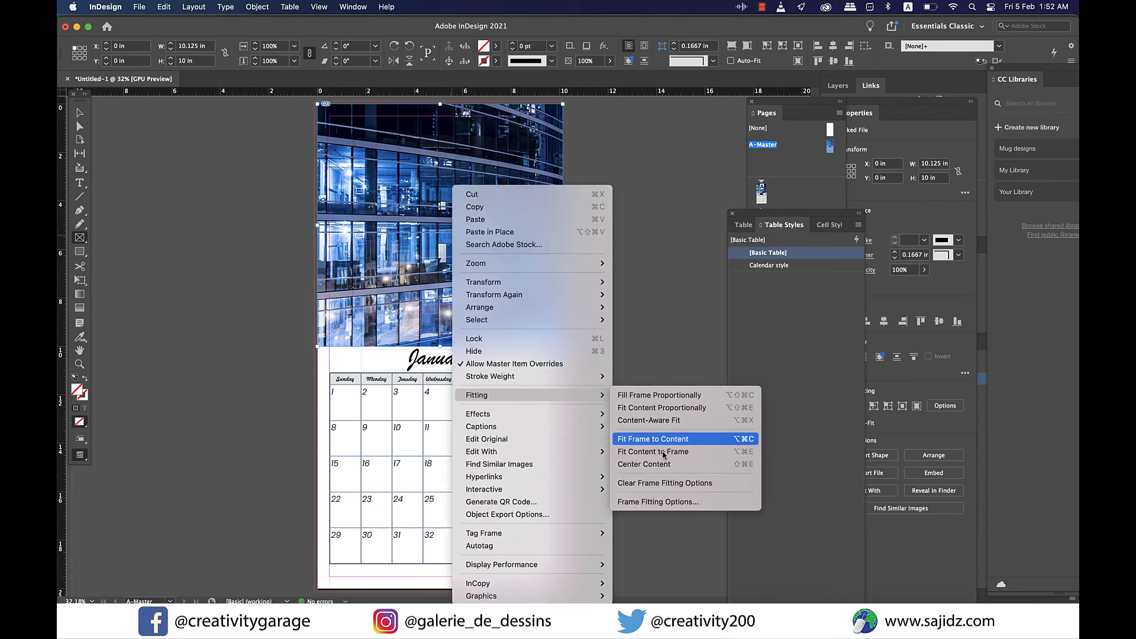
pyautogui.click(652, 438)
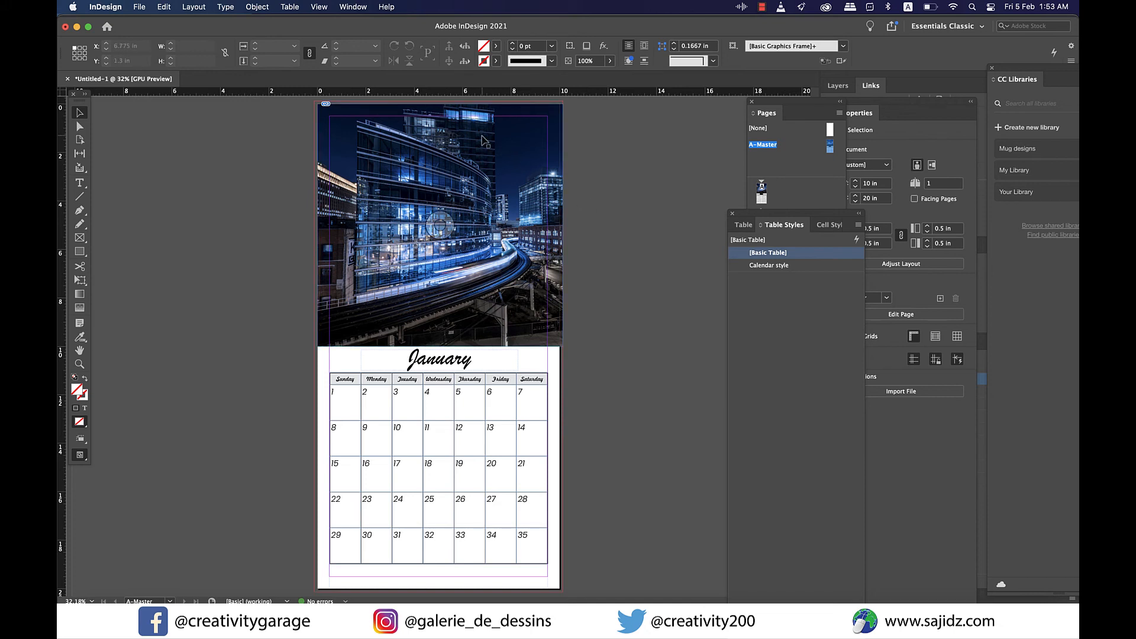
# - Move to page 1 to shift January's dates so they start on Thursday and end at 31
pyautogui.click(438, 225)
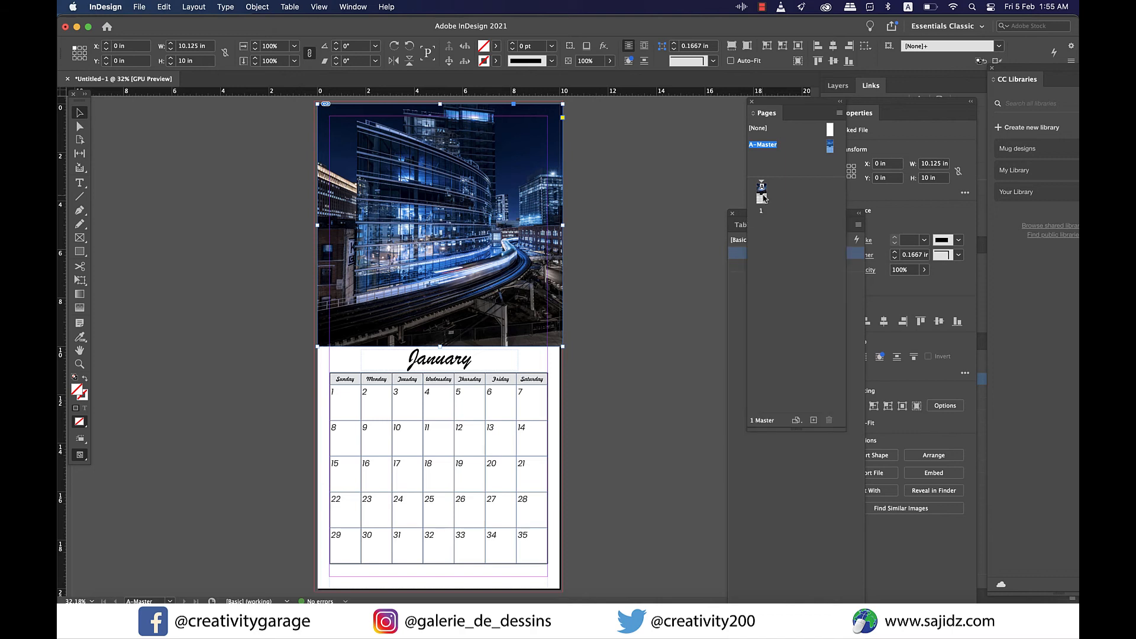
pyautogui.click(761, 195)
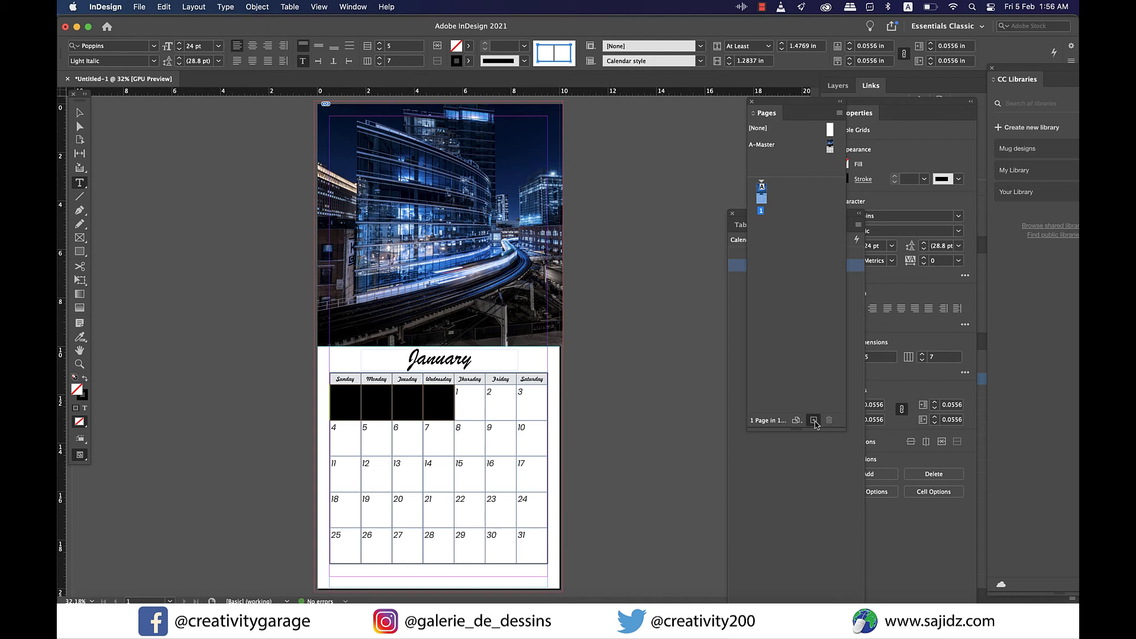
# - Add a February page and remove the dates after 28 from its table
pyautogui.click(814, 420)
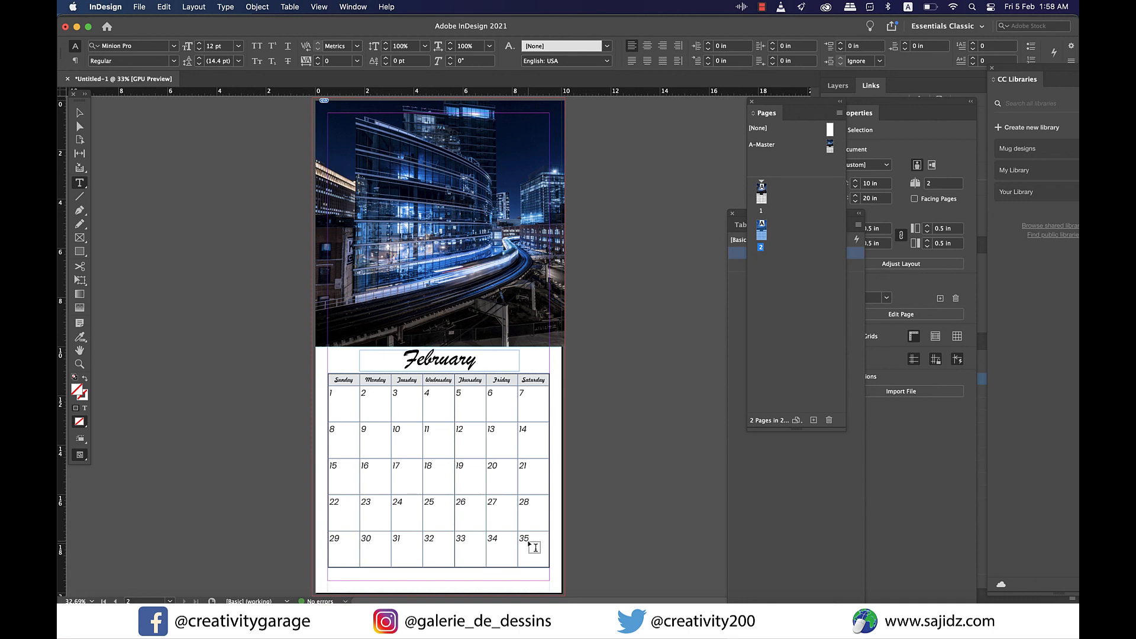
pyautogui.click(438, 471)
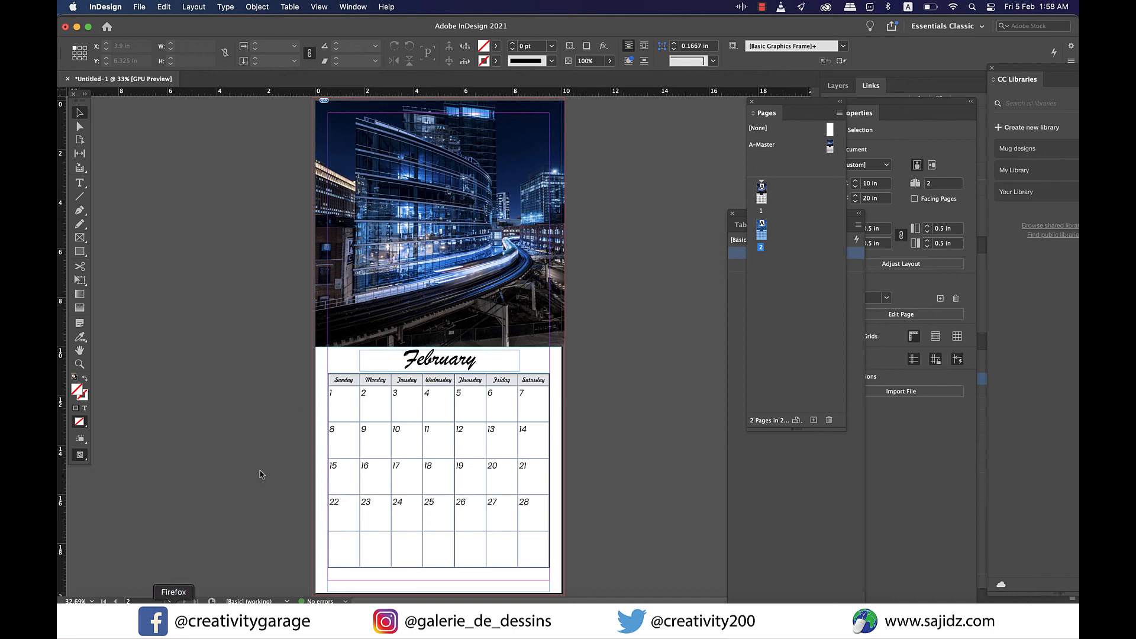
pyautogui.click(139, 7)
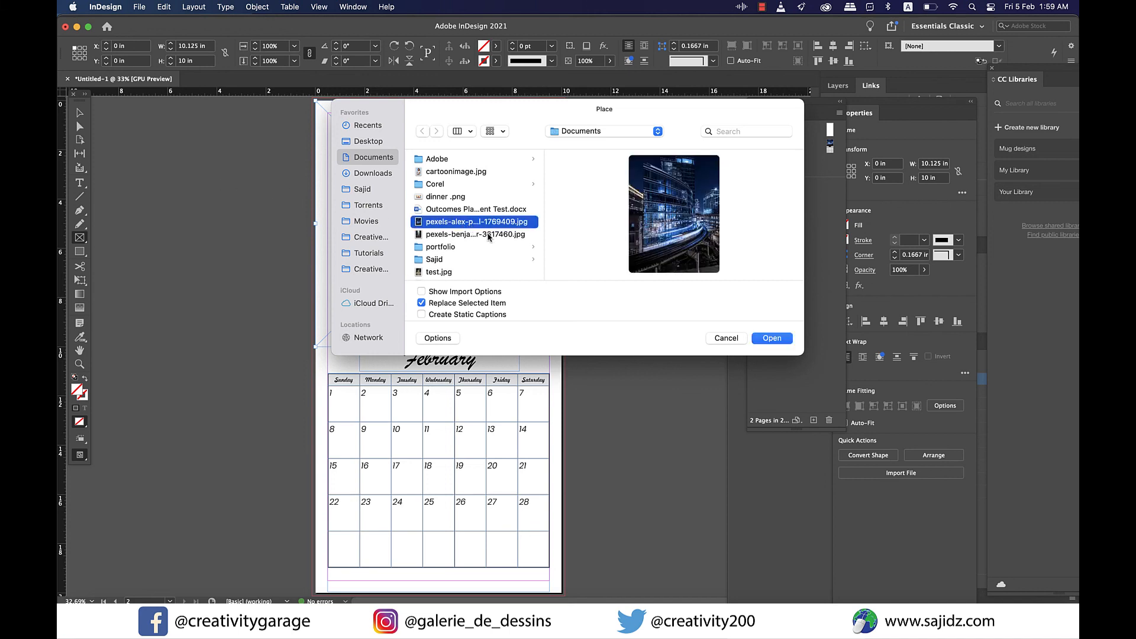
# - Place a foggy city street photo in February's header and fit it to the frame
pyautogui.click(770, 338)
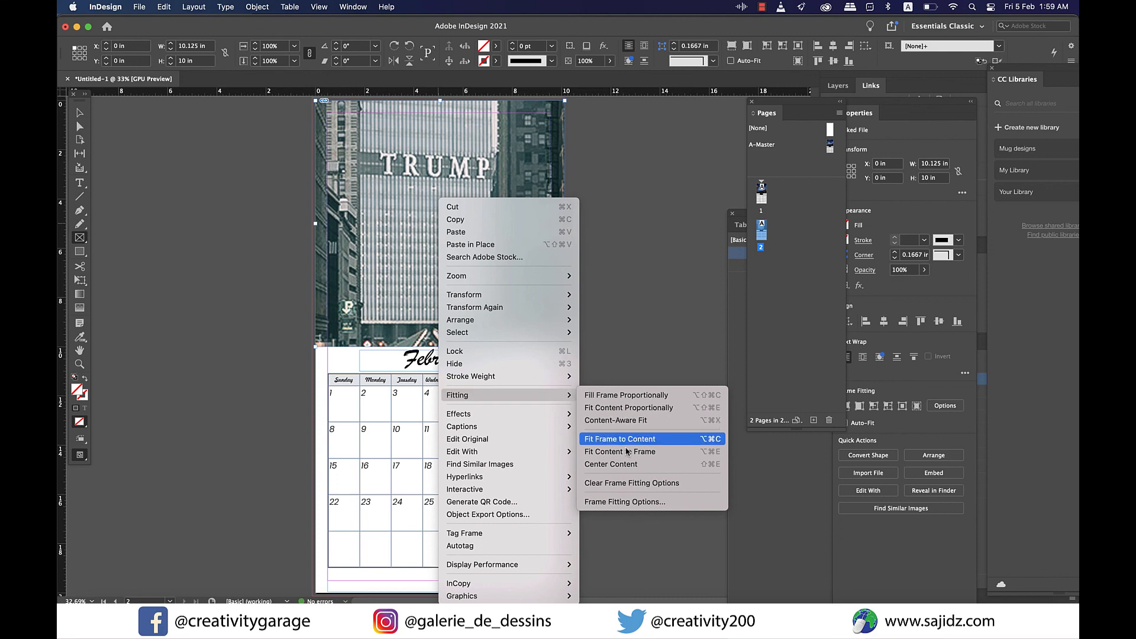
pyautogui.click(619, 438)
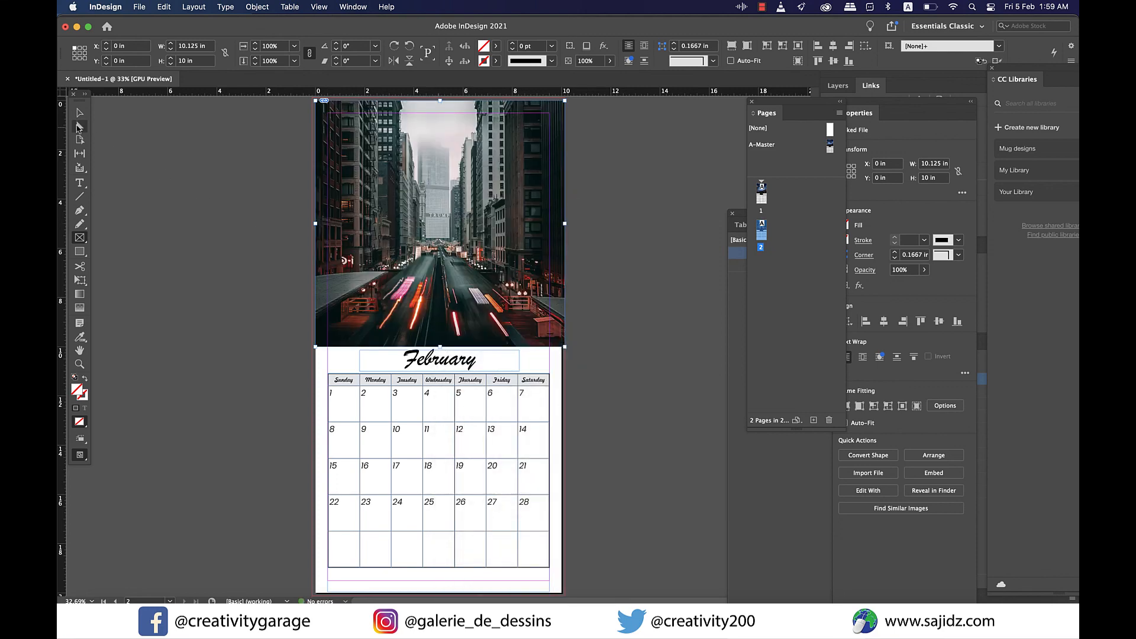